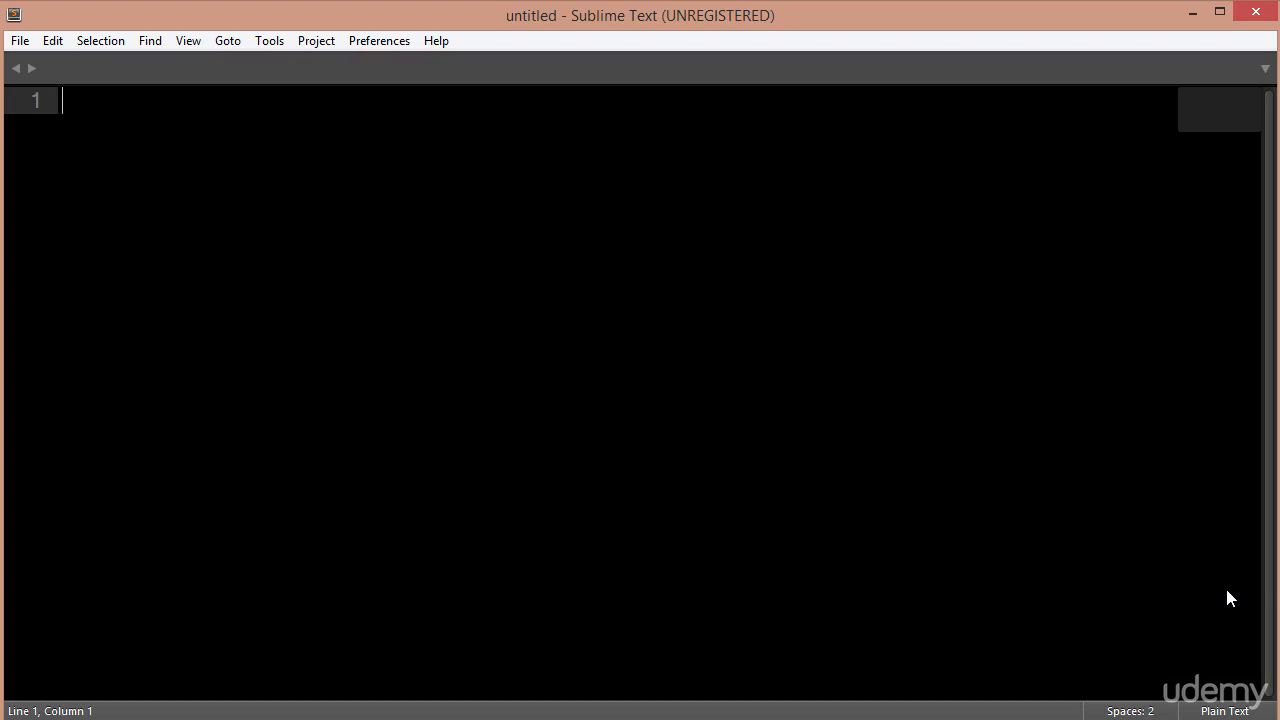
pyautogui.moveTo(1210, 605)
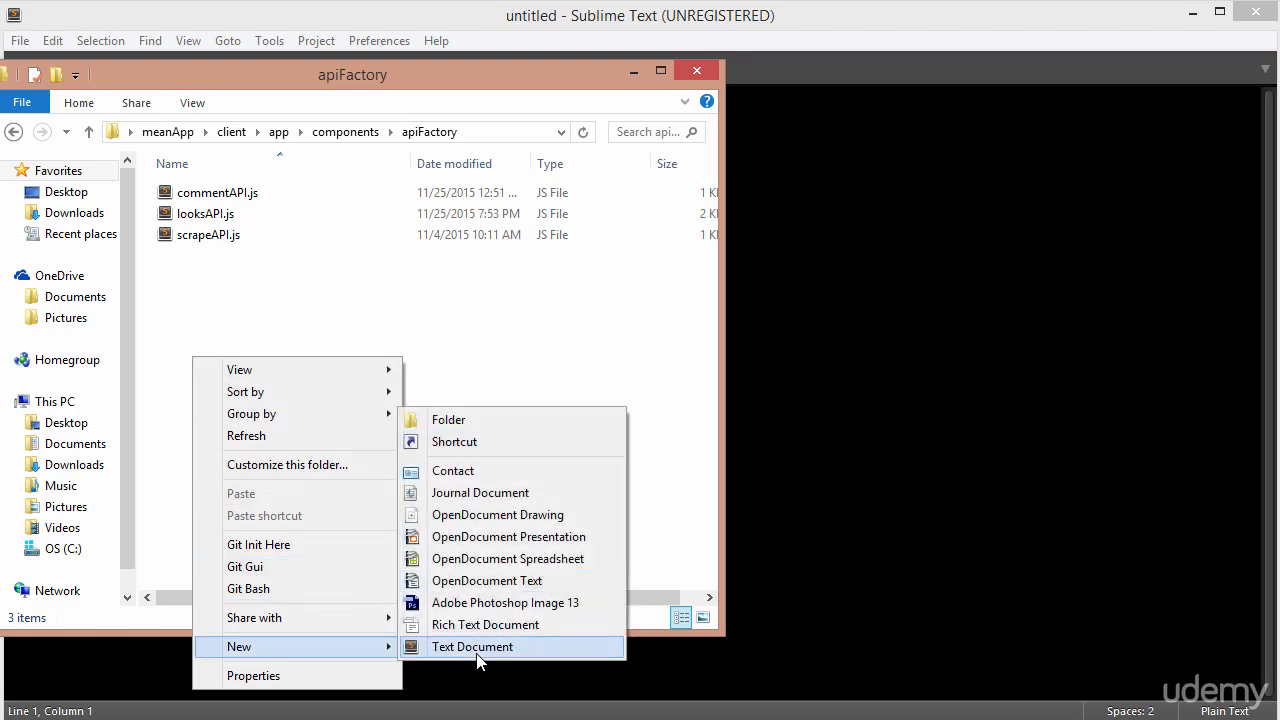
# Step: Create a new file named adminAPI.js in the apiFactory folder
pyautogui.click(472, 646)
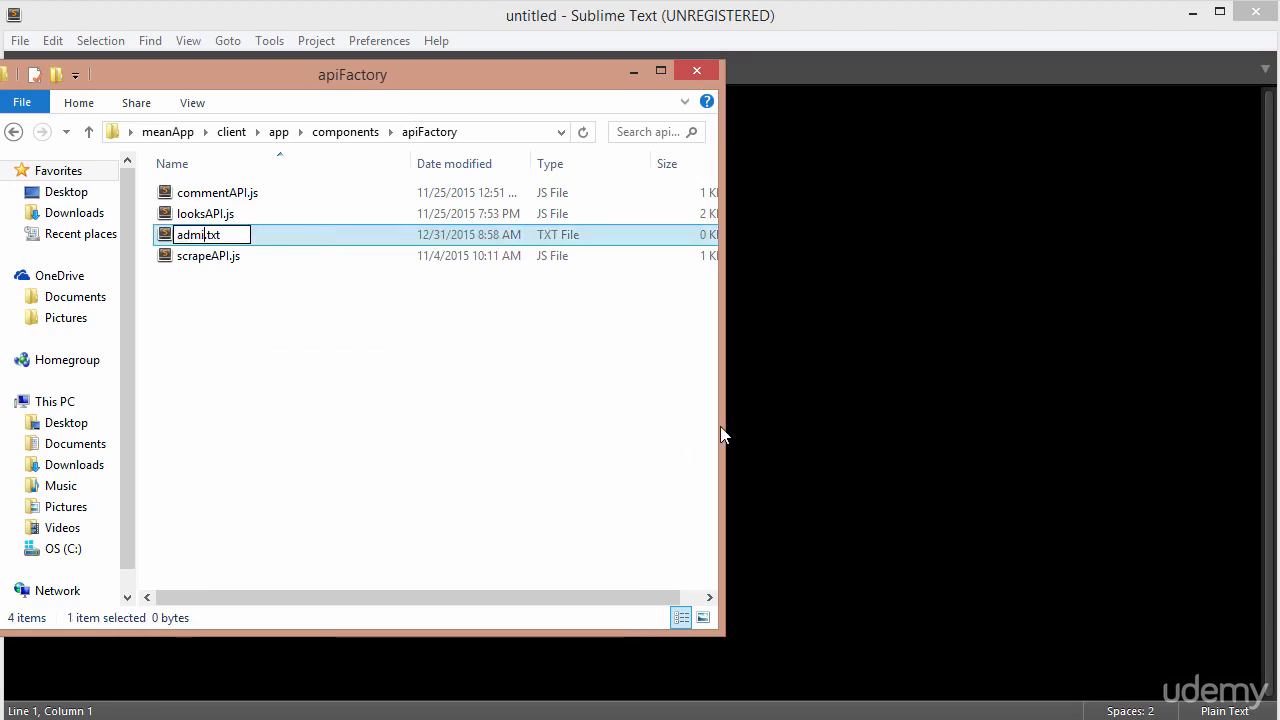
pyautogui.press('enter')
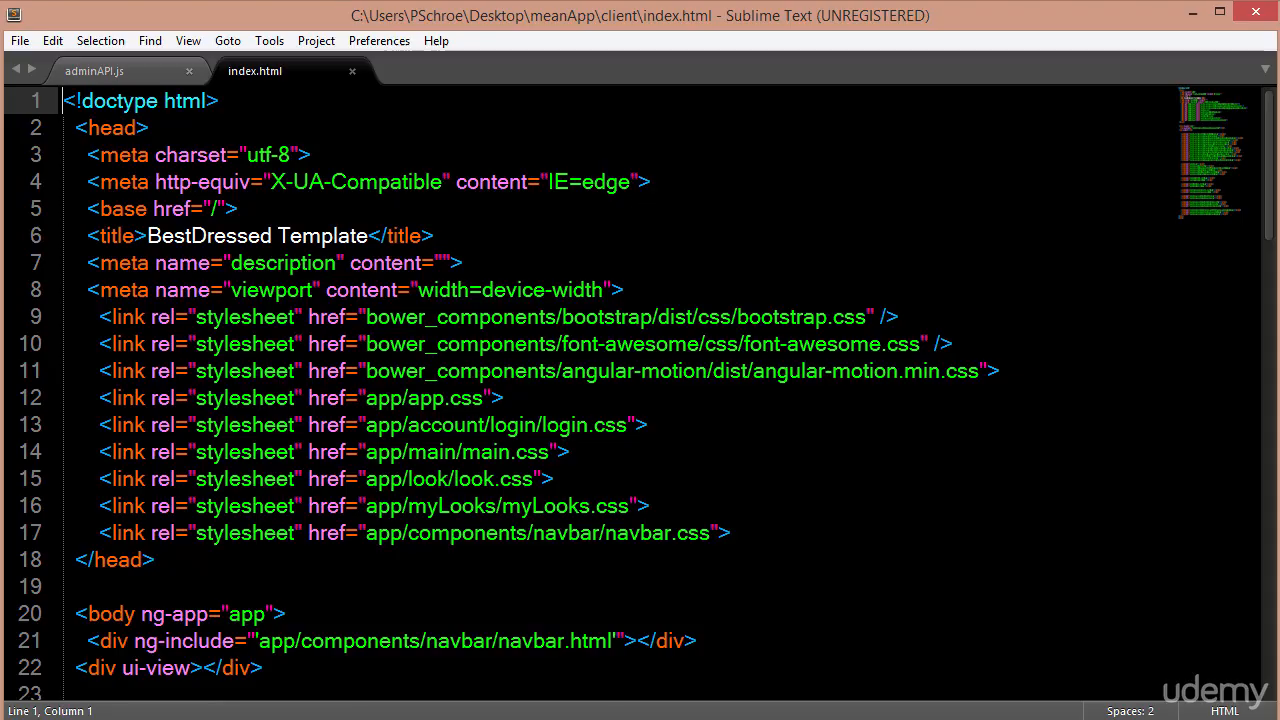
# Step: Duplicate the look.css stylesheet link in index.html as an admin stylesheet link
pyautogui.tripleClick(330, 478)
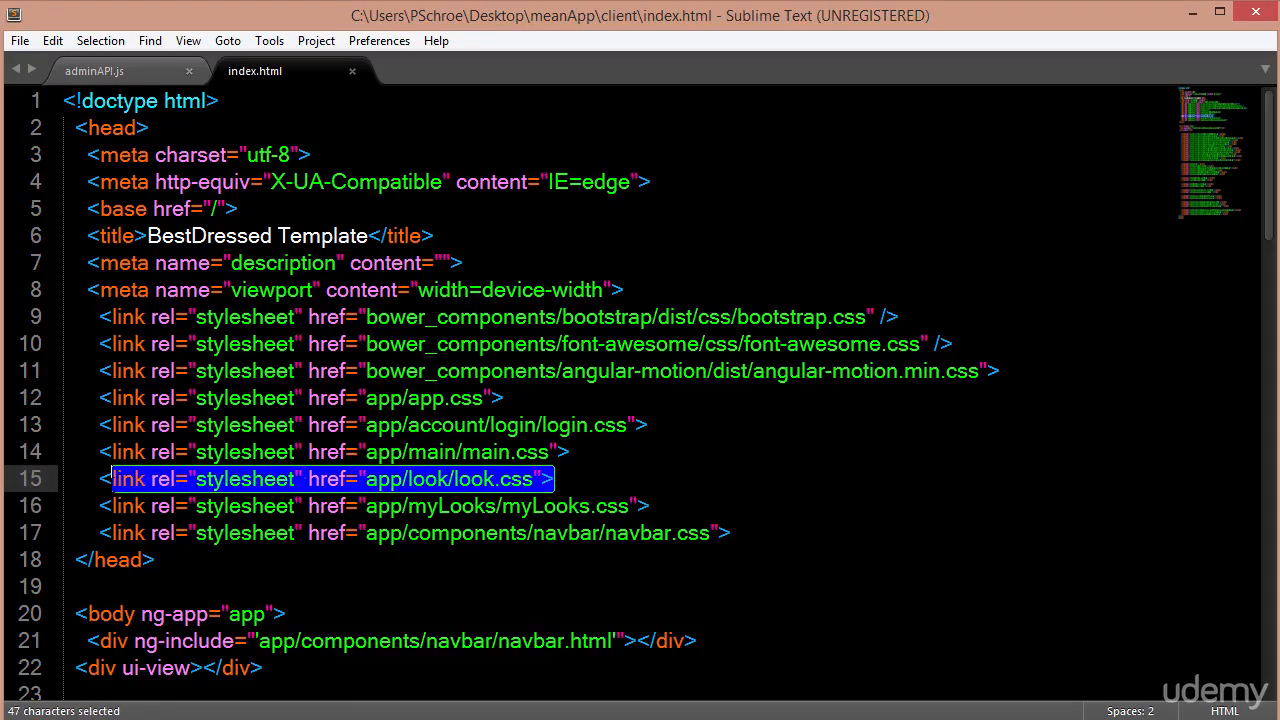
pyautogui.rightClick(330, 478)
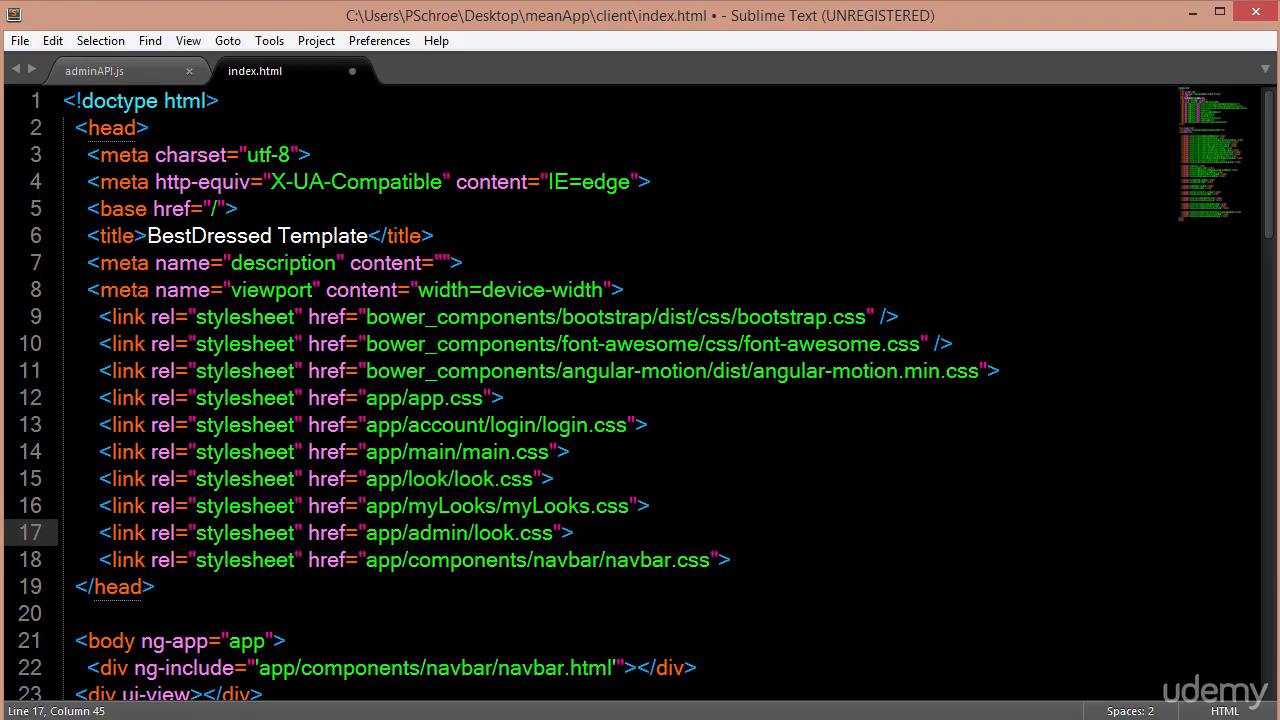
pyautogui.write('admin')
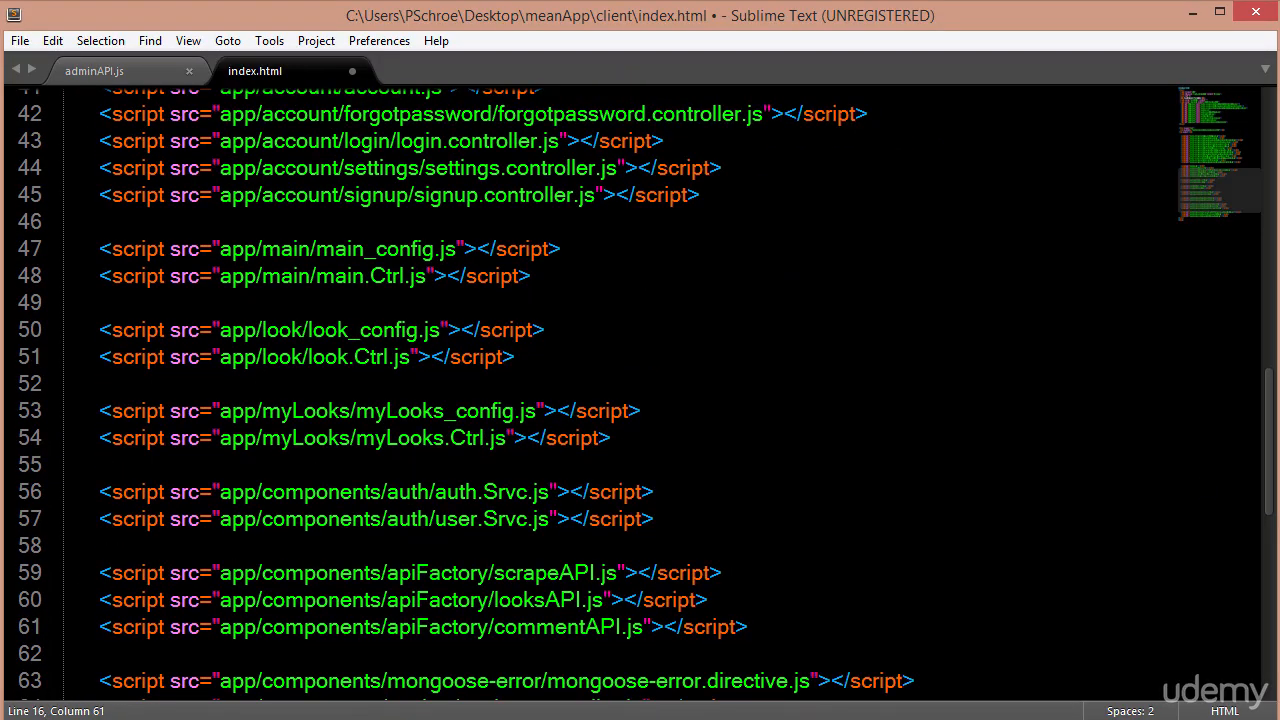
# Step: Duplicate the myLooks script lines as admin config, controller and adminAPI.js script tags
pyautogui.moveTo(130, 410); pyautogui.dragTo(610, 438)
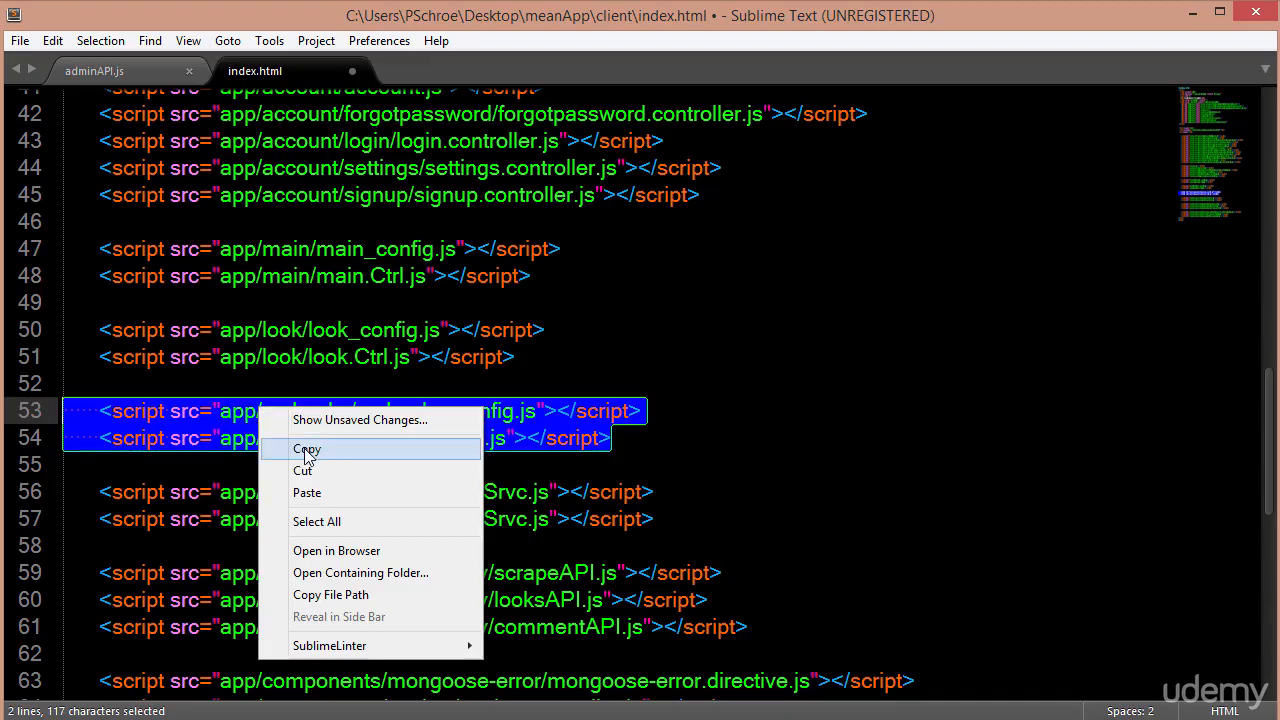
pyautogui.click(306, 448)
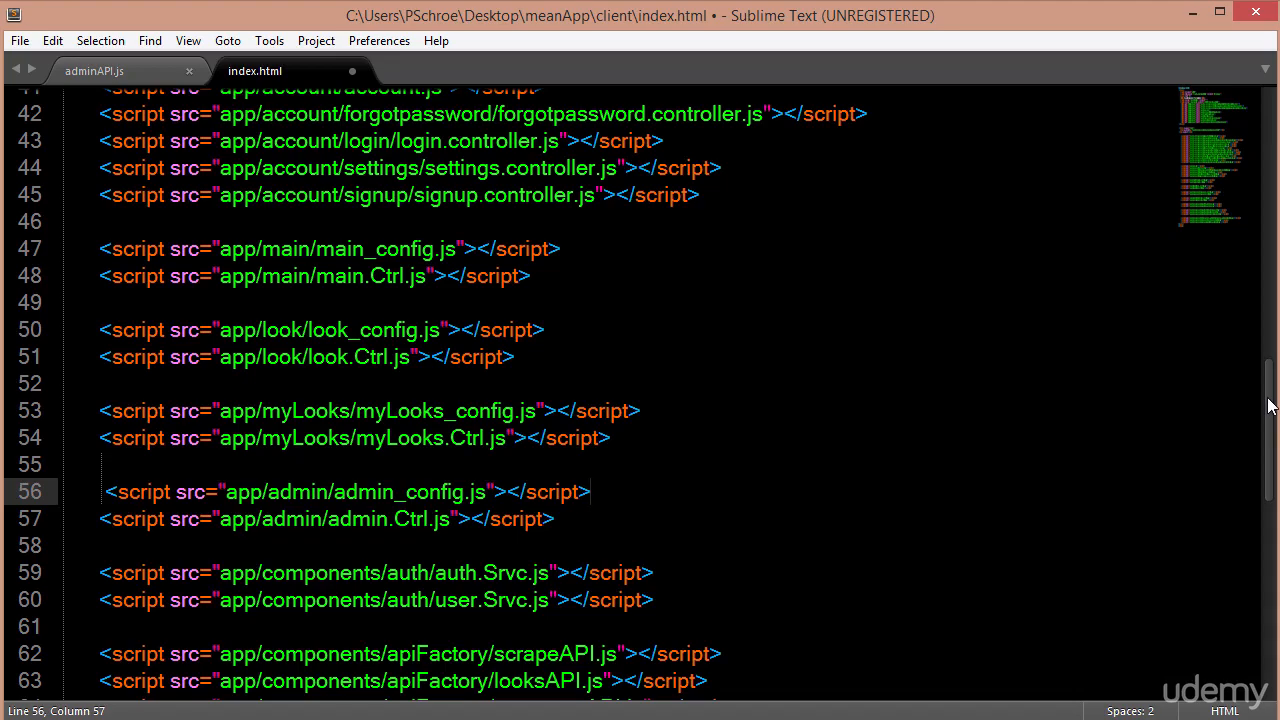
pyautogui.scroll(-3)
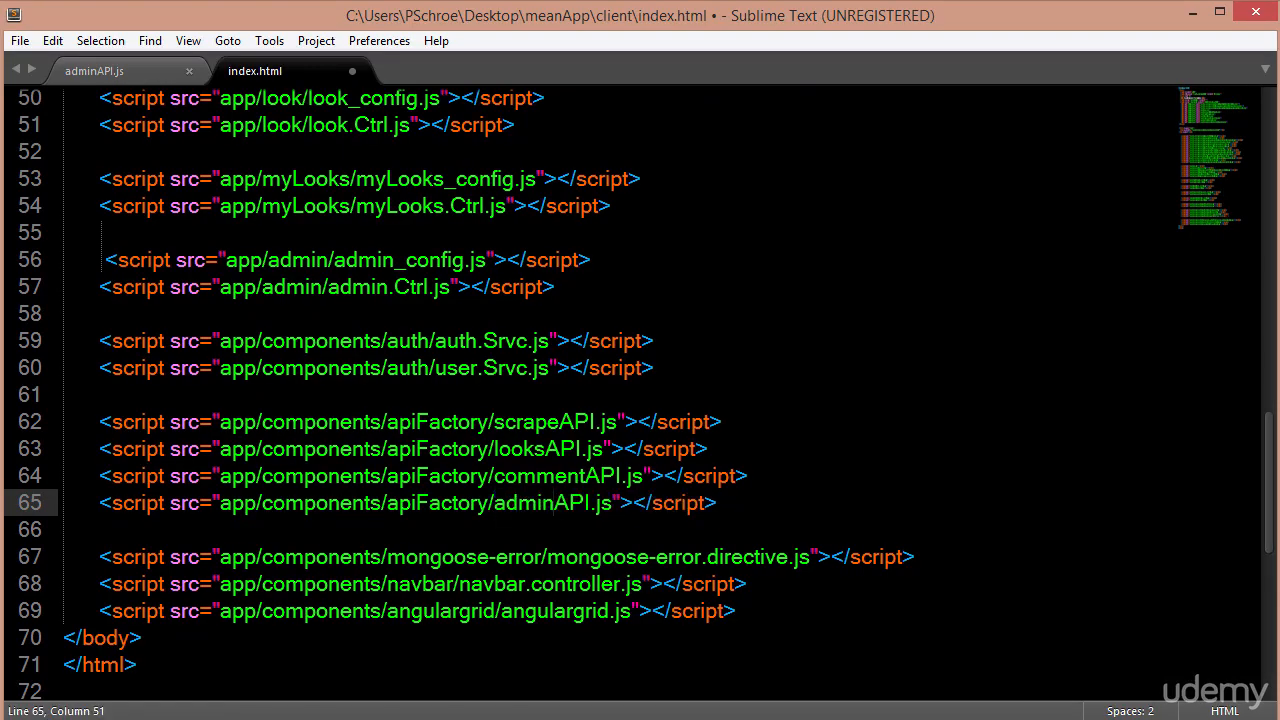
pyautogui.click(93, 71)
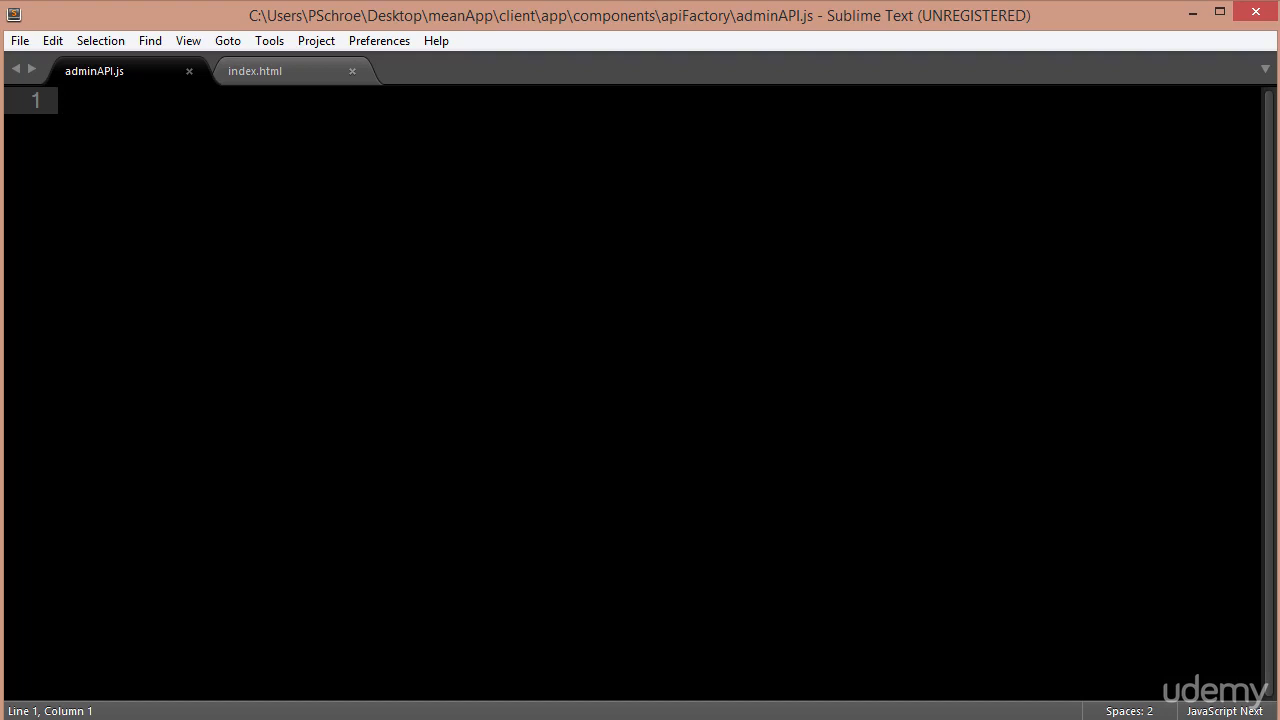
# Step: Declare the adminAPI($http) factory exposing getAllUsers and deleteUser
pyautogui.write("inAPI.$inject = ['$http'];")
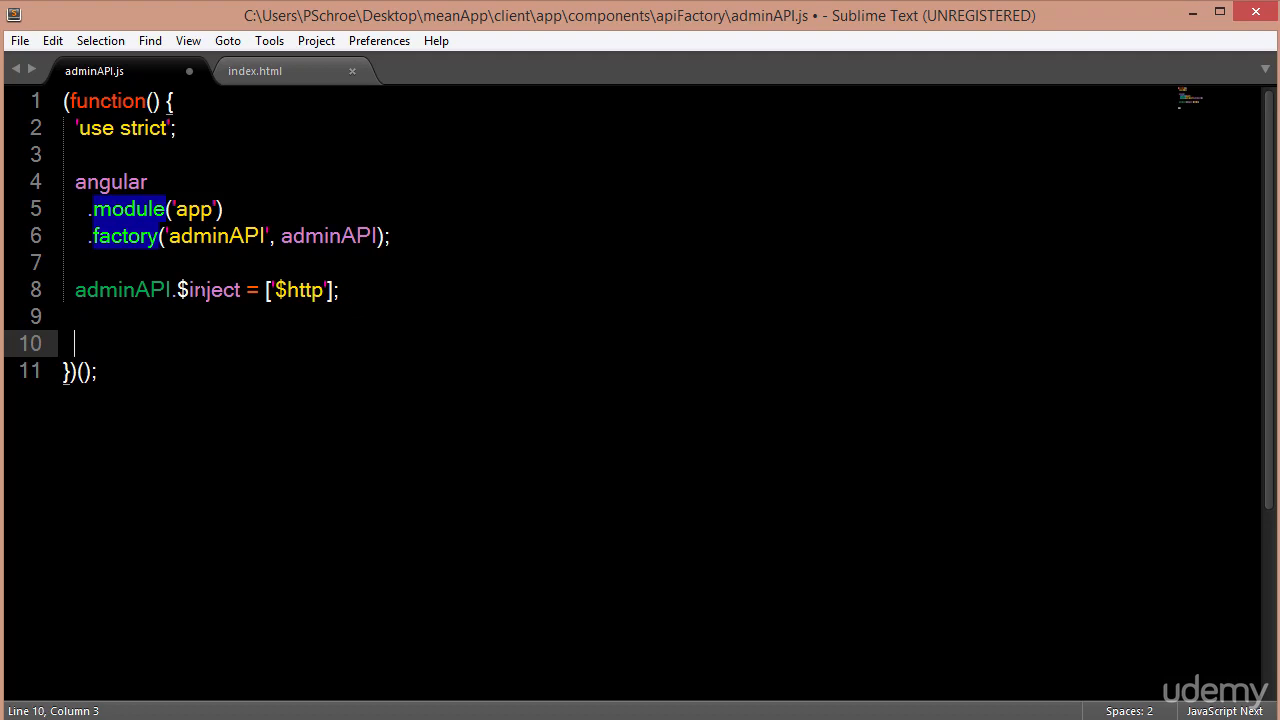
pyautogui.write('function adminAPI($http) {')
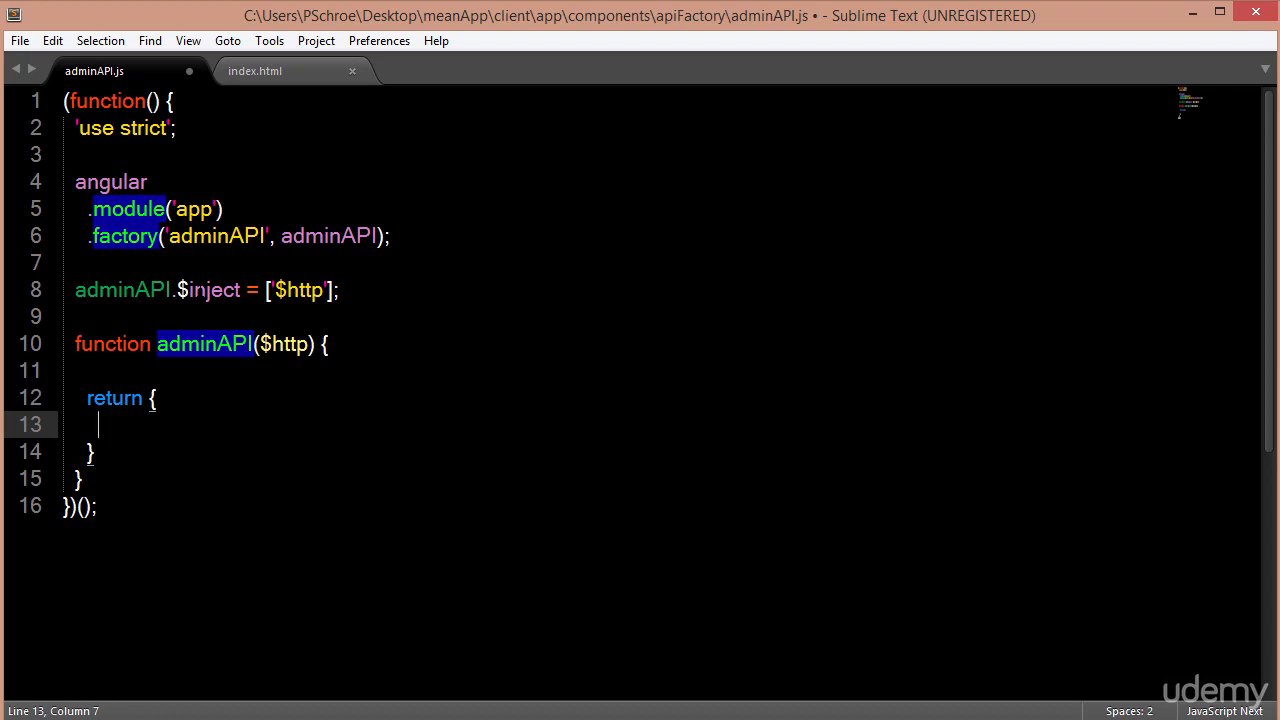
pyautogui.write('getAL')
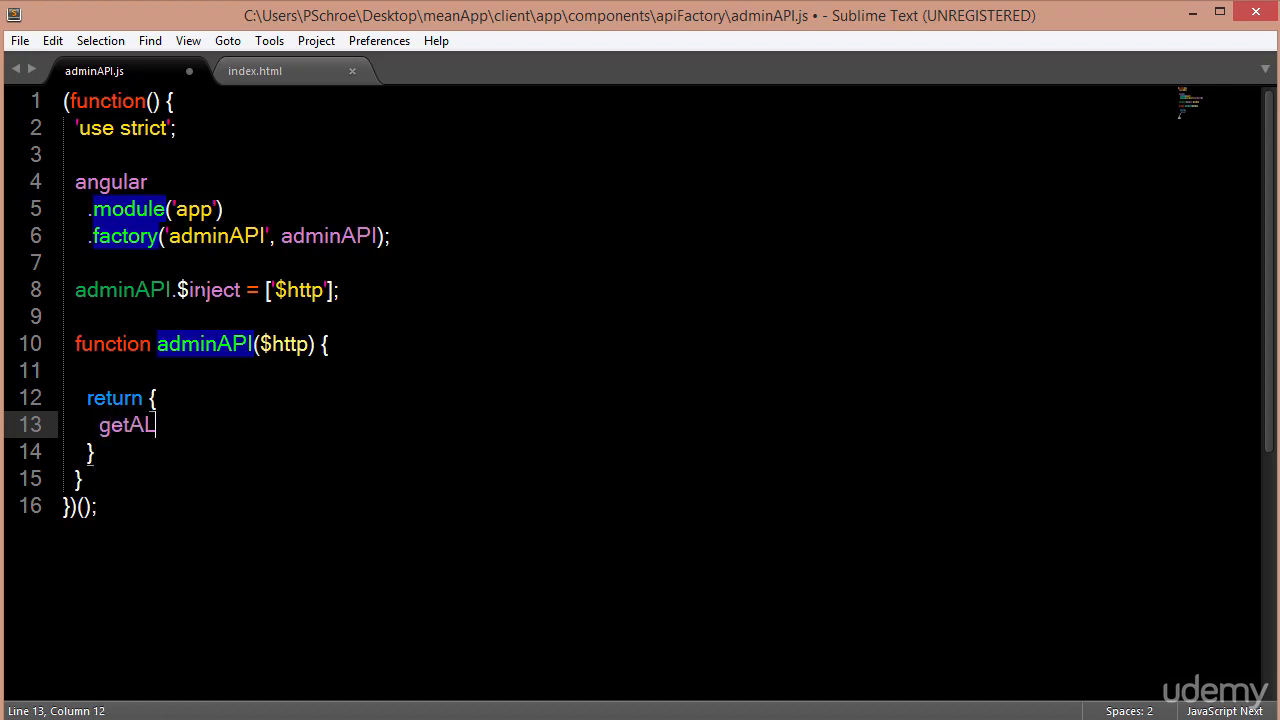
pyautogui.write('lUsers: getAllUsers,')
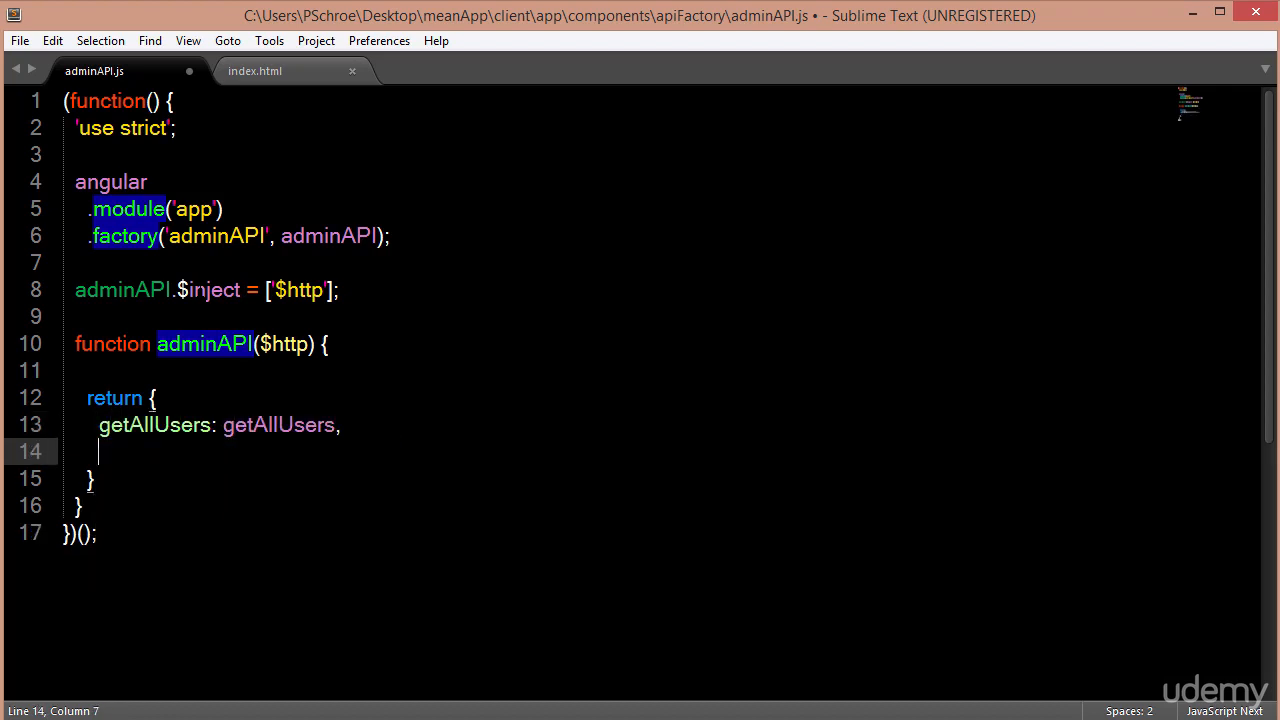
pyautogui.write('delete')
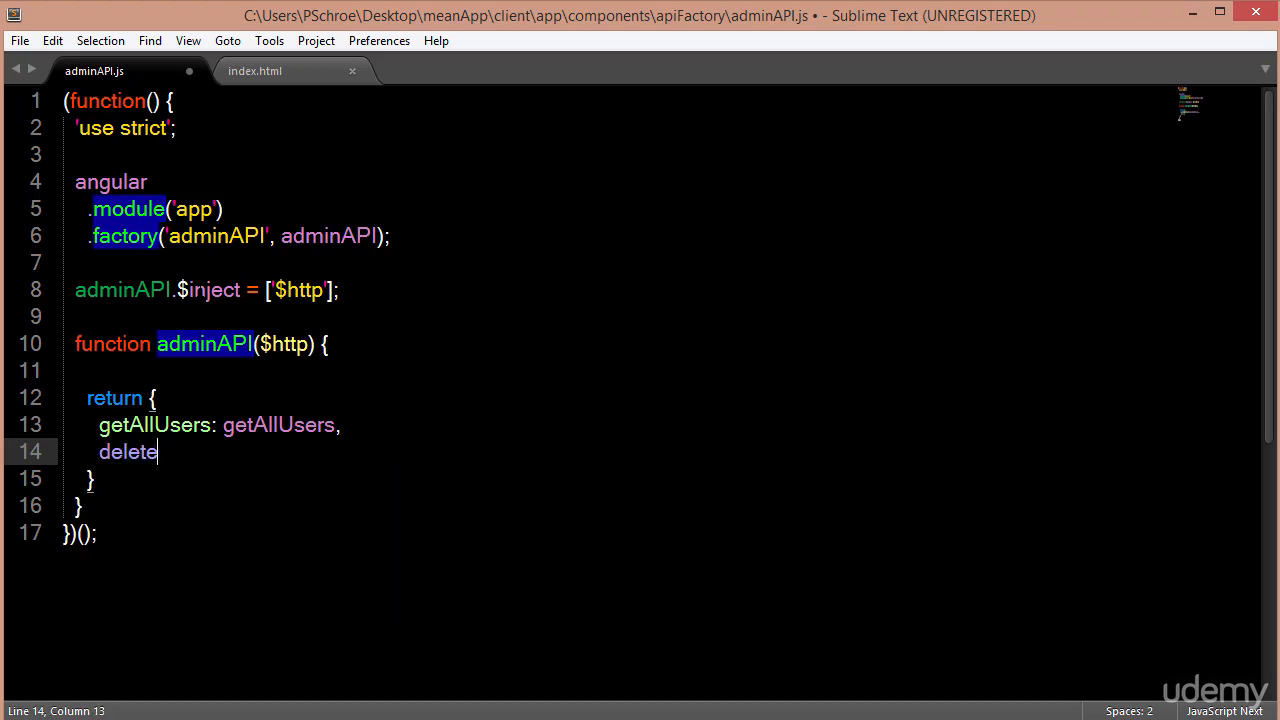
pyautogui.write('User: delte')
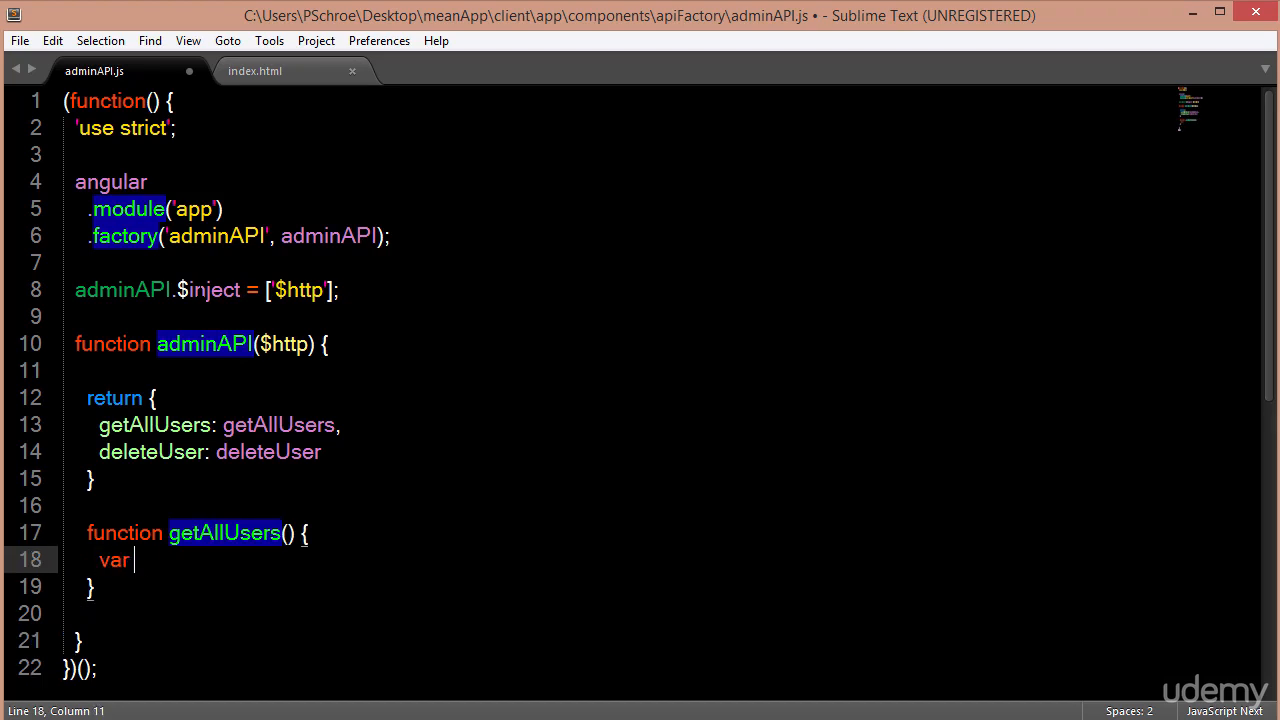
# Step: Make getAllUsers request url '/api/users' with cache: true
pyautogui.write('url:')
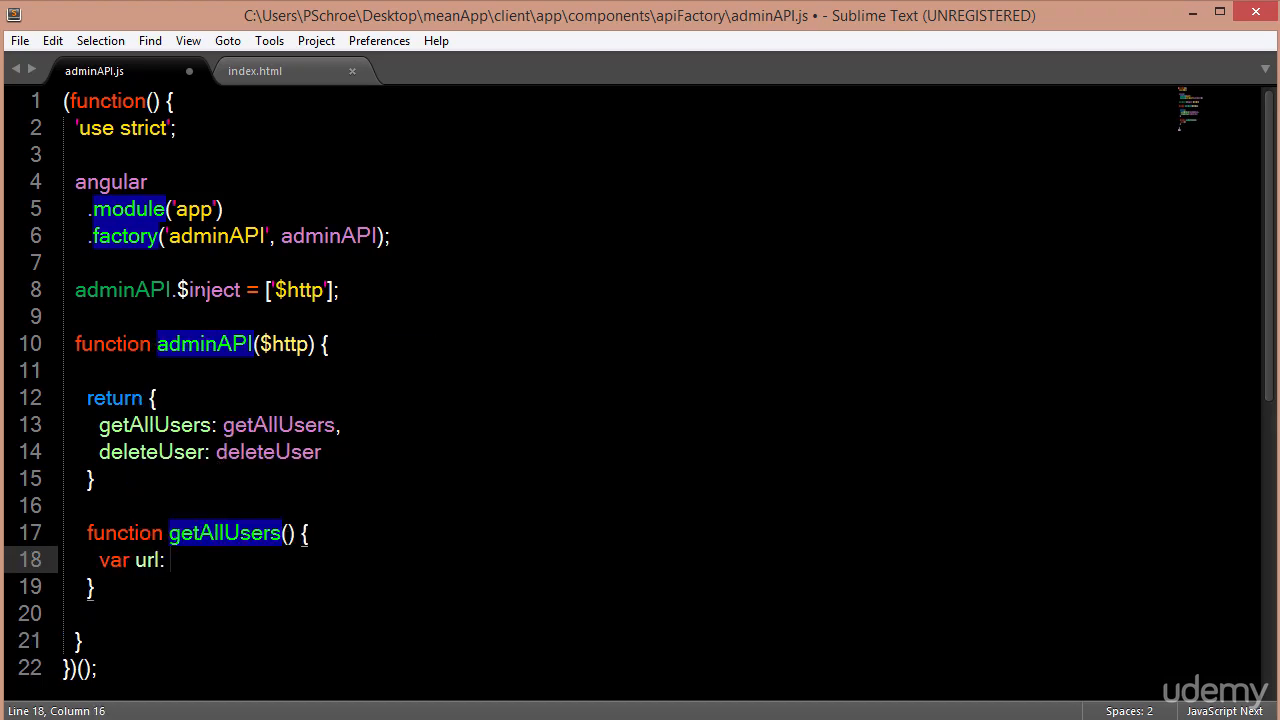
pyautogui.write("'/api/users';")
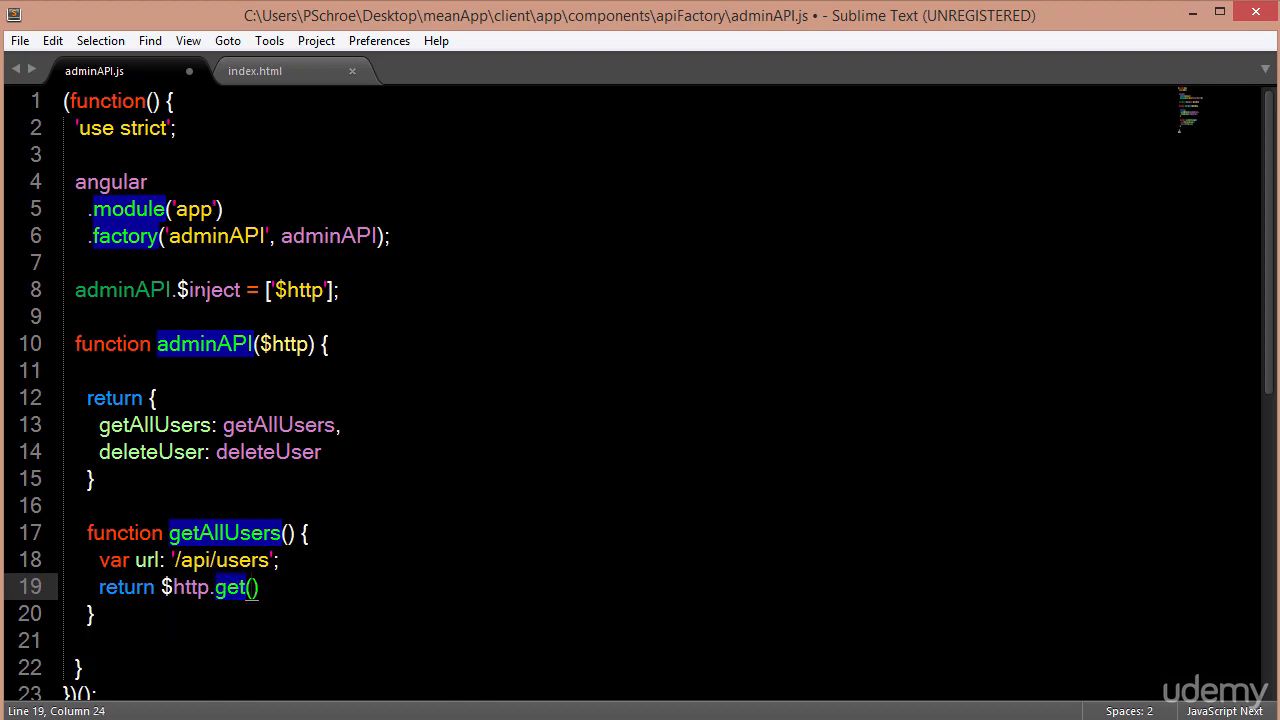
pyautogui.write('url, {')
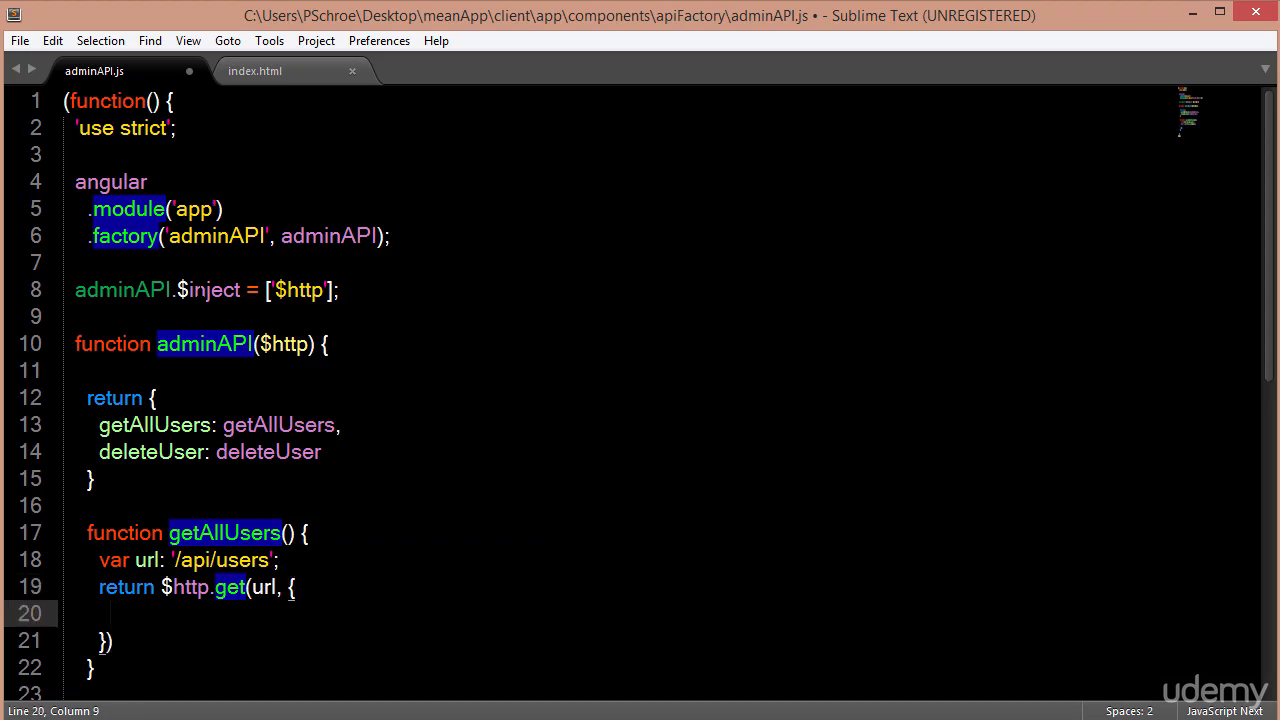
pyautogui.write('cache:')
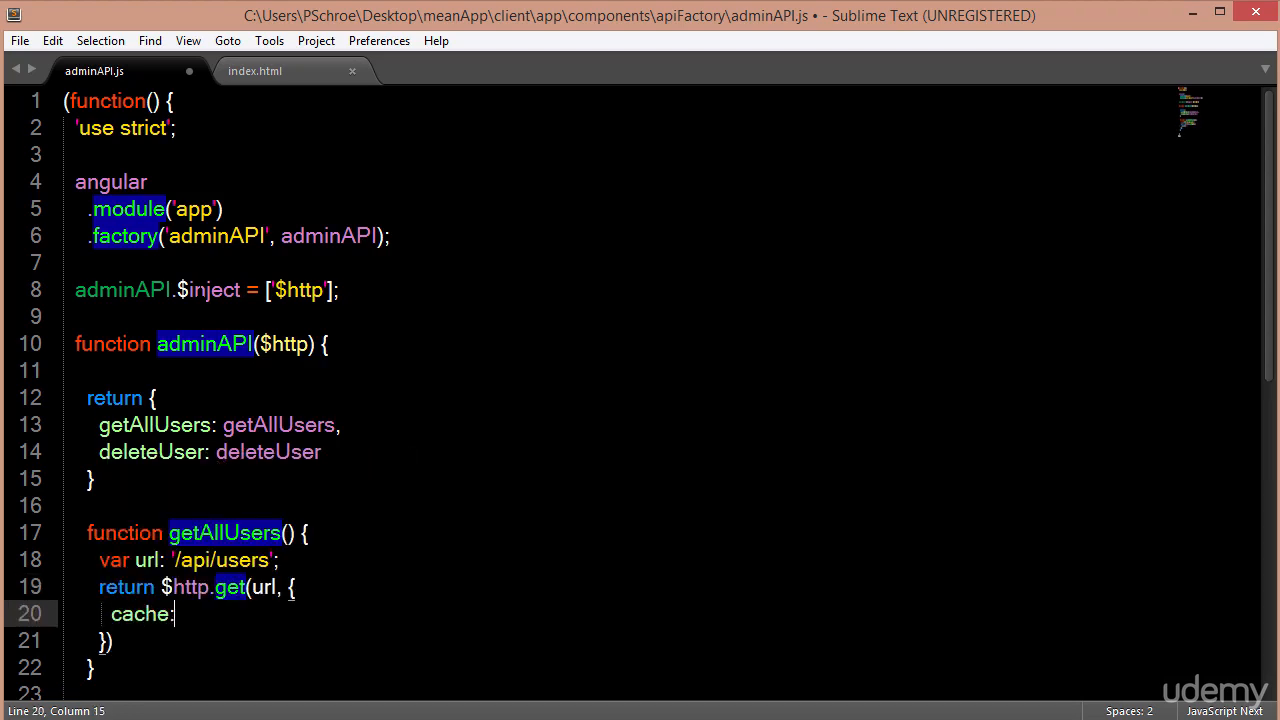
pyautogui.write('true')
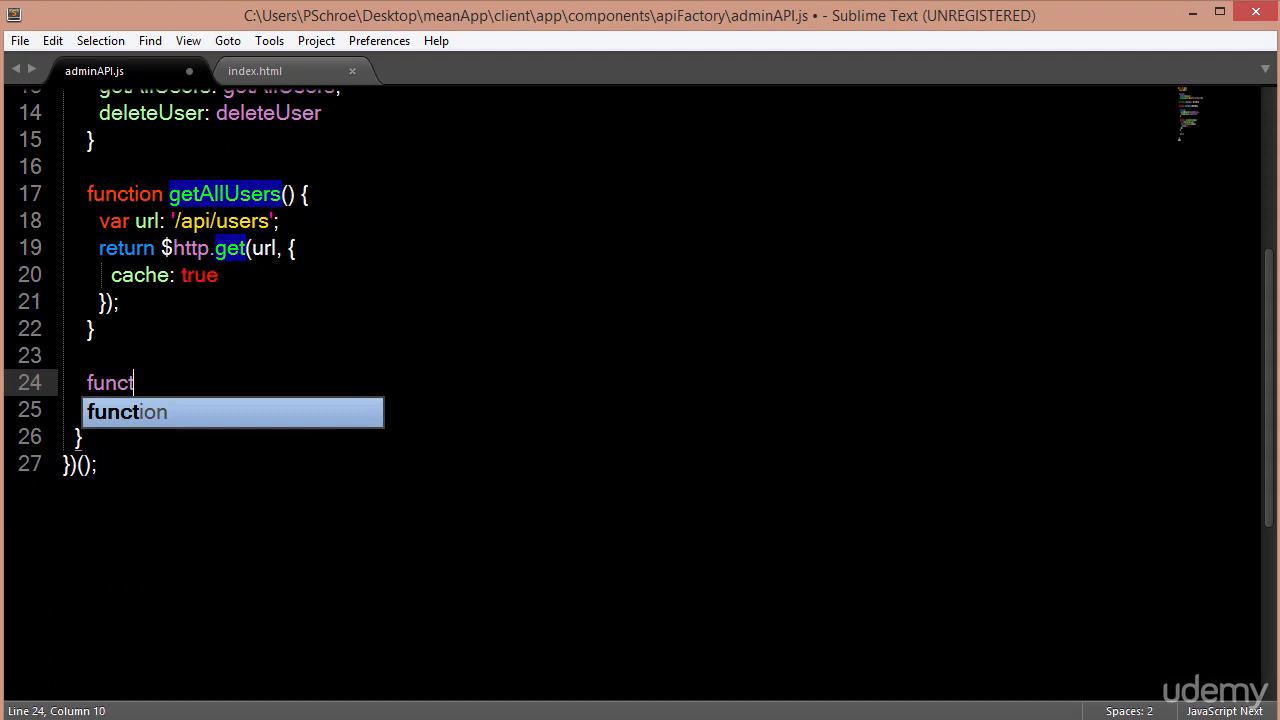
# Step: Write deleteUser(user) returning $http.delete(url)
pyautogui.write('ion deleteUse')
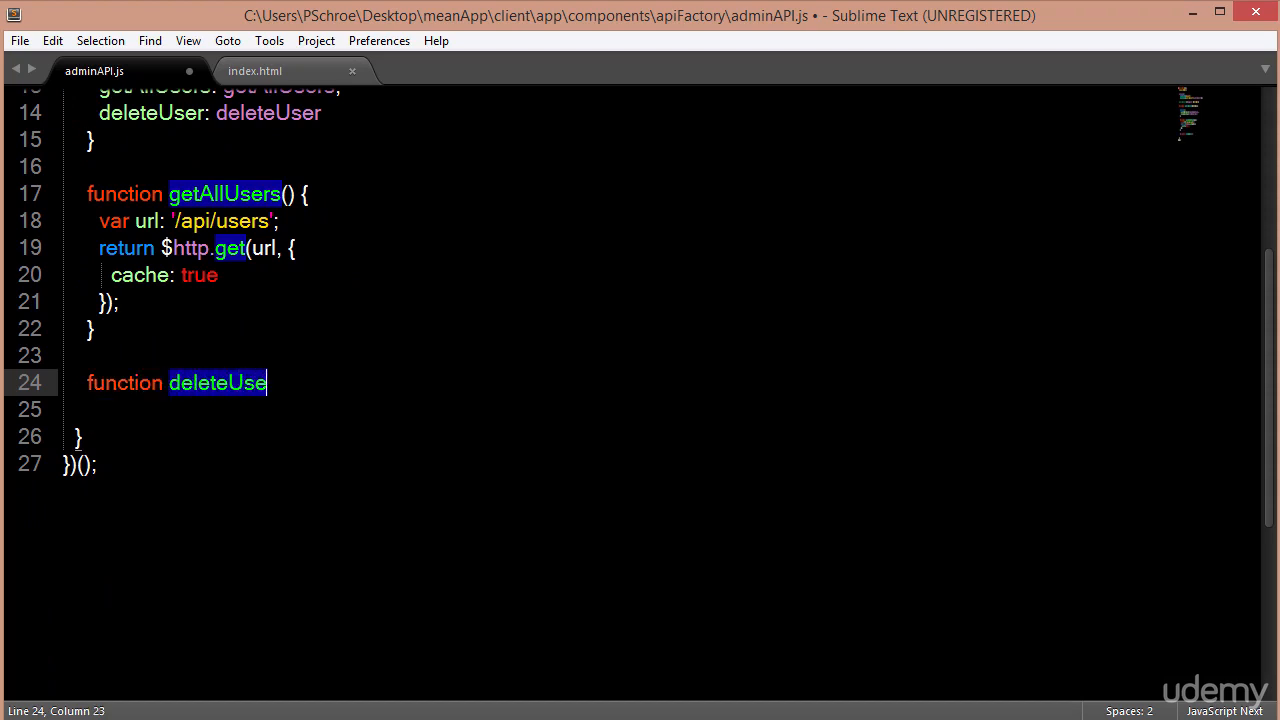
pyautogui.write('r()')
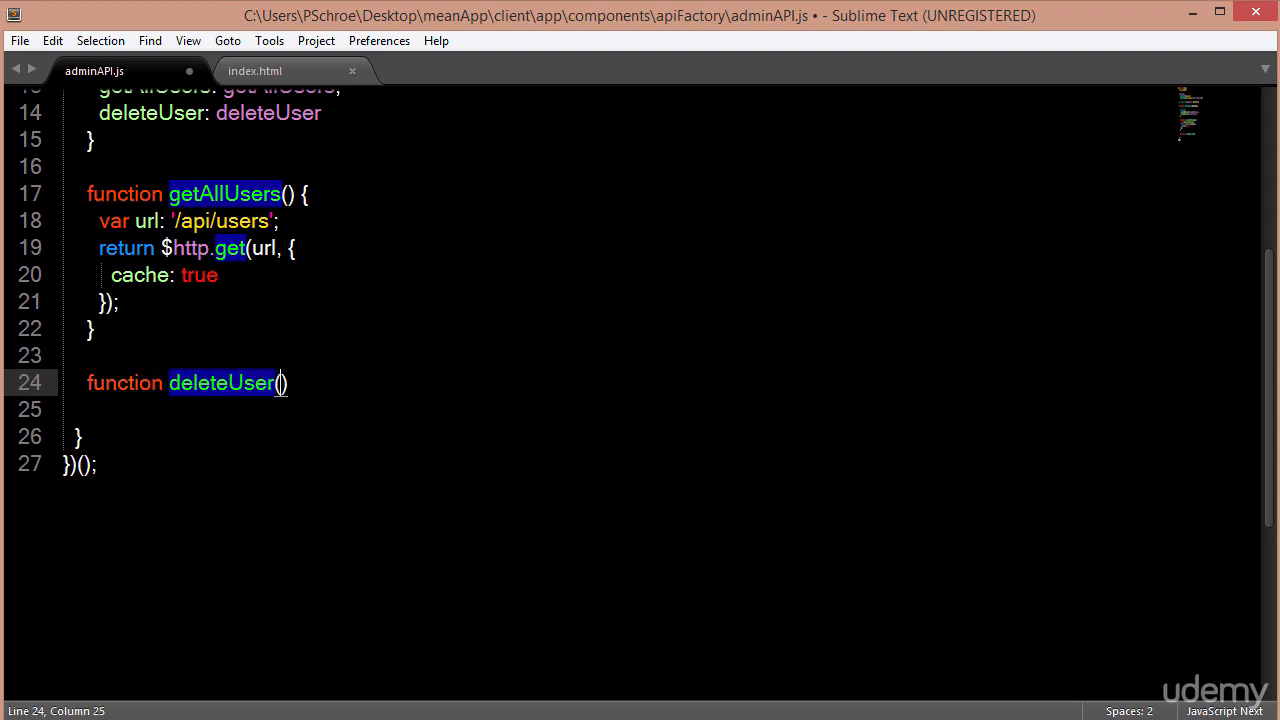
pyautogui.write('user')
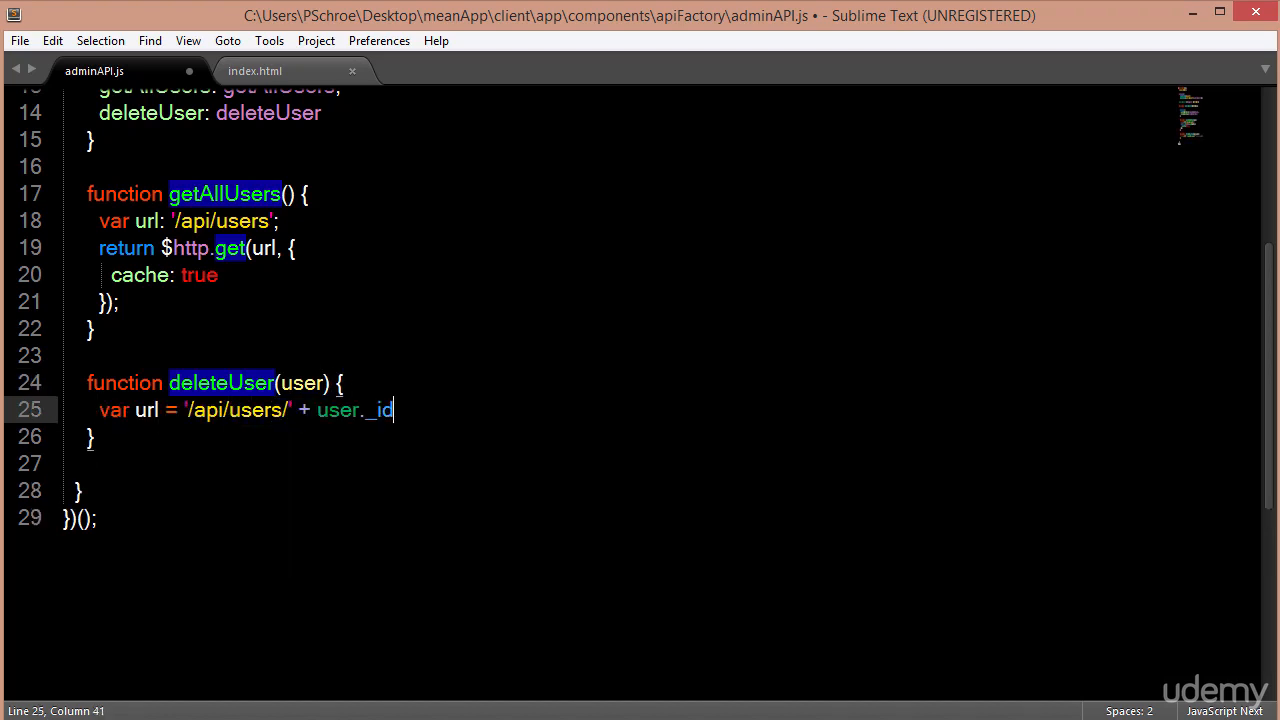
pyautogui.write(';')
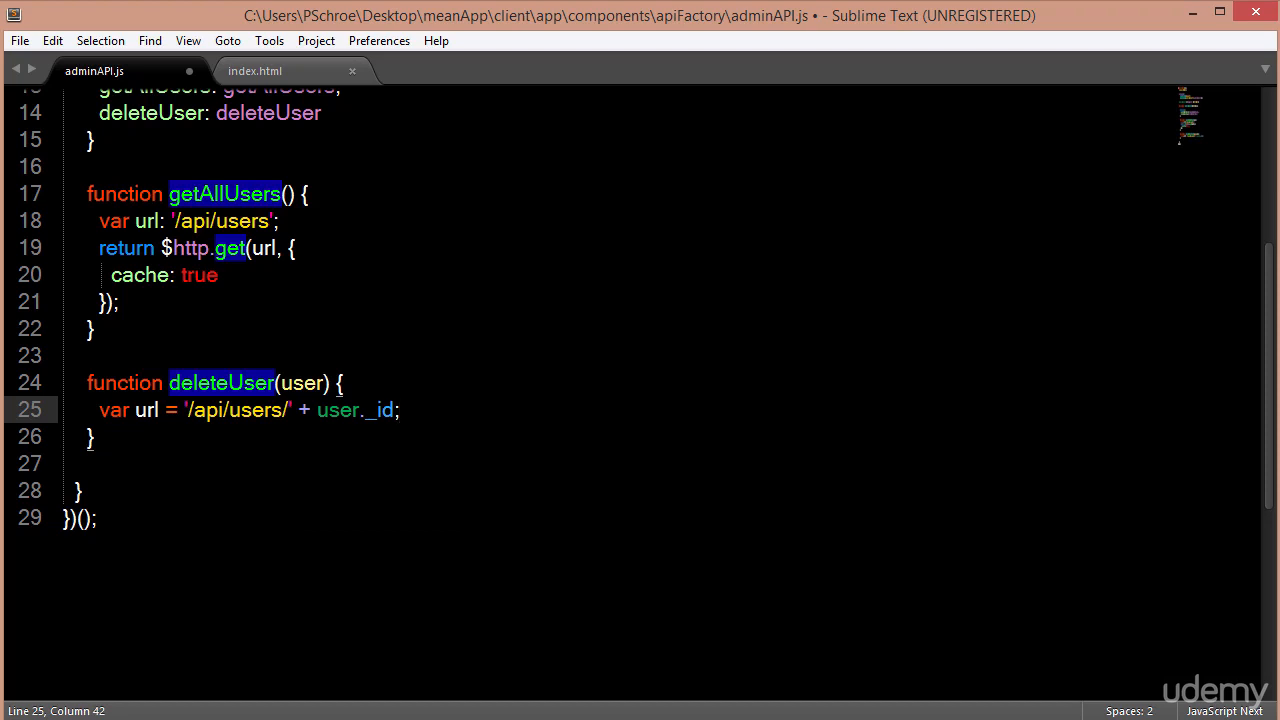
pyautogui.write('return $ht')
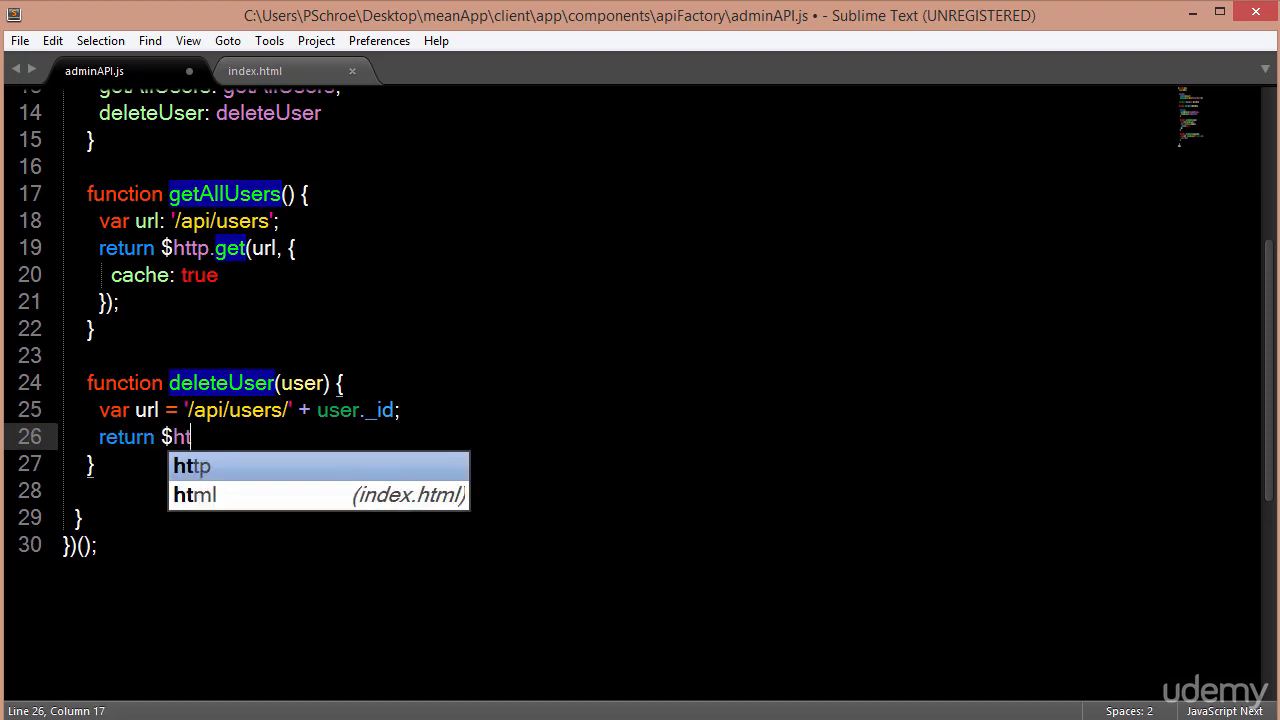
pyautogui.write('tp.delete(url);')
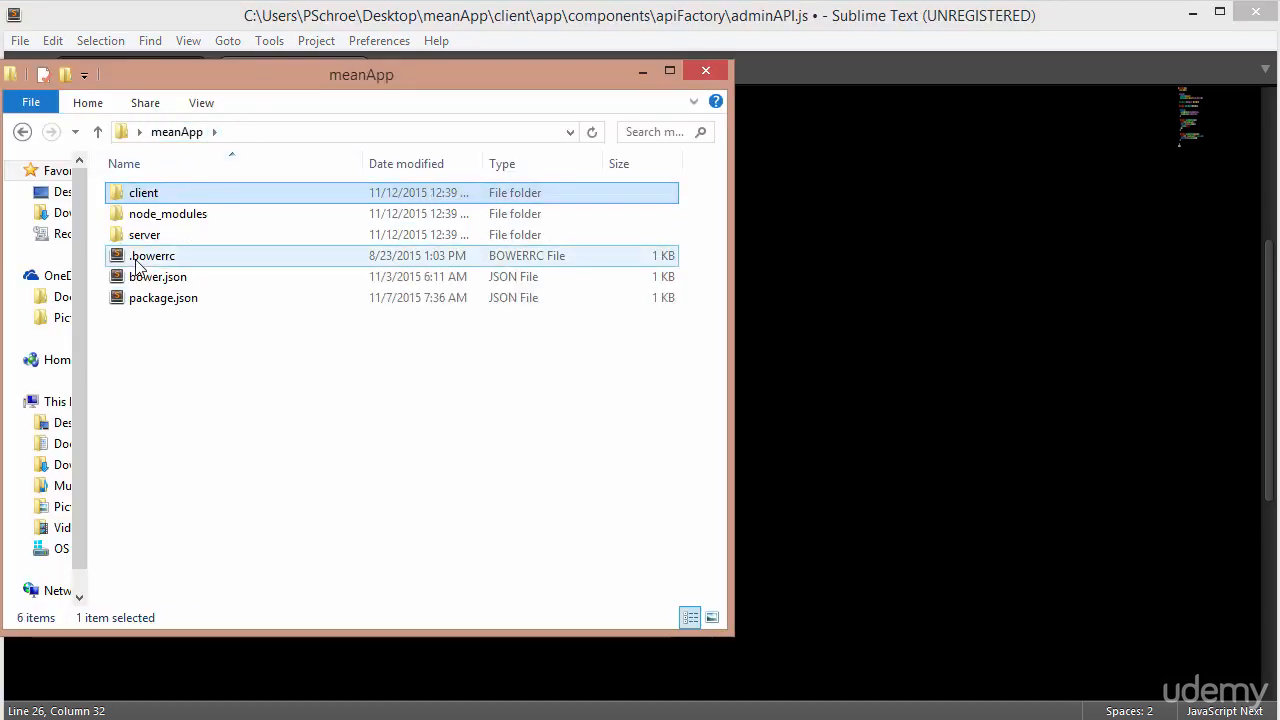
# Step: Open user.controller.js to review exports.index and exports.destroy, then return to adminAPI.js
pyautogui.doubleClick(144, 234)
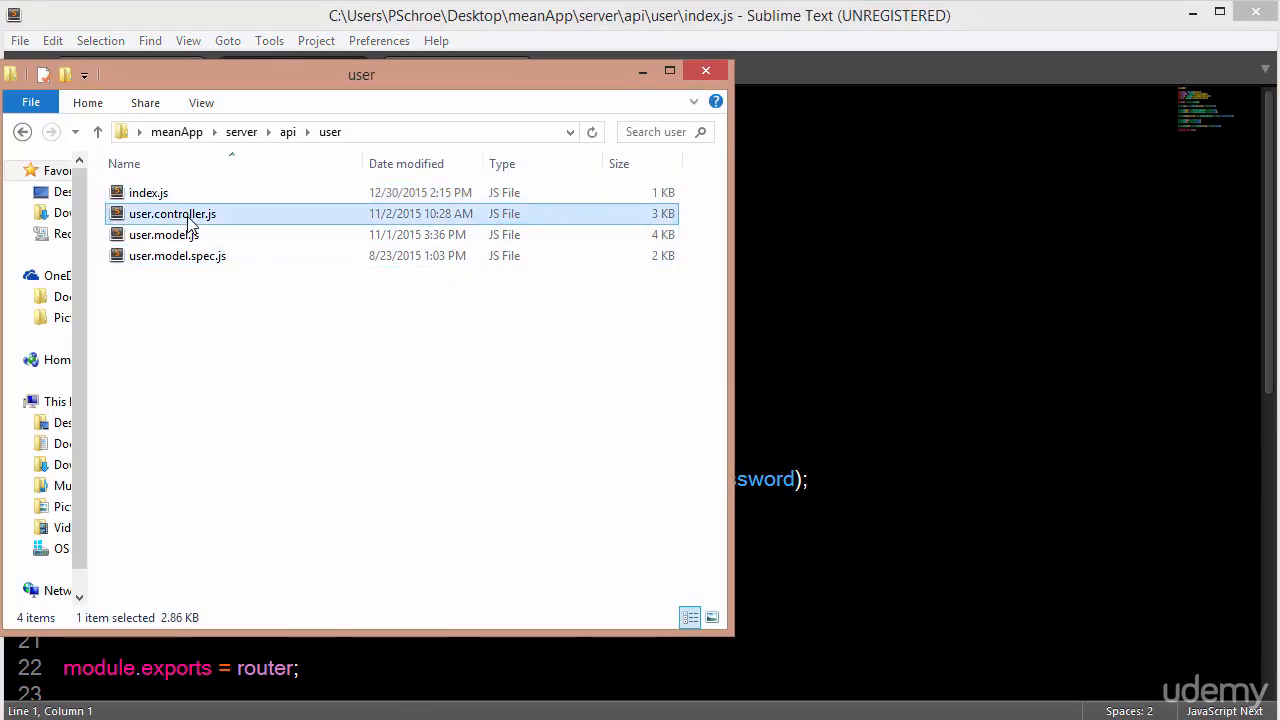
pyautogui.doubleClick(172, 213)
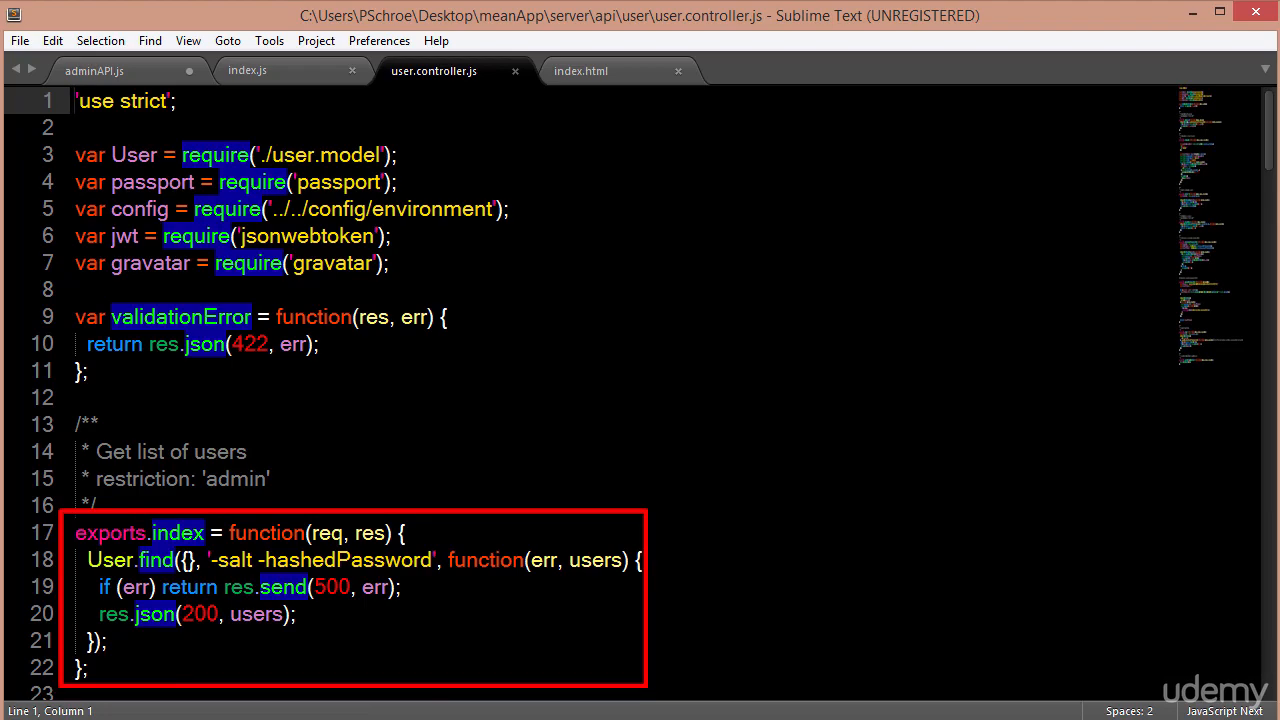
pyautogui.scroll(-3)
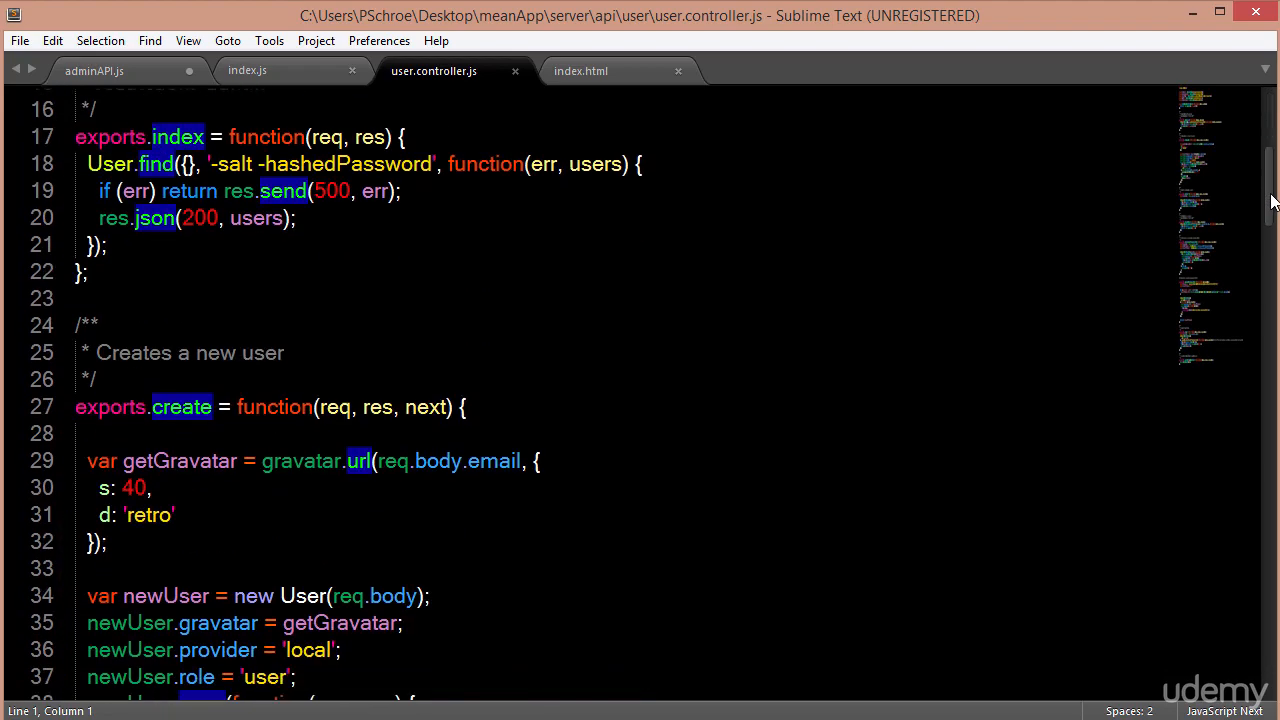
pyautogui.scroll(-3)
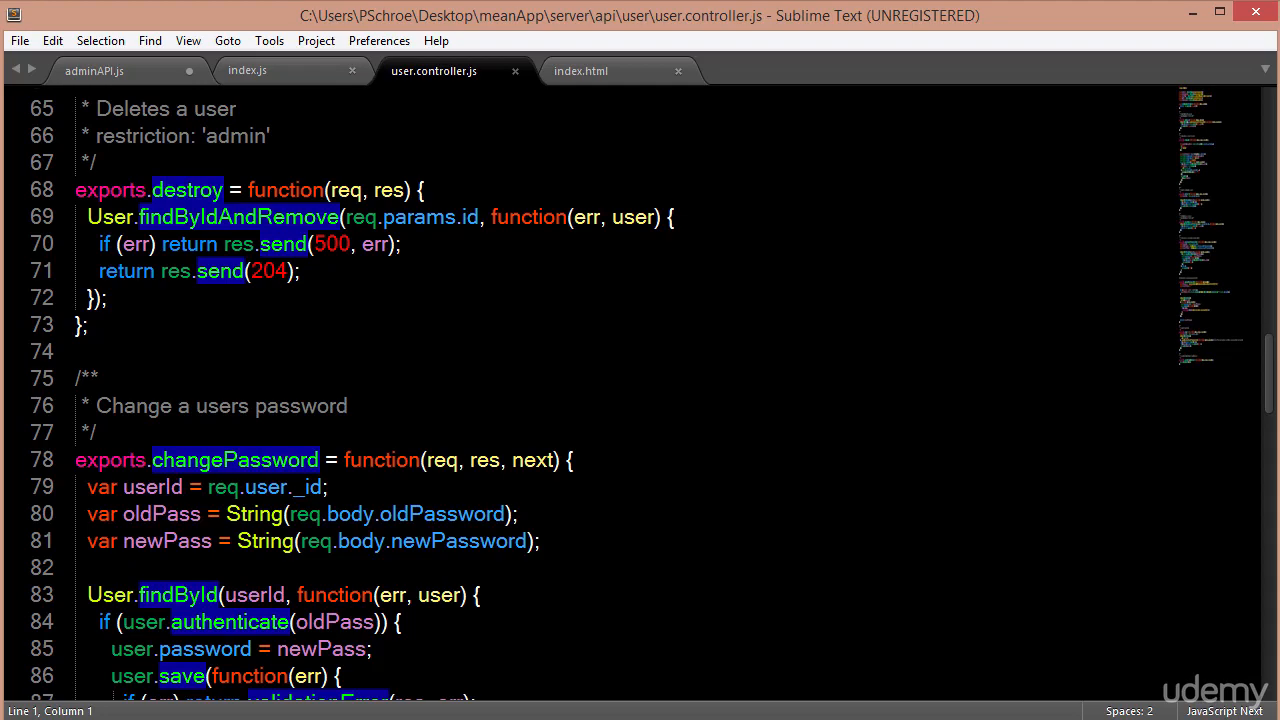
pyautogui.click(94, 70)
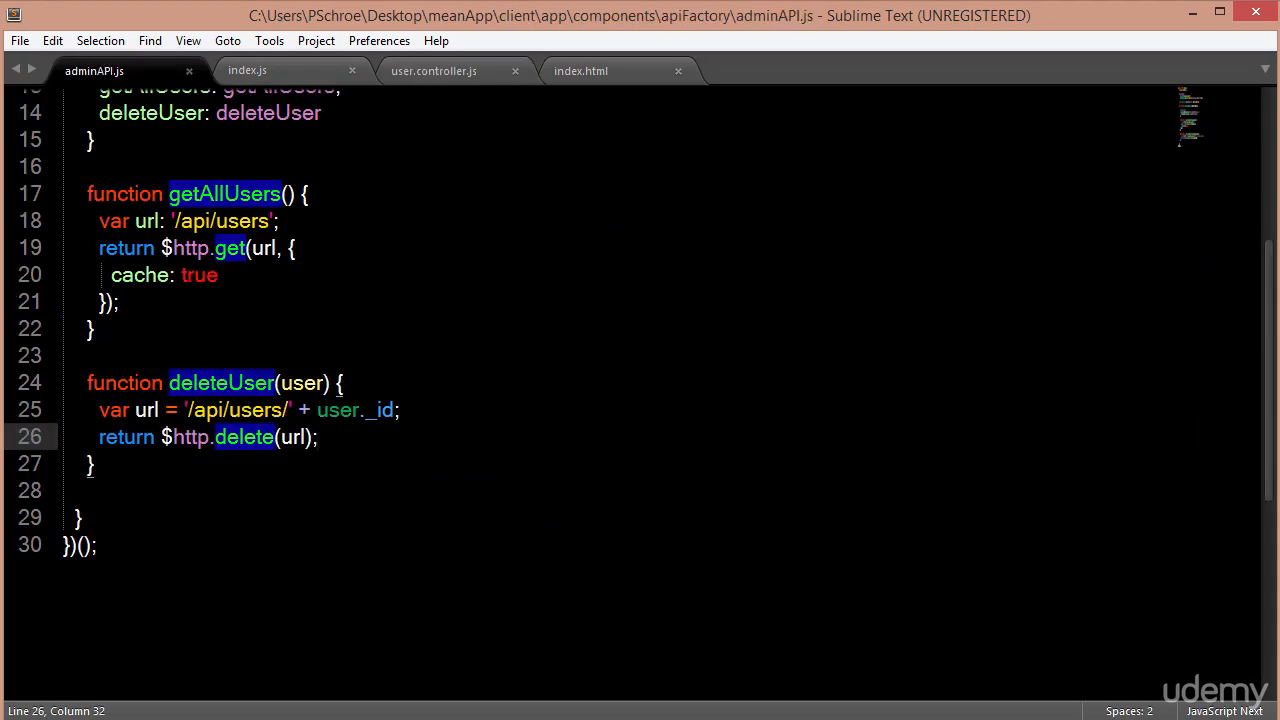
# Step: Close all tabs except adminAPI.js and open client/app/admin/admin.html
pyautogui.rightClick(94, 70)
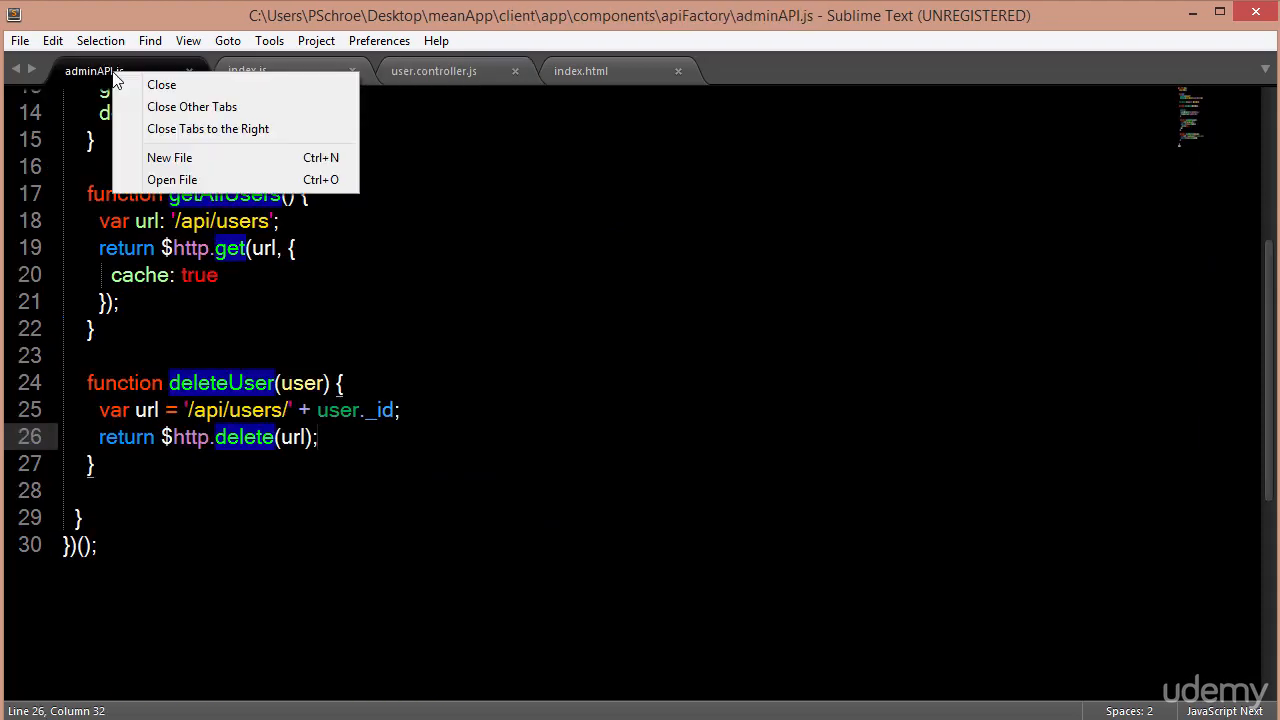
pyautogui.click(192, 106)
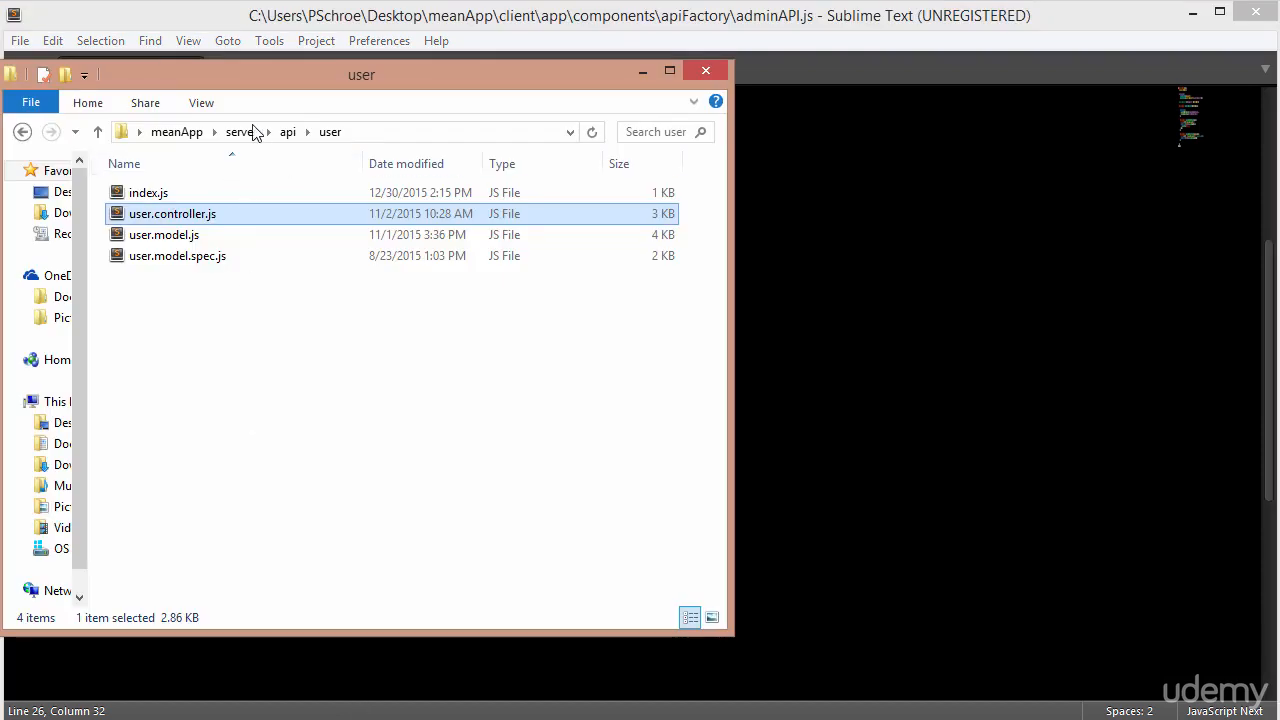
pyautogui.click(176, 131)
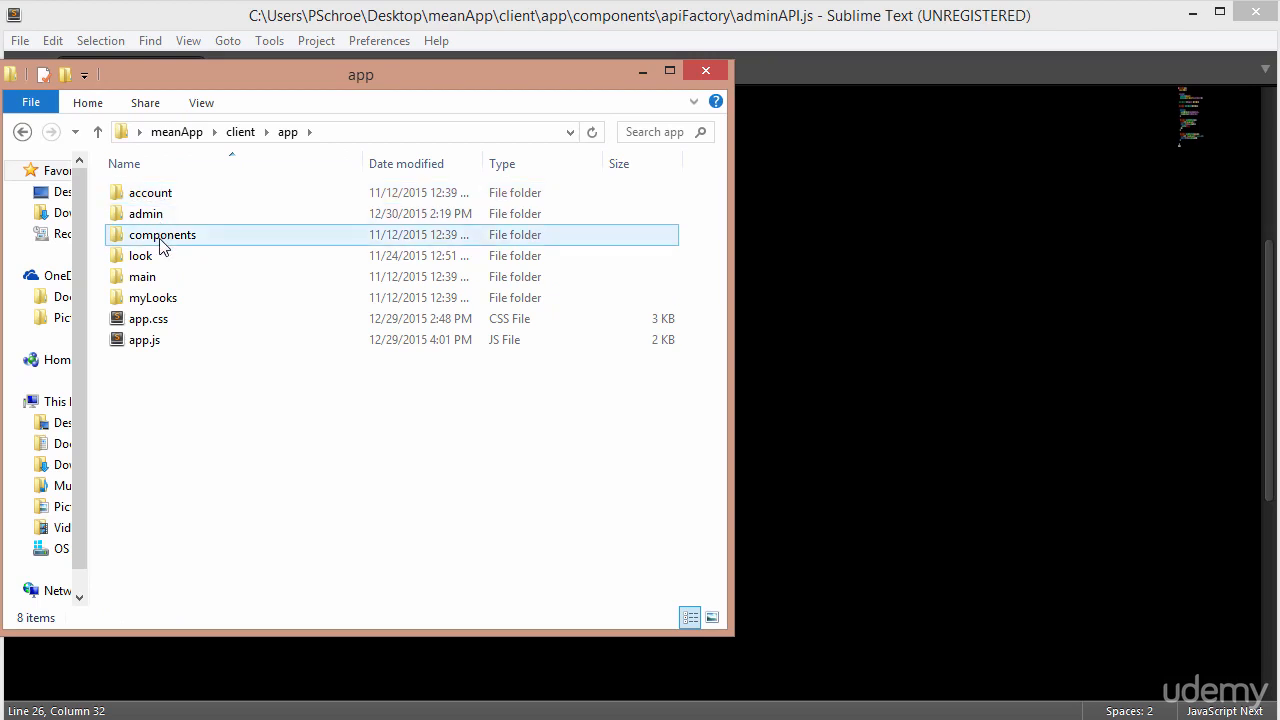
pyautogui.doubleClick(145, 213)
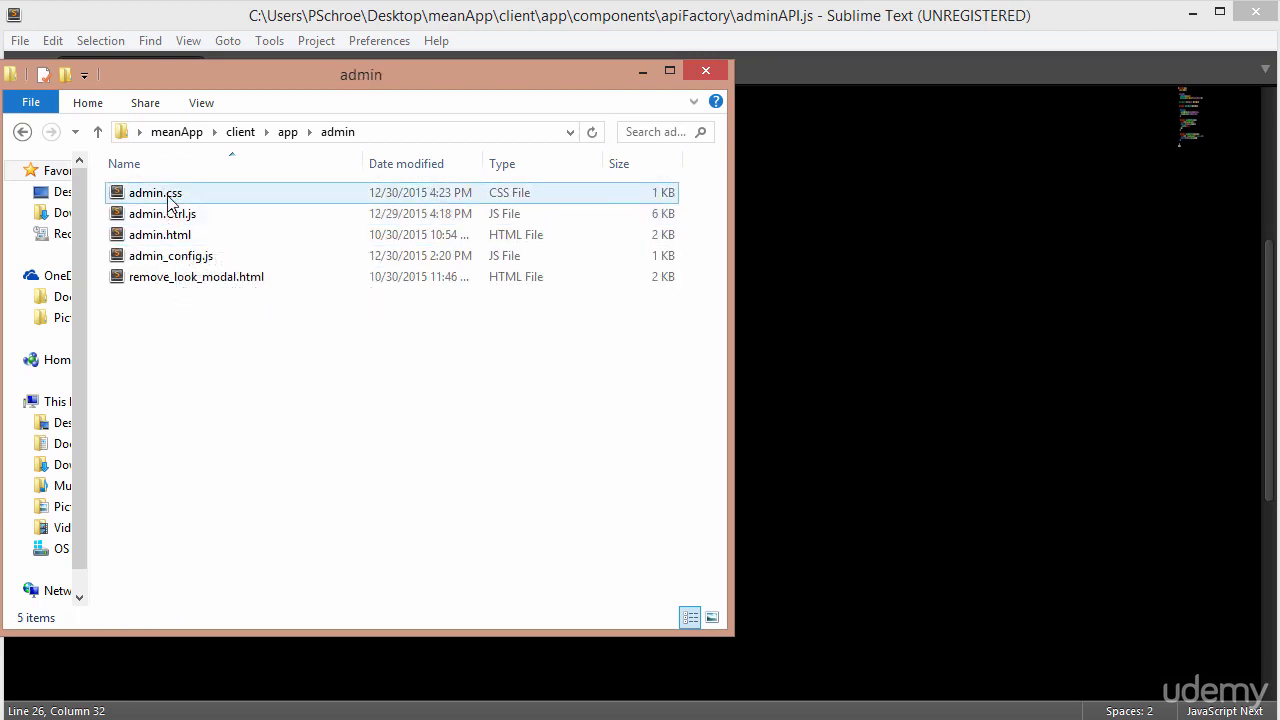
pyautogui.doubleClick(160, 234)
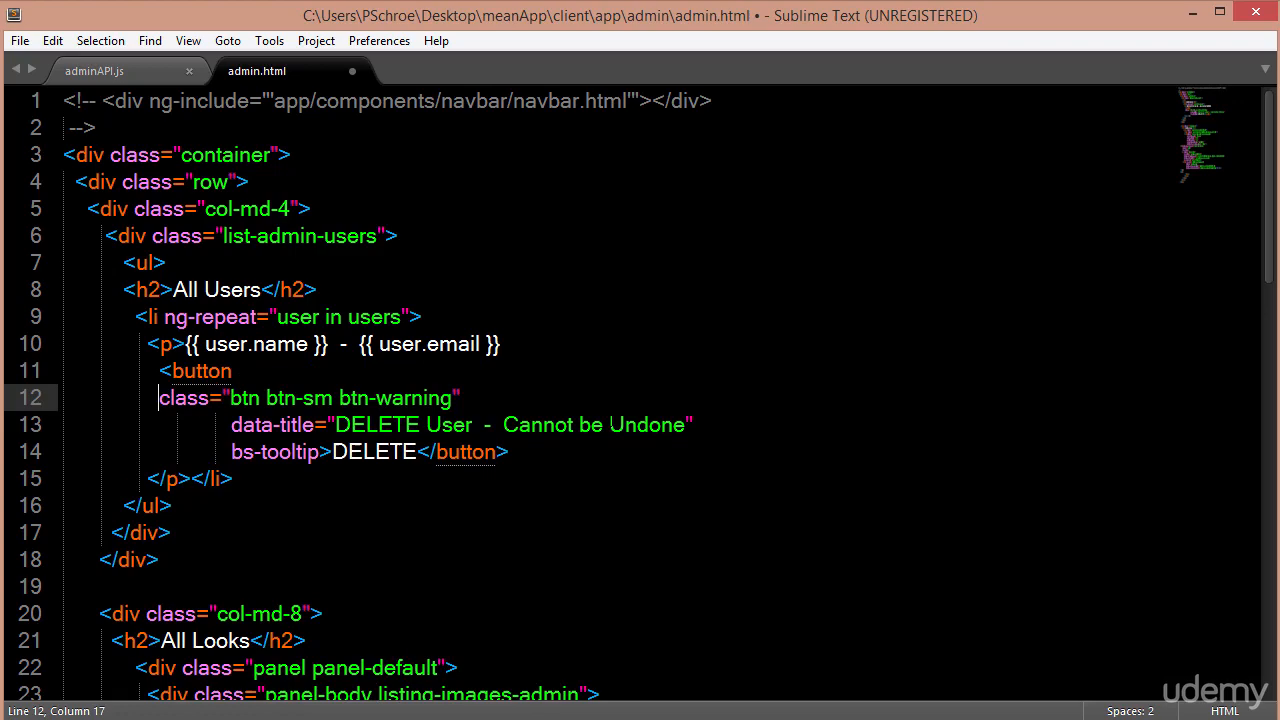
# Step: Add ng-click="deleteUser(user)" to the DELETE button in admin.html
pyautogui.write('ng')
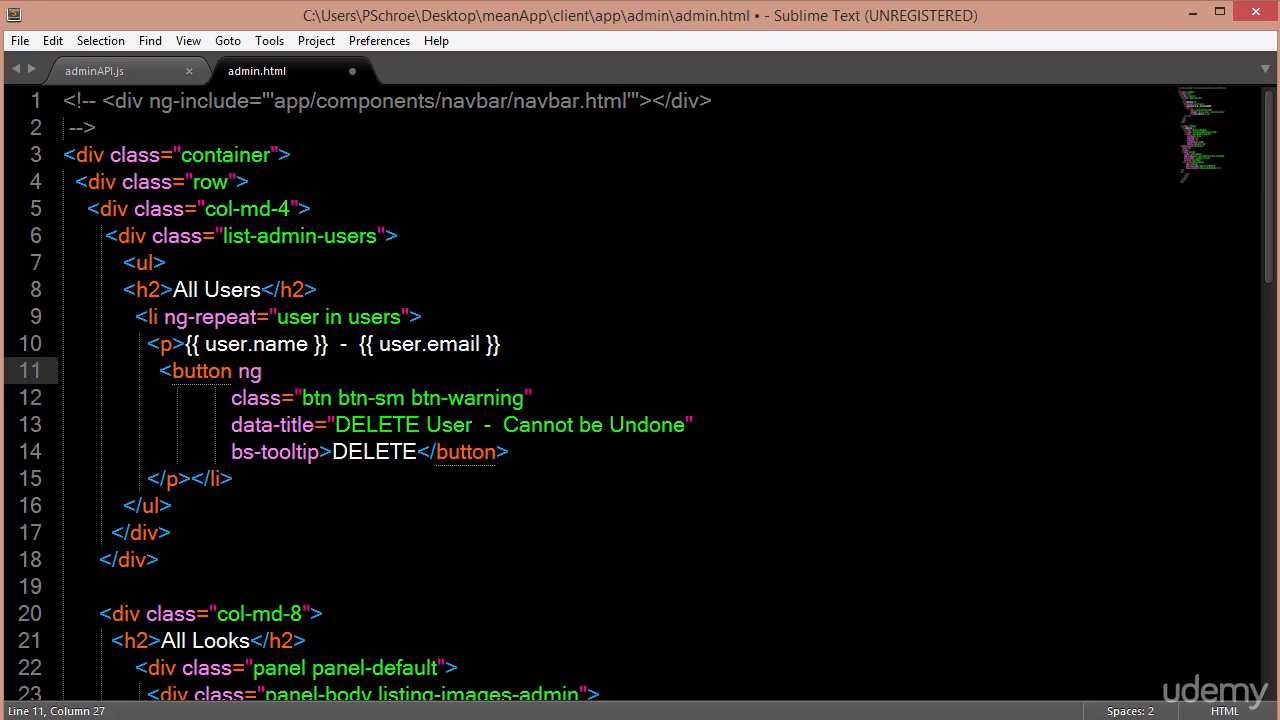
pyautogui.write('ng-click="deleteUser(us')
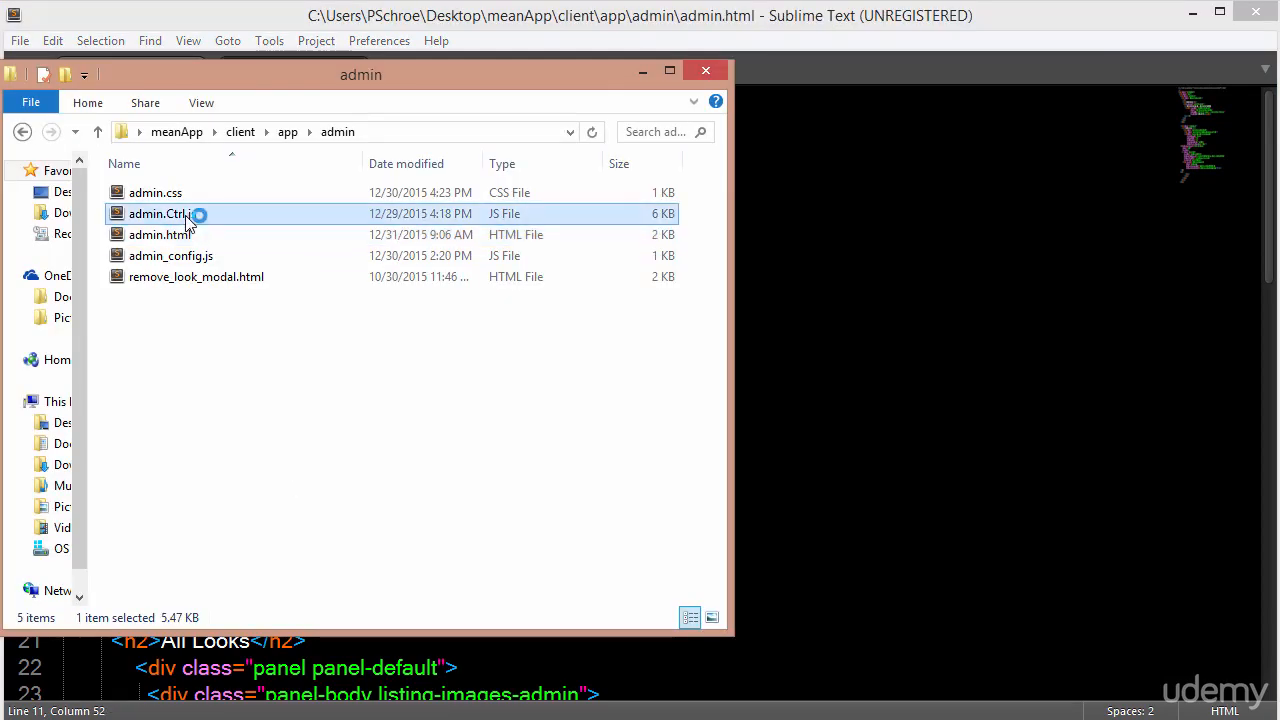
# Step: Open admin.Ctrl.js and rename MainCtrl to AdminCtrl
pyautogui.doubleClick(160, 213)
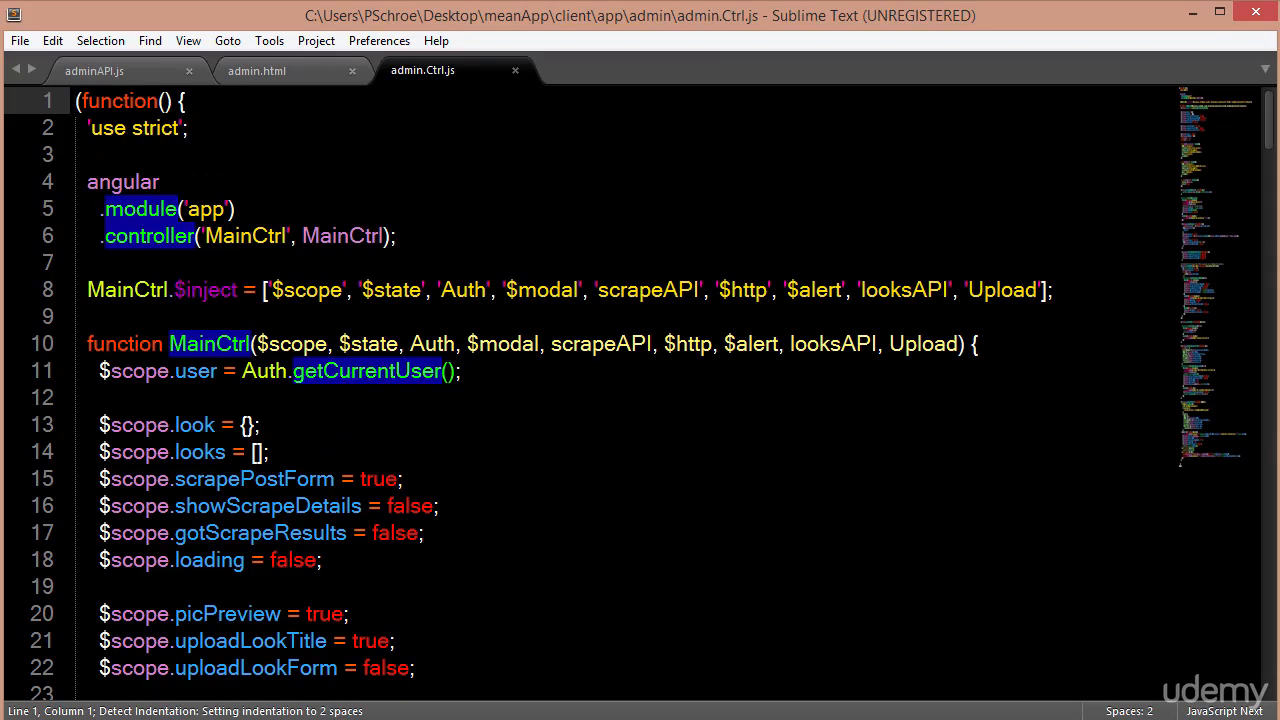
pyautogui.doubleClick(237, 236)
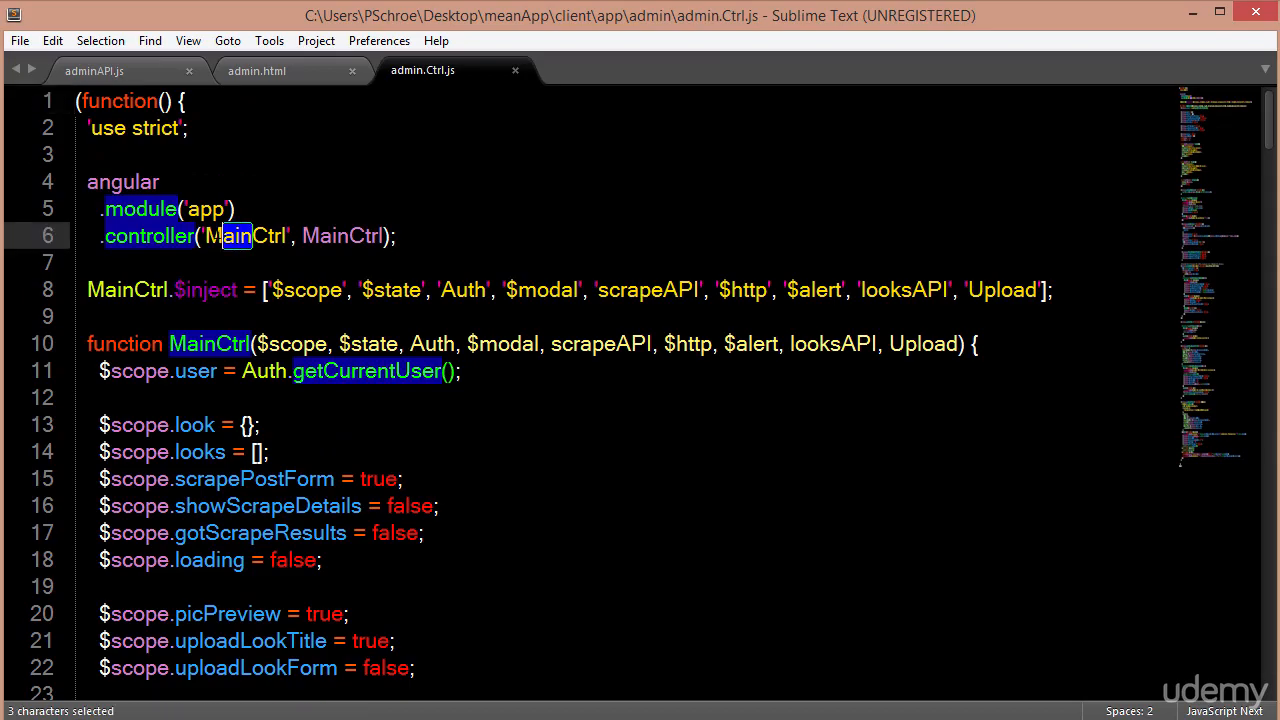
pyautogui.write('Admin')
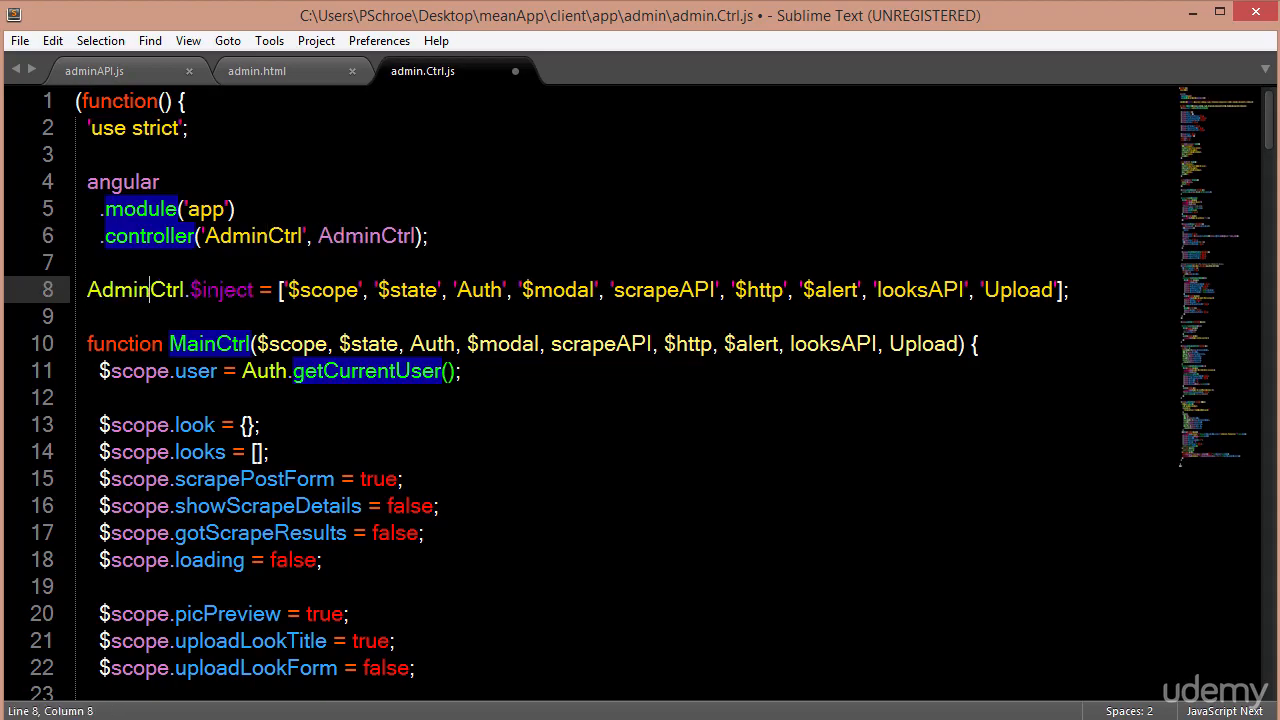
pyautogui.doubleClick(197, 343)
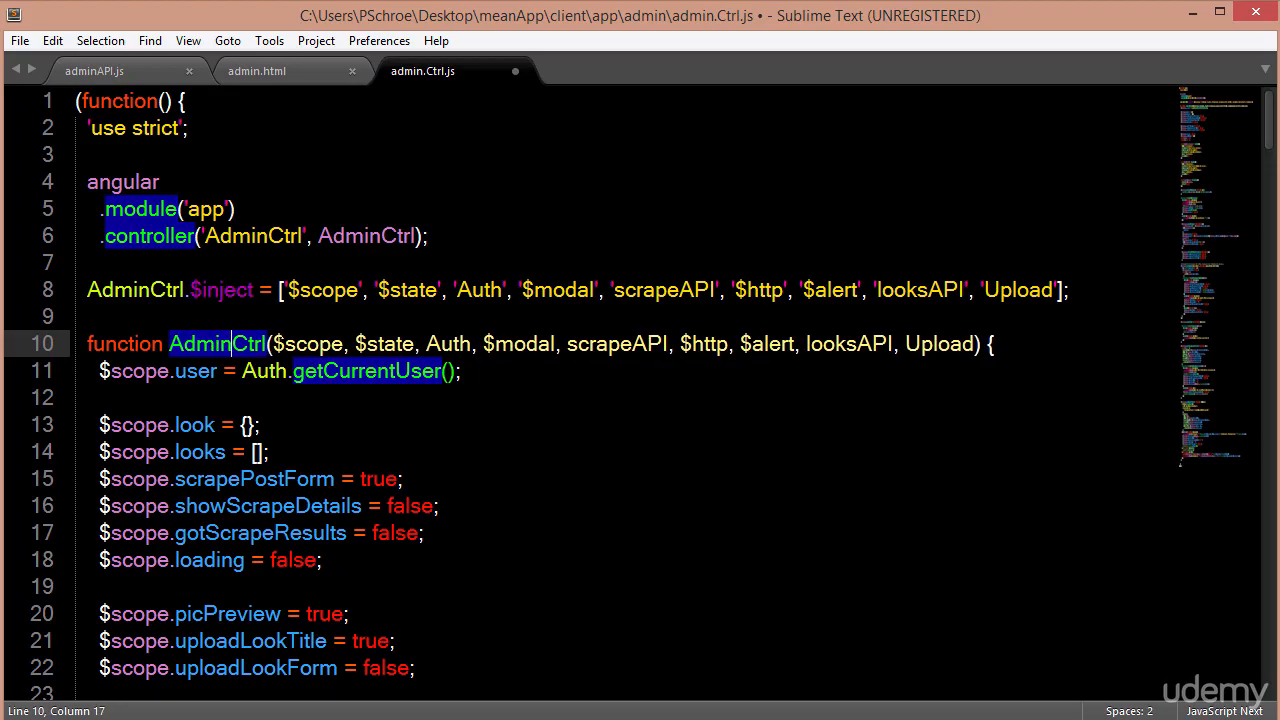
# Step: Delete the controller body, replace scrapeAPI with adminAPI, and remove $http and $state
pyautogui.moveTo(994, 343); pyautogui.dragTo(322, 560)
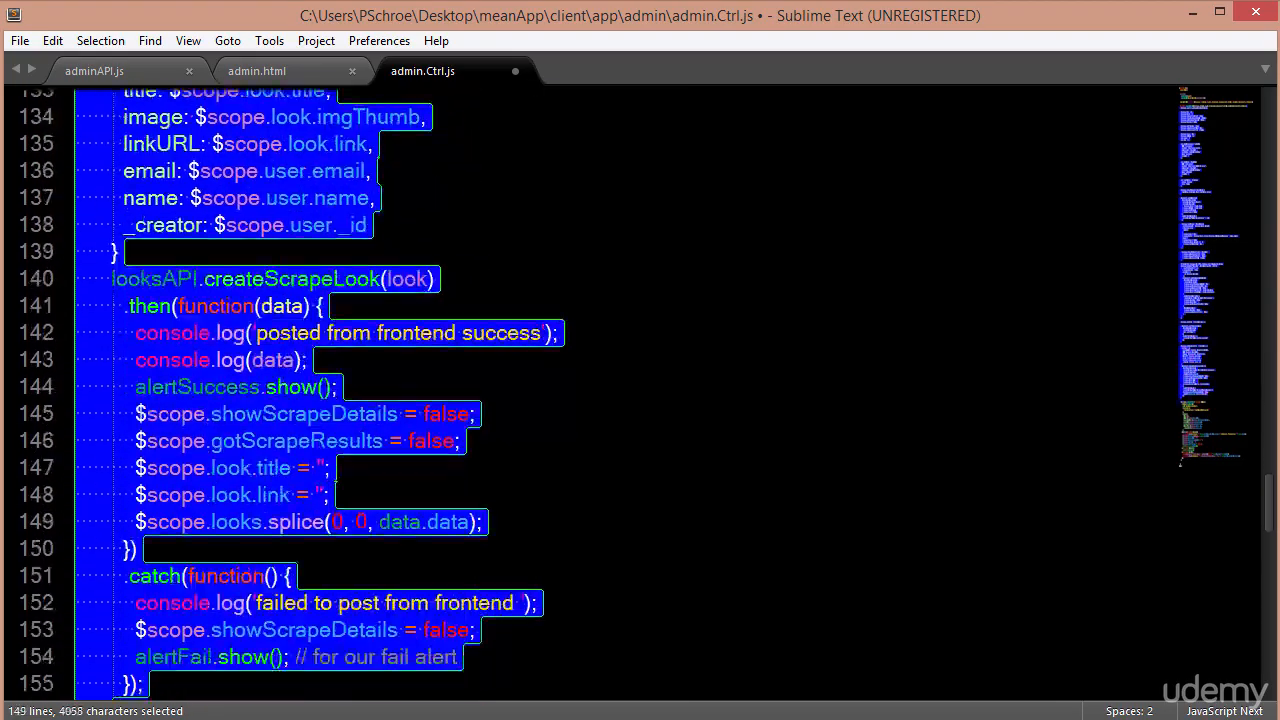
pyautogui.scroll(-3)
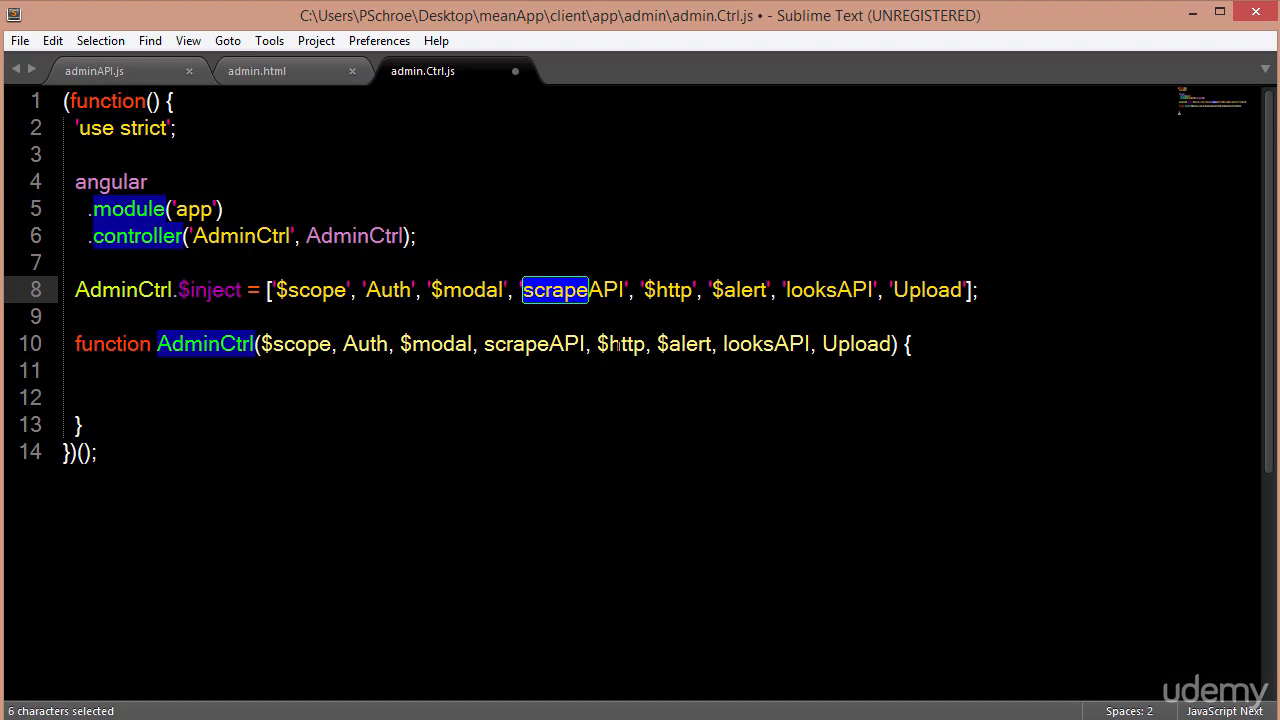
pyautogui.write('admin')
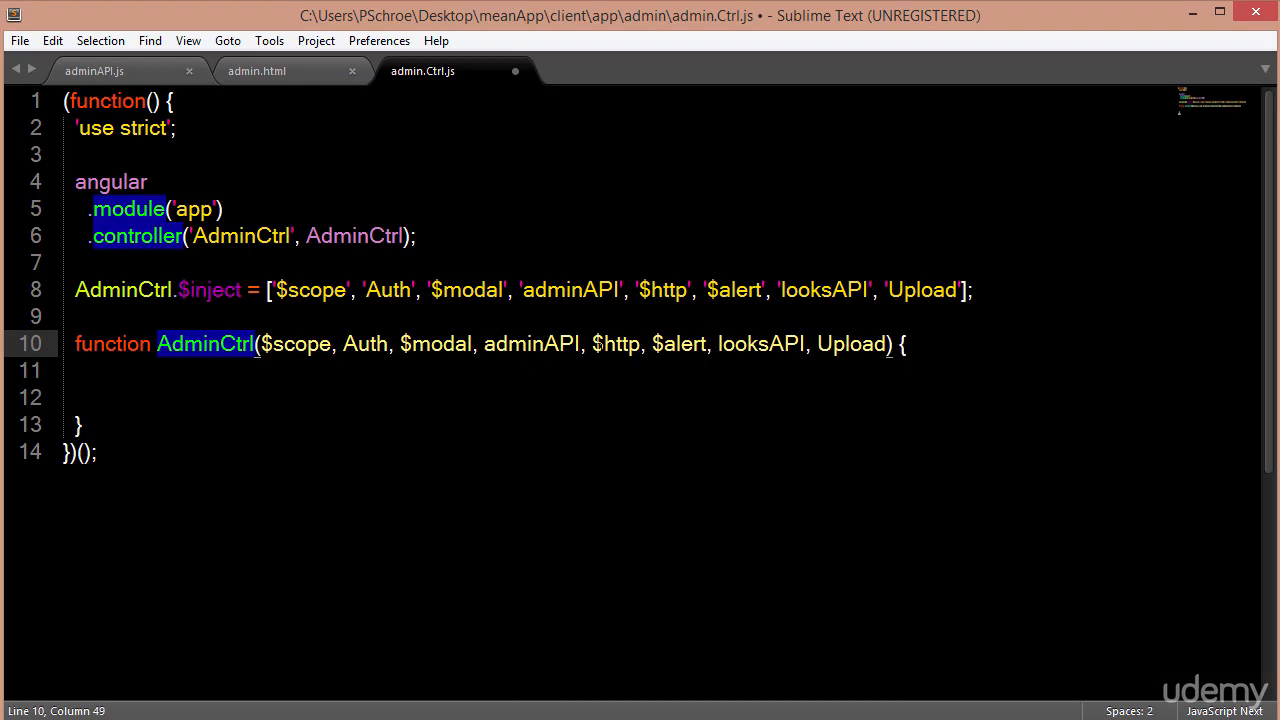
pyautogui.doubleClick(616, 344)
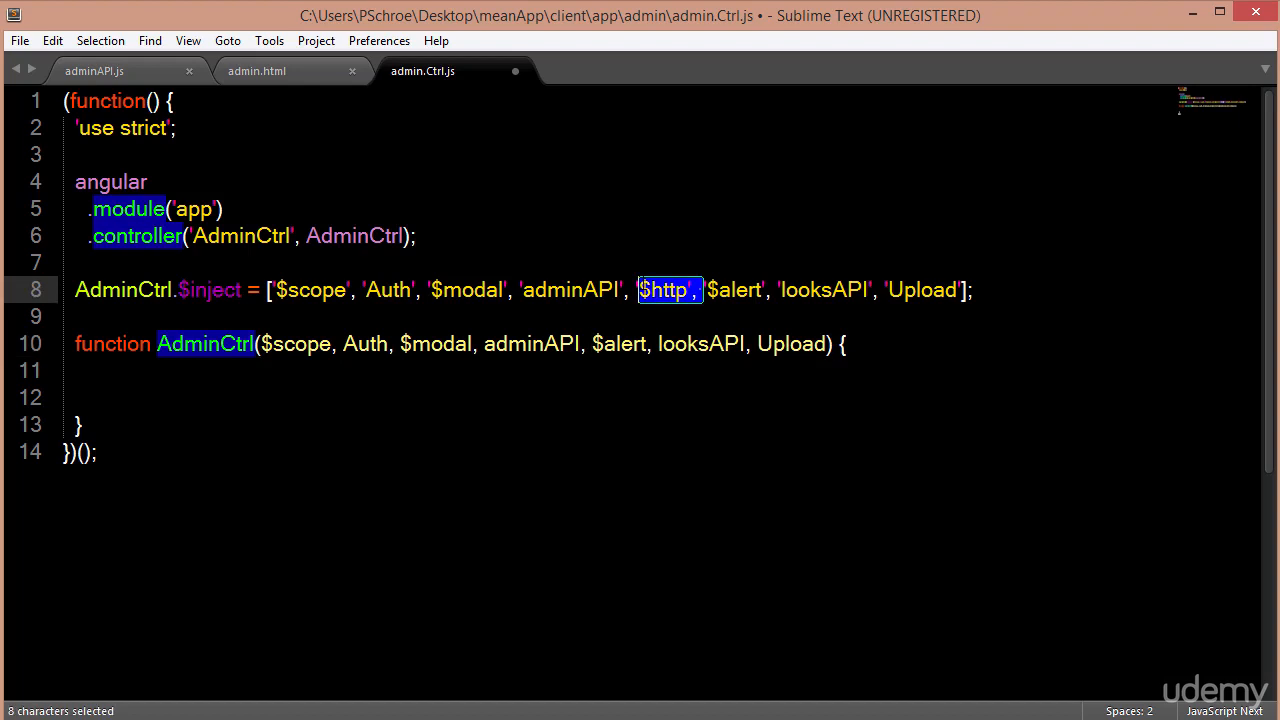
pyautogui.press('Delete')
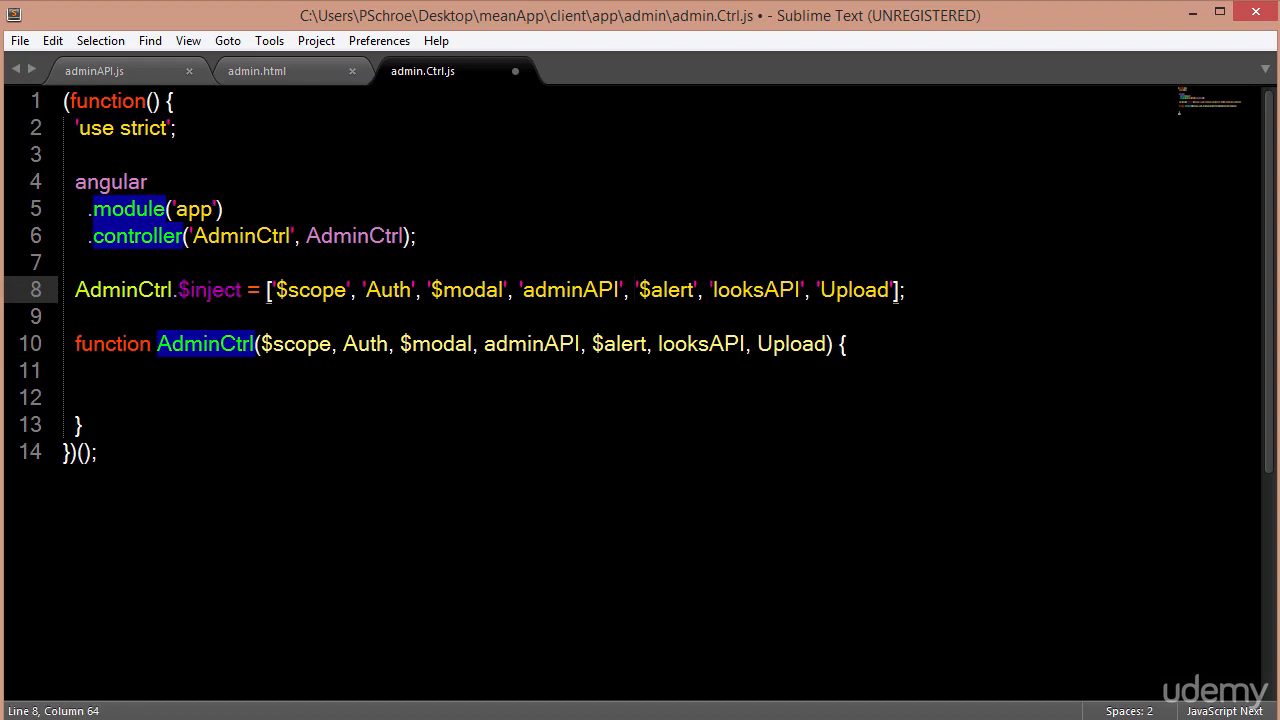
pyautogui.click(635, 290)
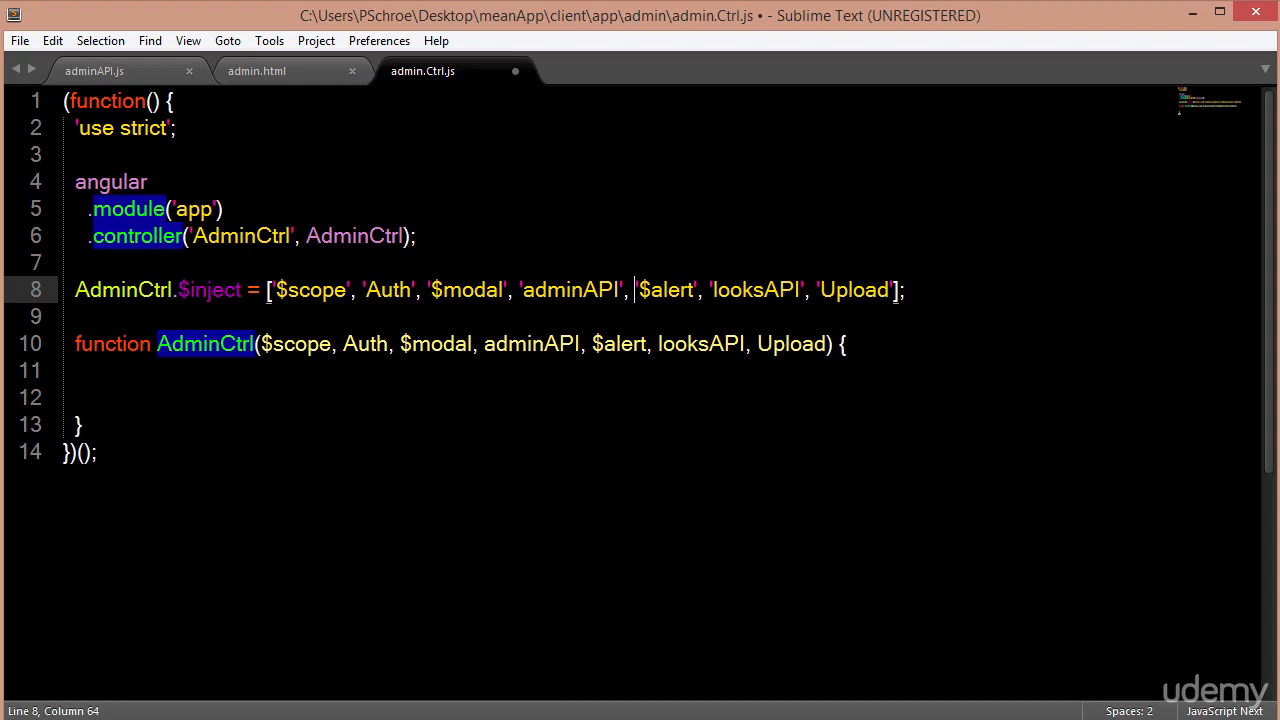
pyautogui.doubleClick(852, 290)
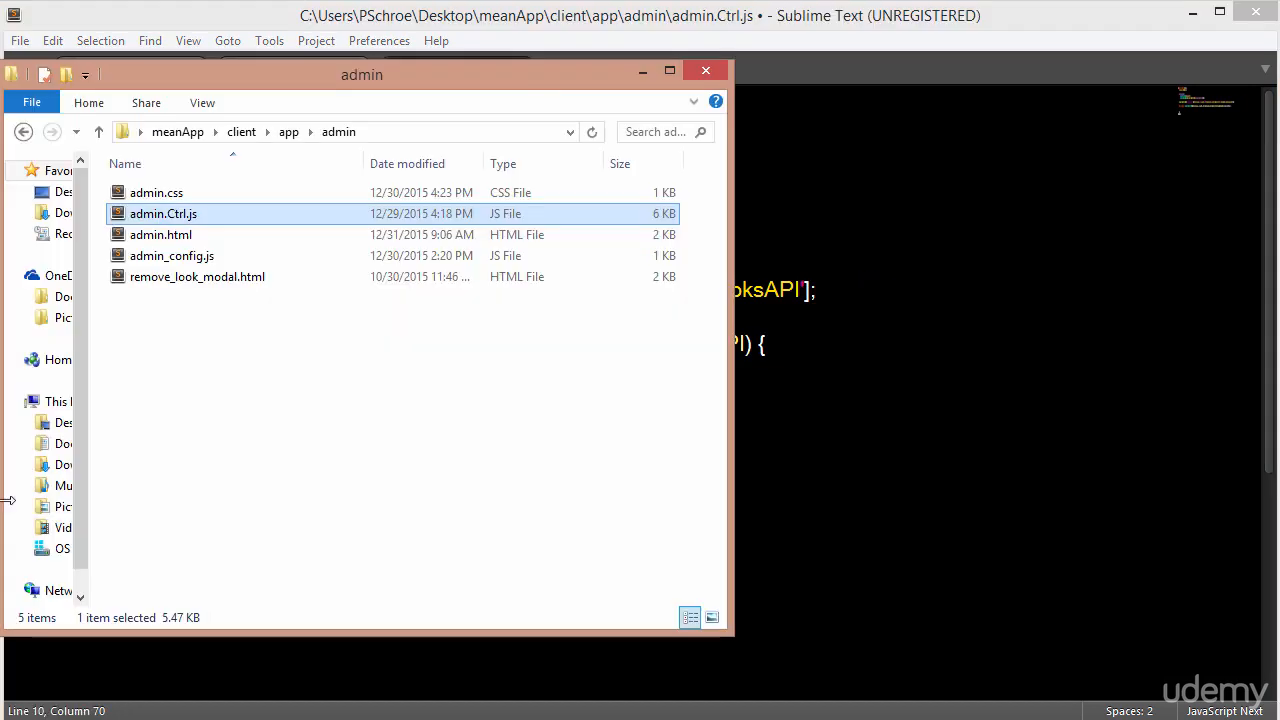
pyautogui.moveTo(425, 363)
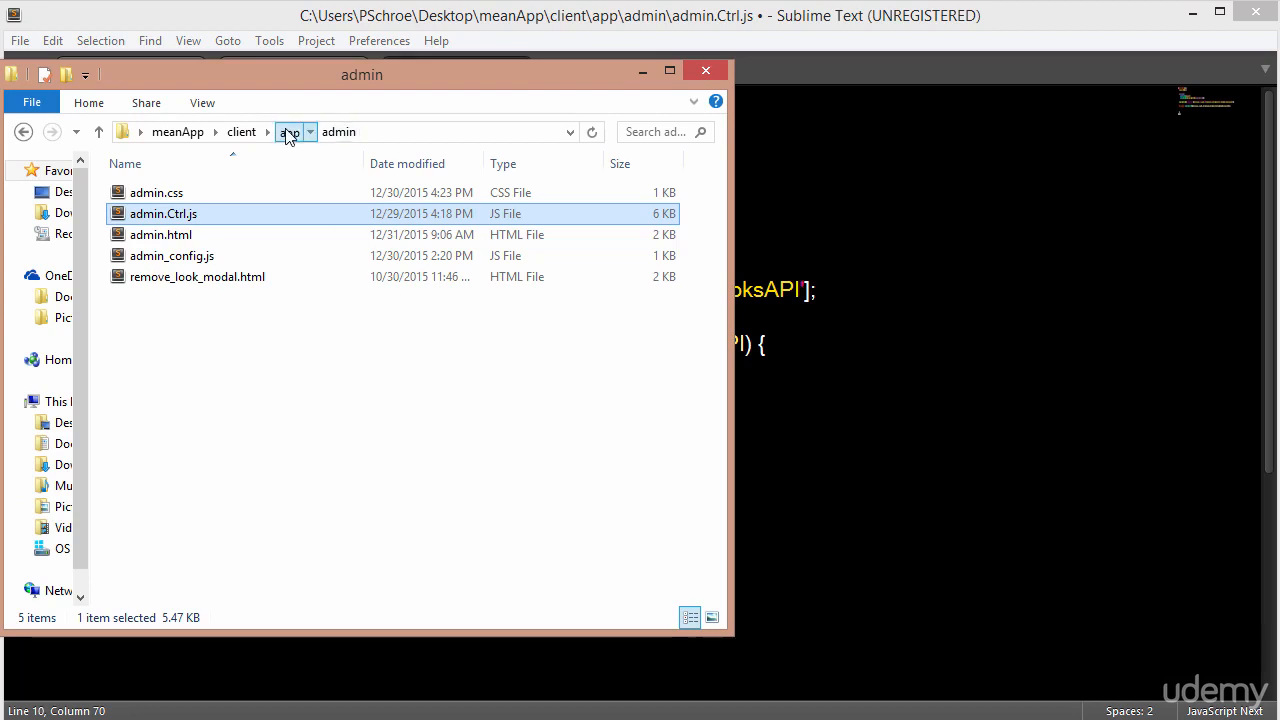
# Step: Open myLooks/myLooks.Ctrl.js and scroll through its alert definitions
pyautogui.click(289, 131)
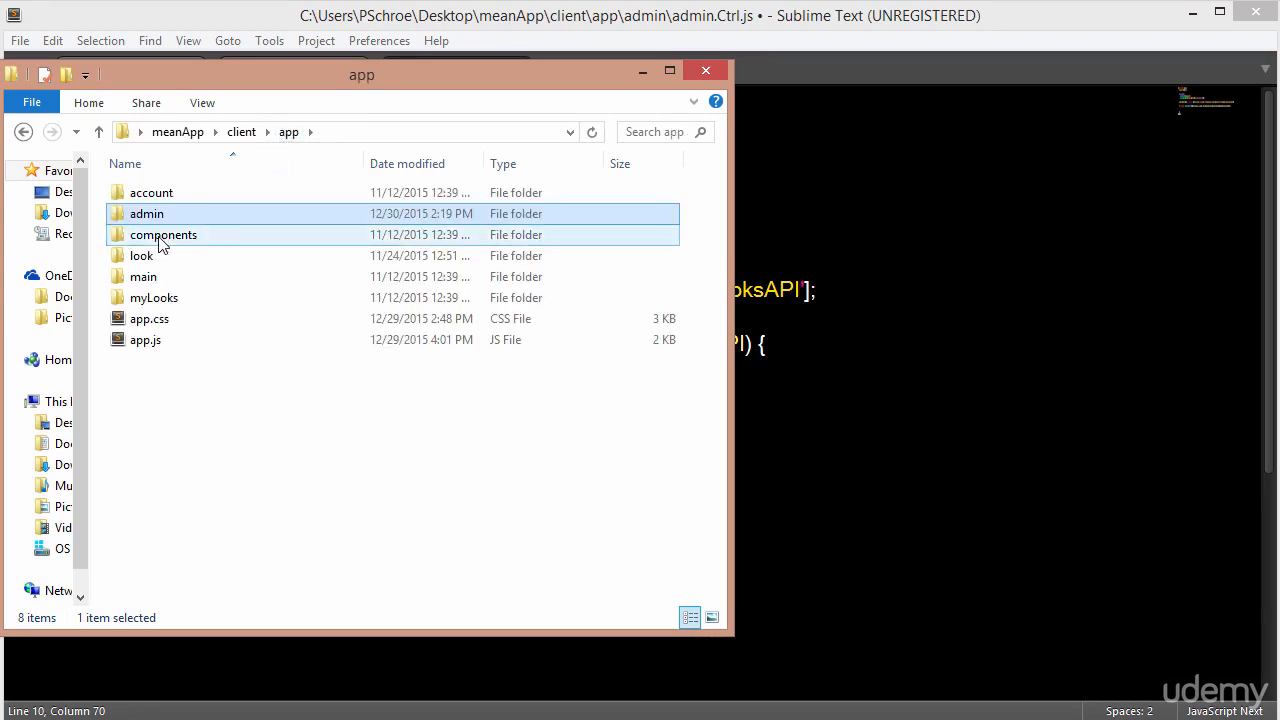
pyautogui.click(154, 297)
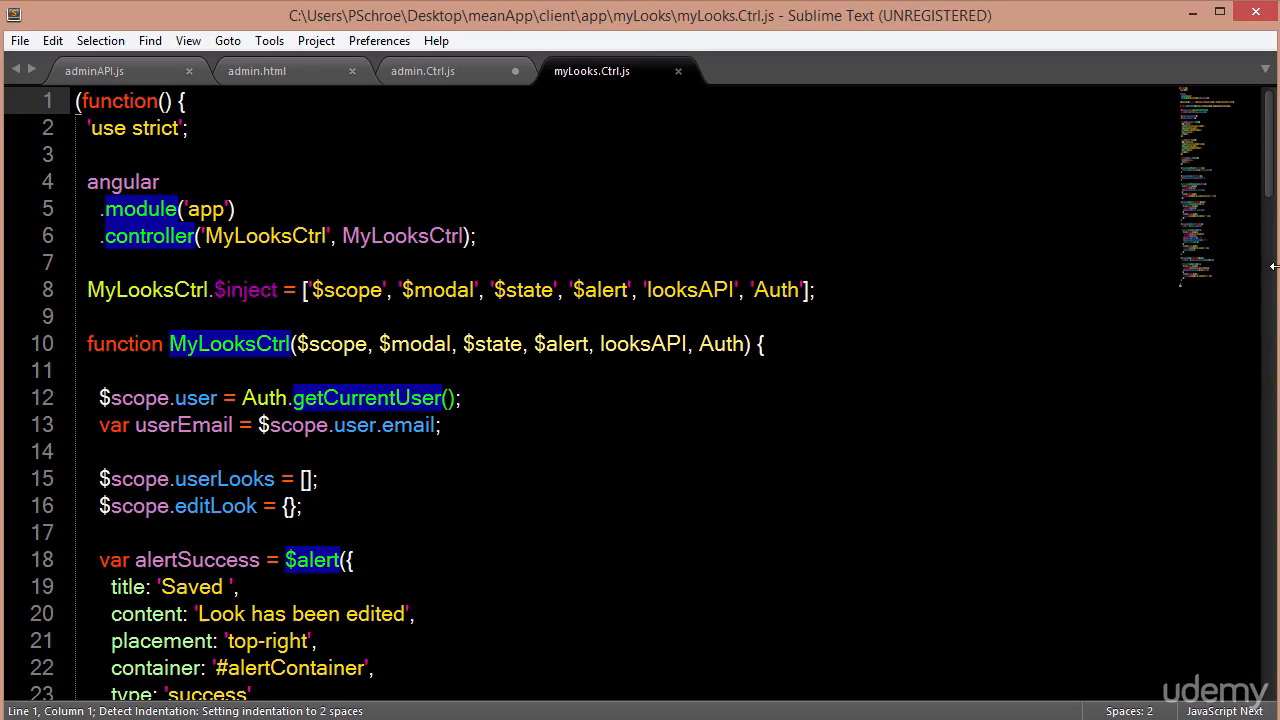
pyautogui.scroll(-3)
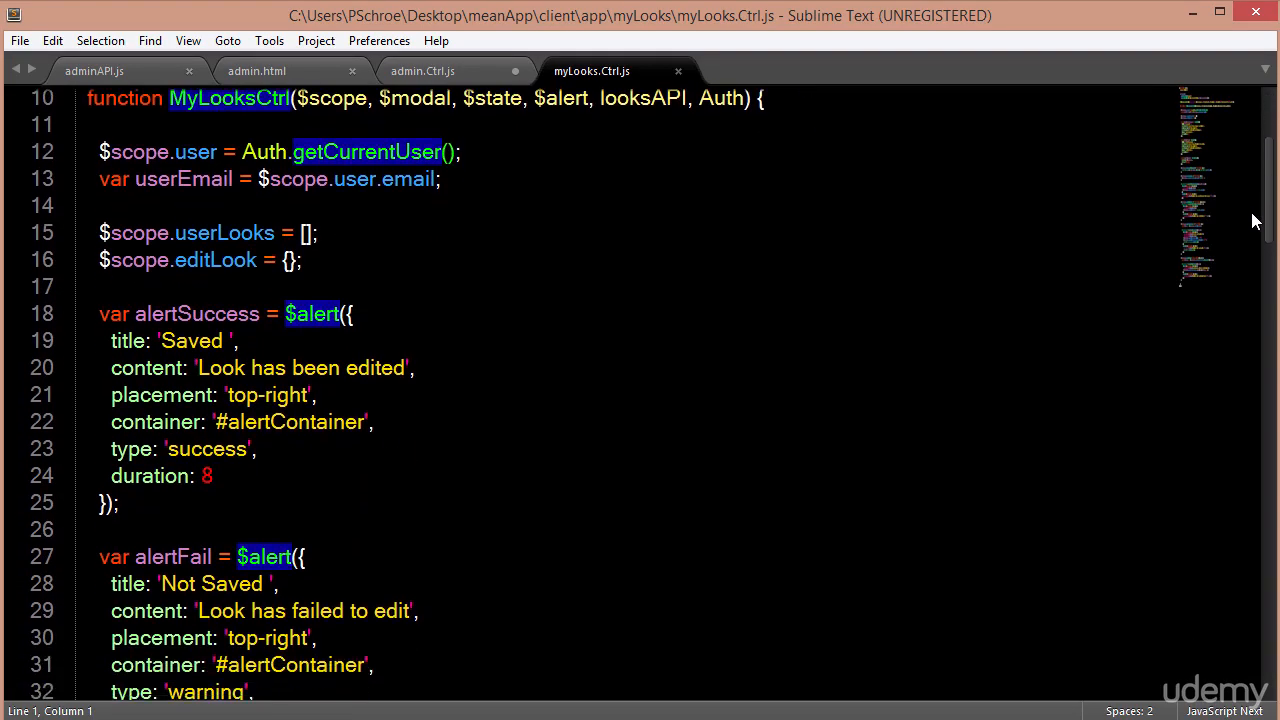
pyautogui.scroll(-3)
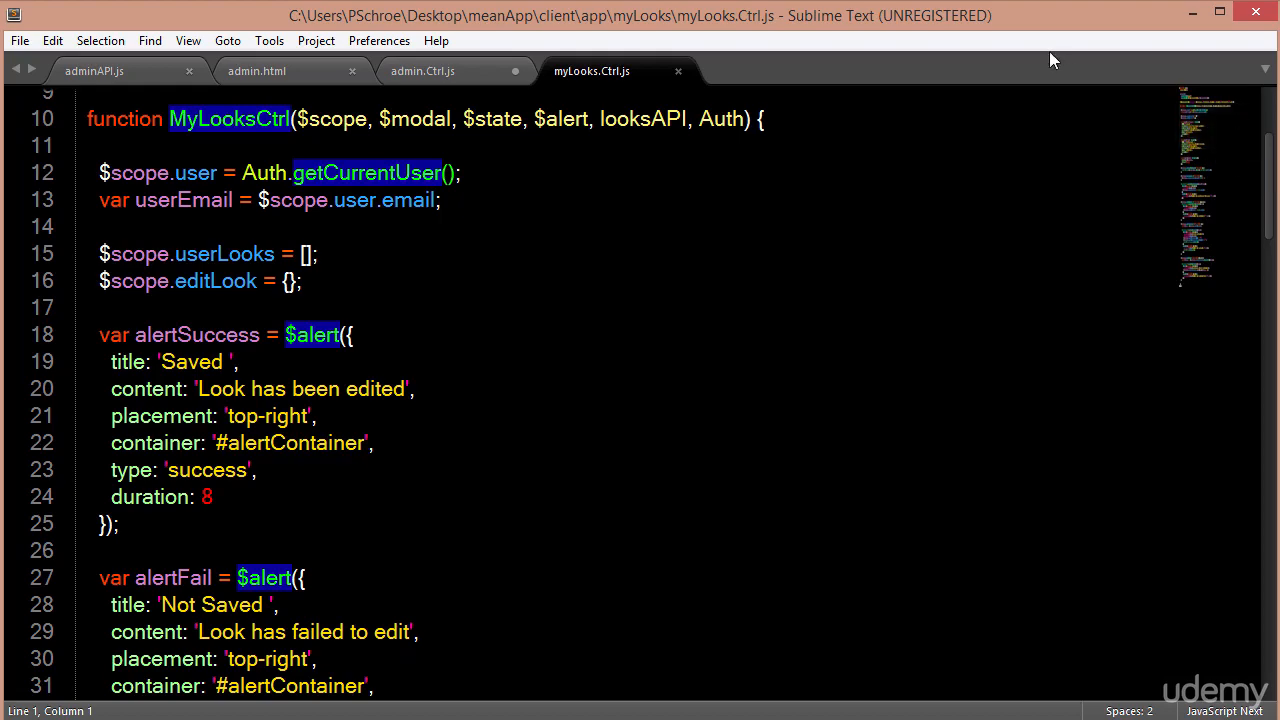
# Step: Initialize $scope.looks = [], $scope.users = [], $scope.user = {} and $scope.editLook = {} in AdminCtrl
pyautogui.click(422, 71)
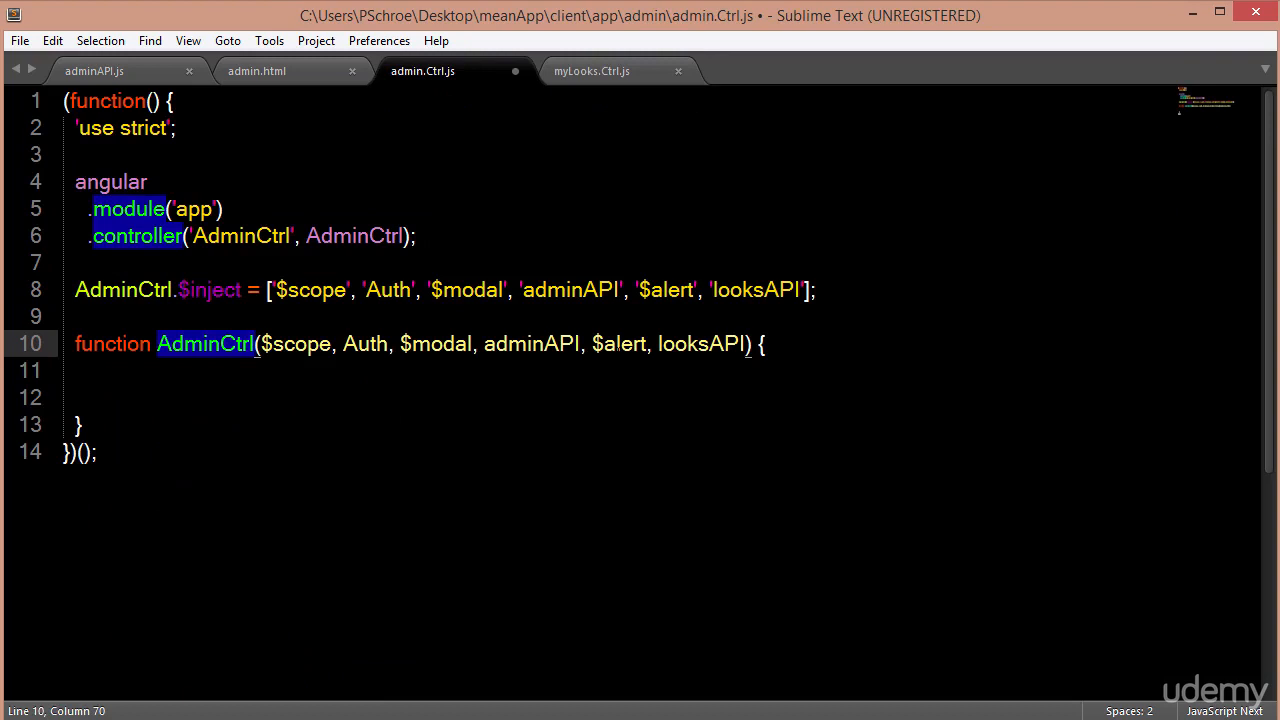
pyautogui.press('enter')
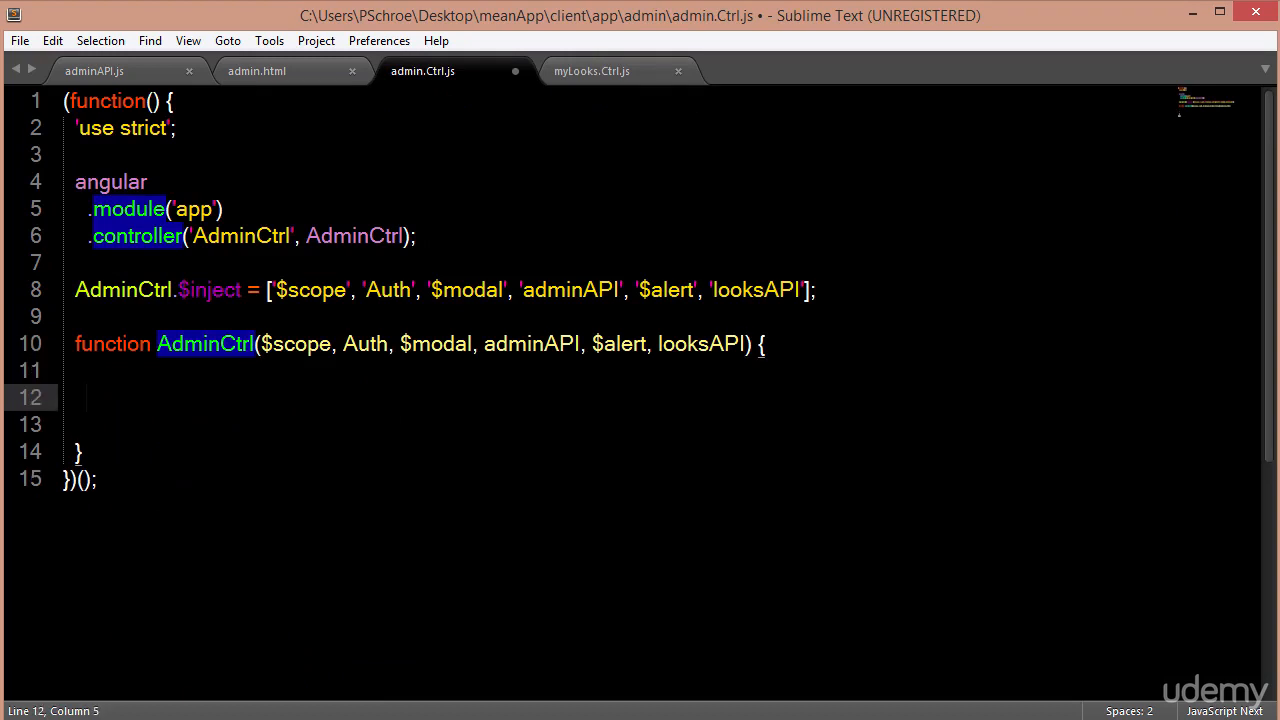
pyautogui.write('$scope.looks = [];')
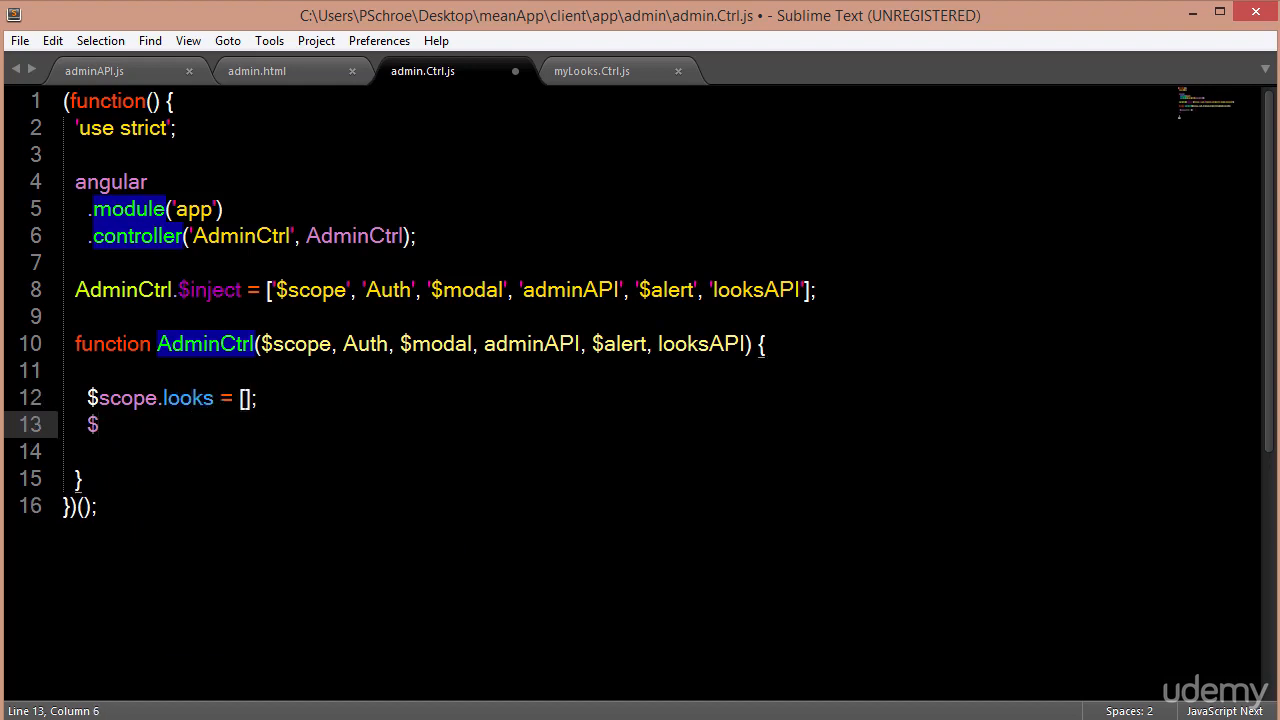
pyautogui.write('scope.user')
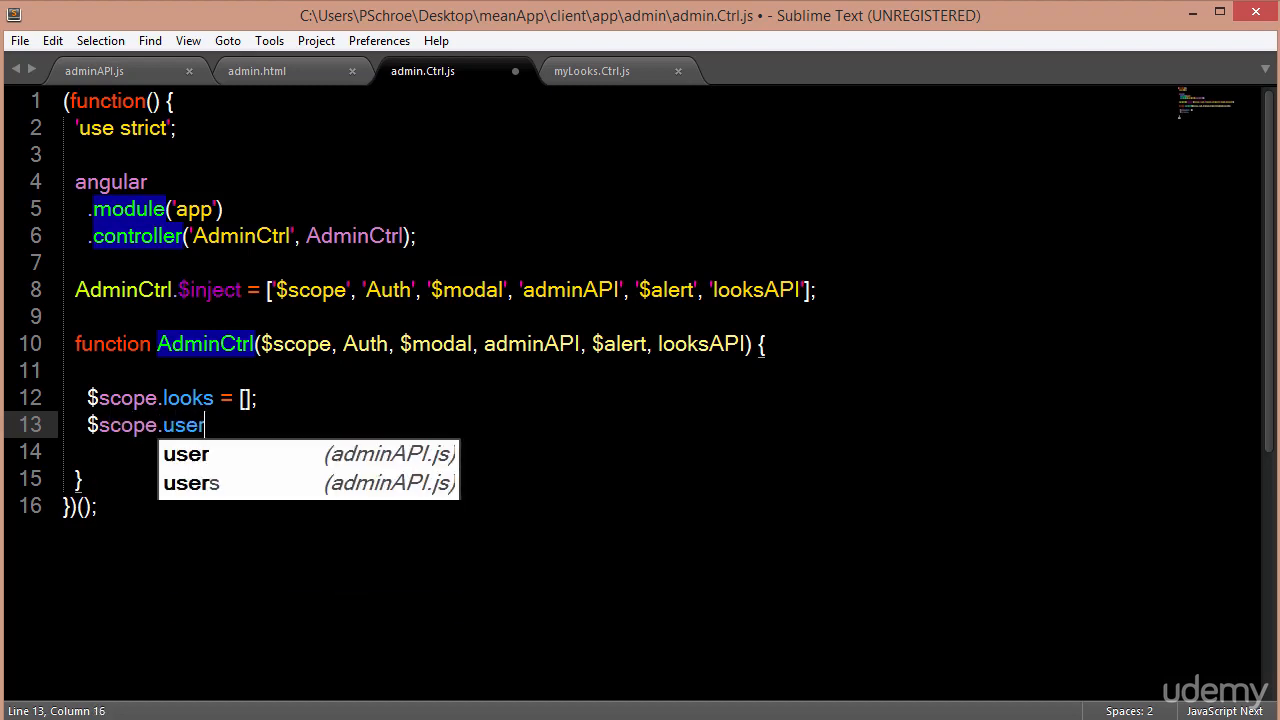
pyautogui.write('s = [];')
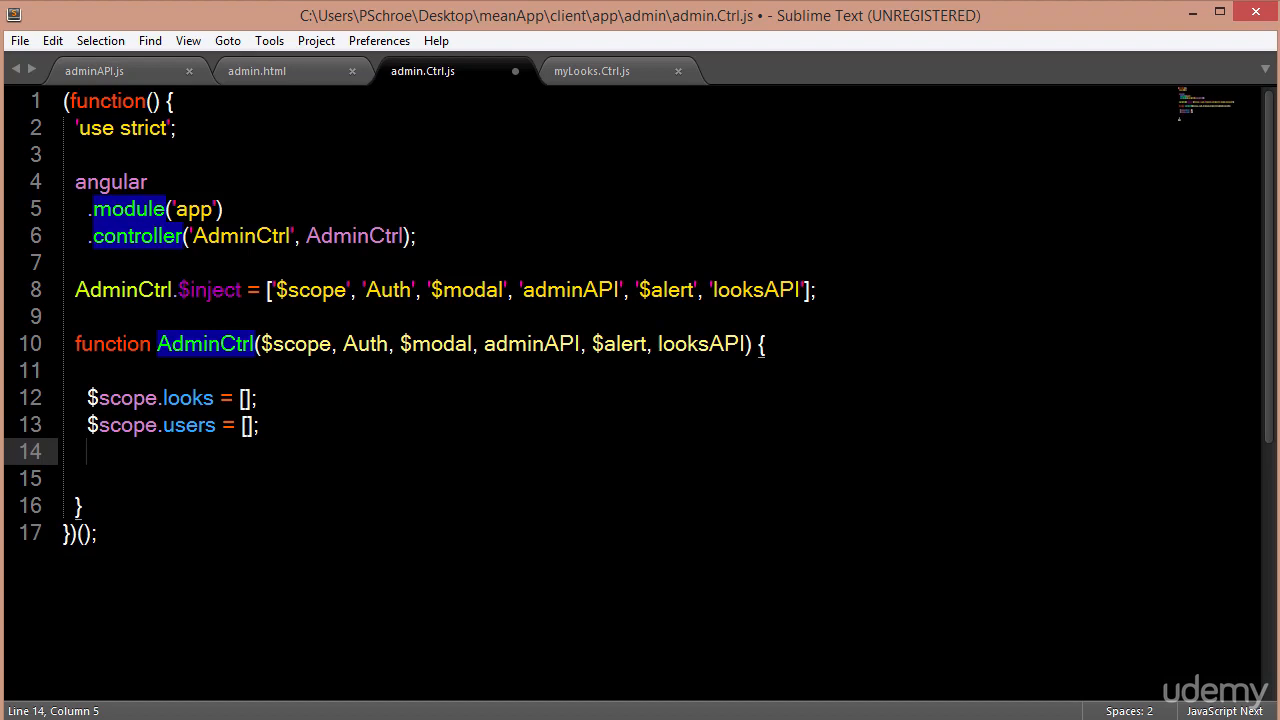
pyautogui.write('$scope.user = {')
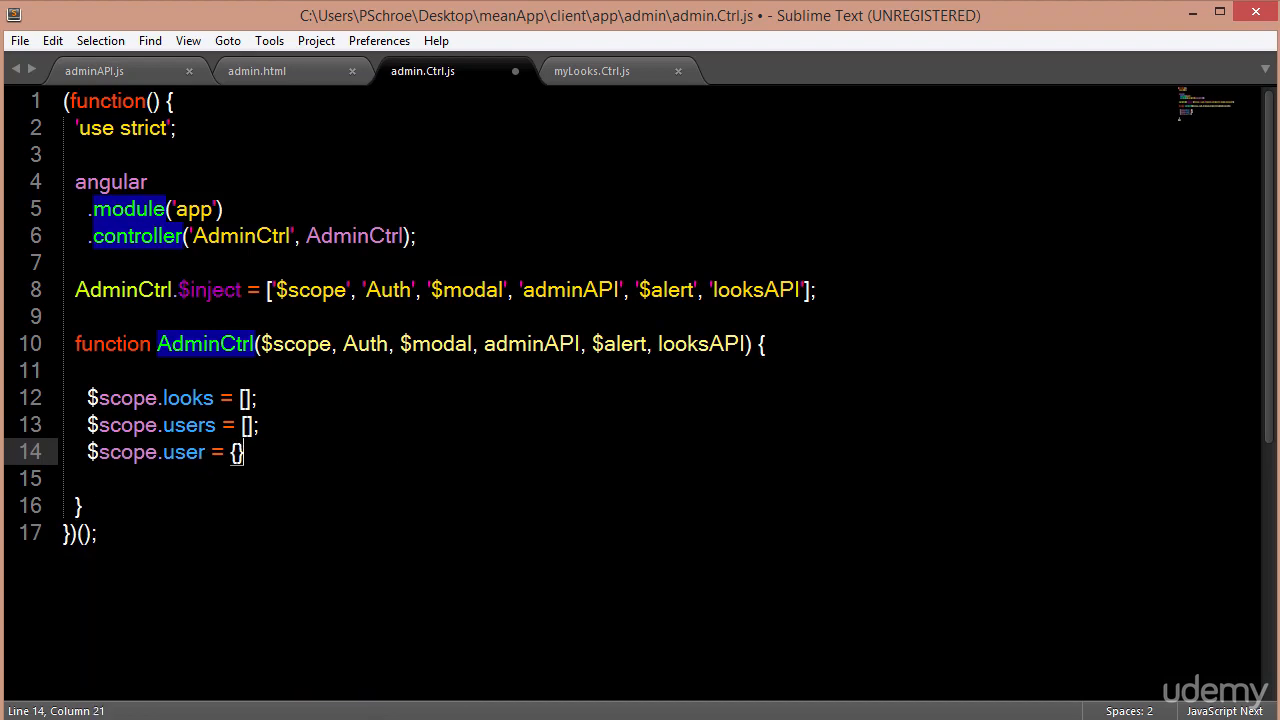
pyautogui.press('enter')
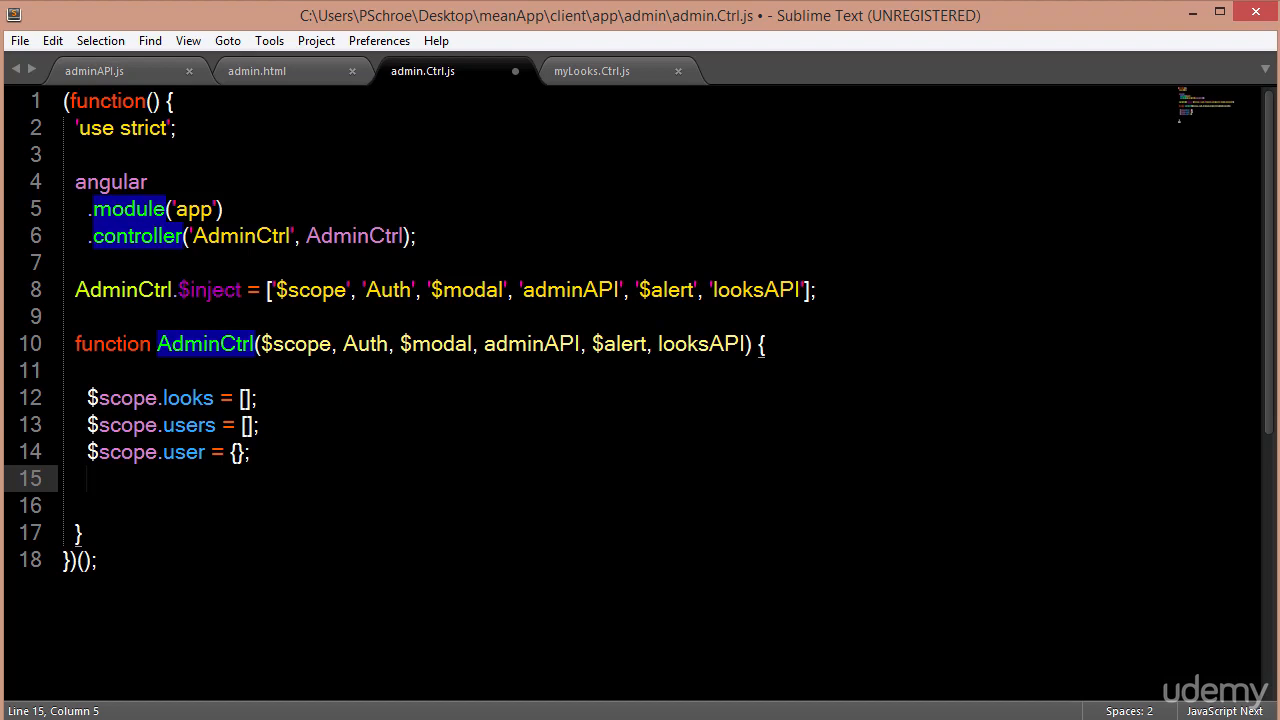
pyautogui.write('$scope.editLook =')
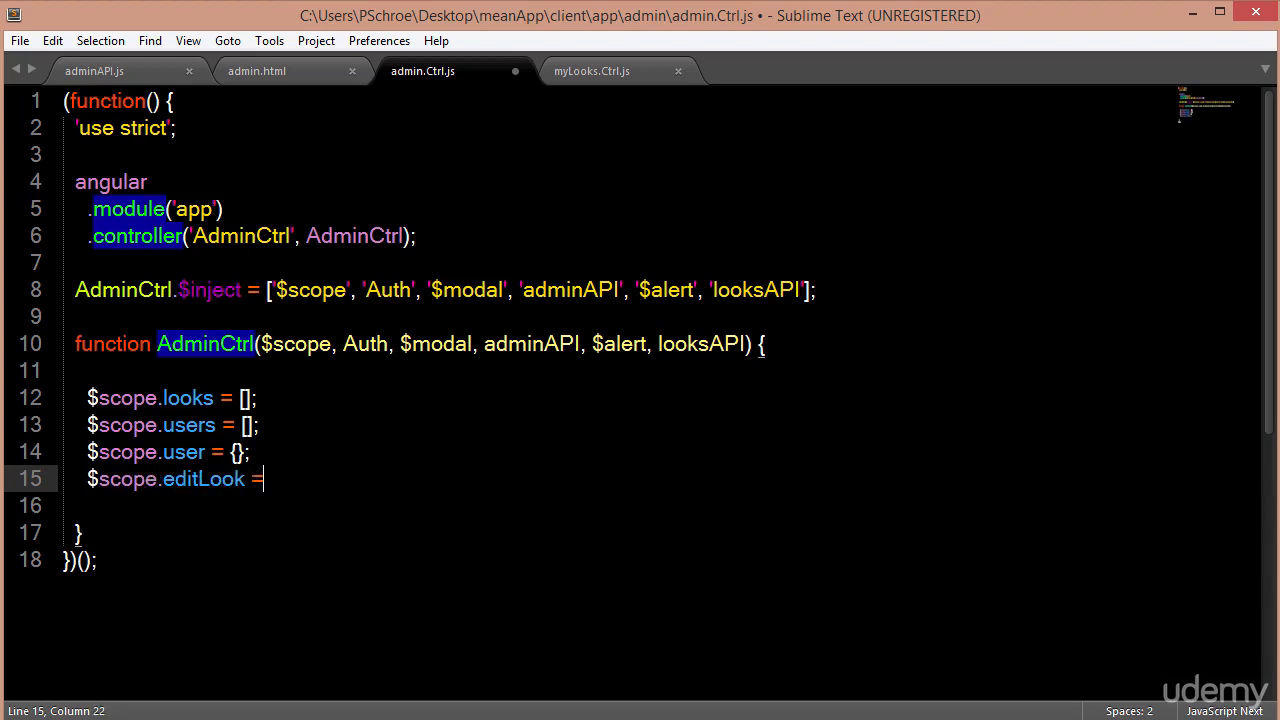
pyautogui.write('{};')
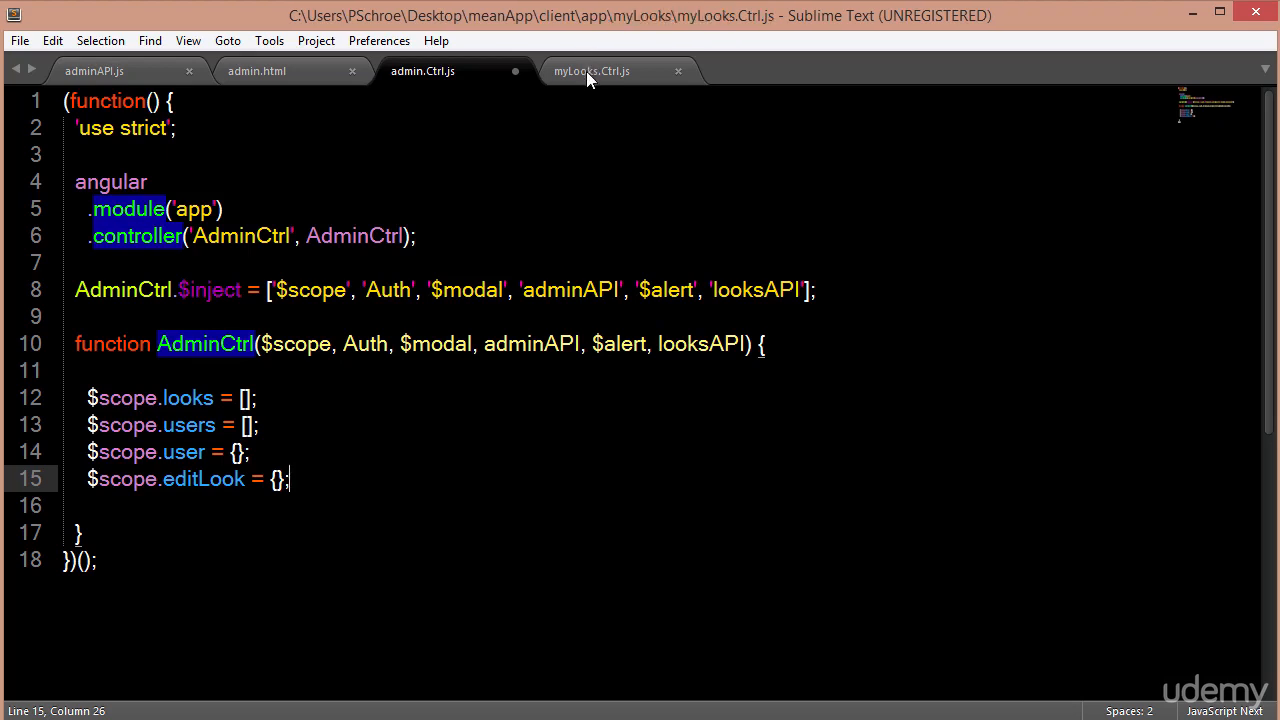
# Step: Copy the alertSuccess and alertFail definitions from myLooks.Ctrl.js into AdminCtrl
pyautogui.click(591, 71)
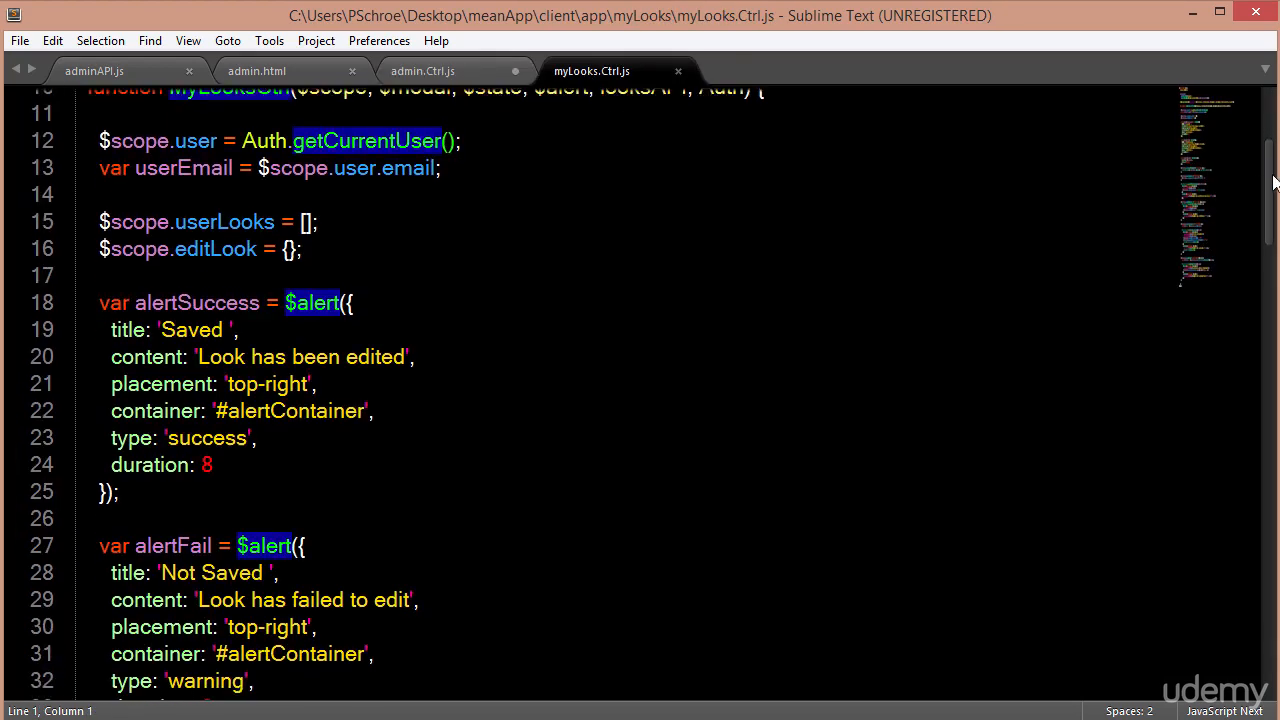
pyautogui.scroll(-3)
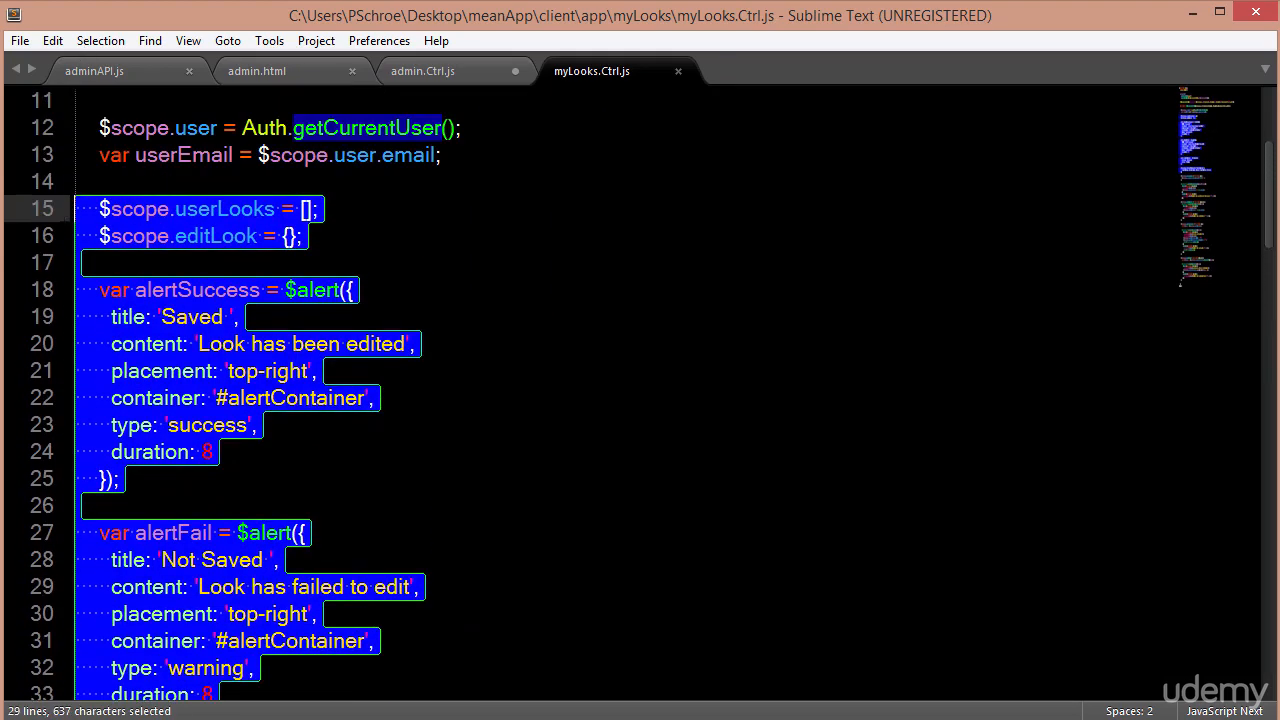
pyautogui.rightClick(250, 350)
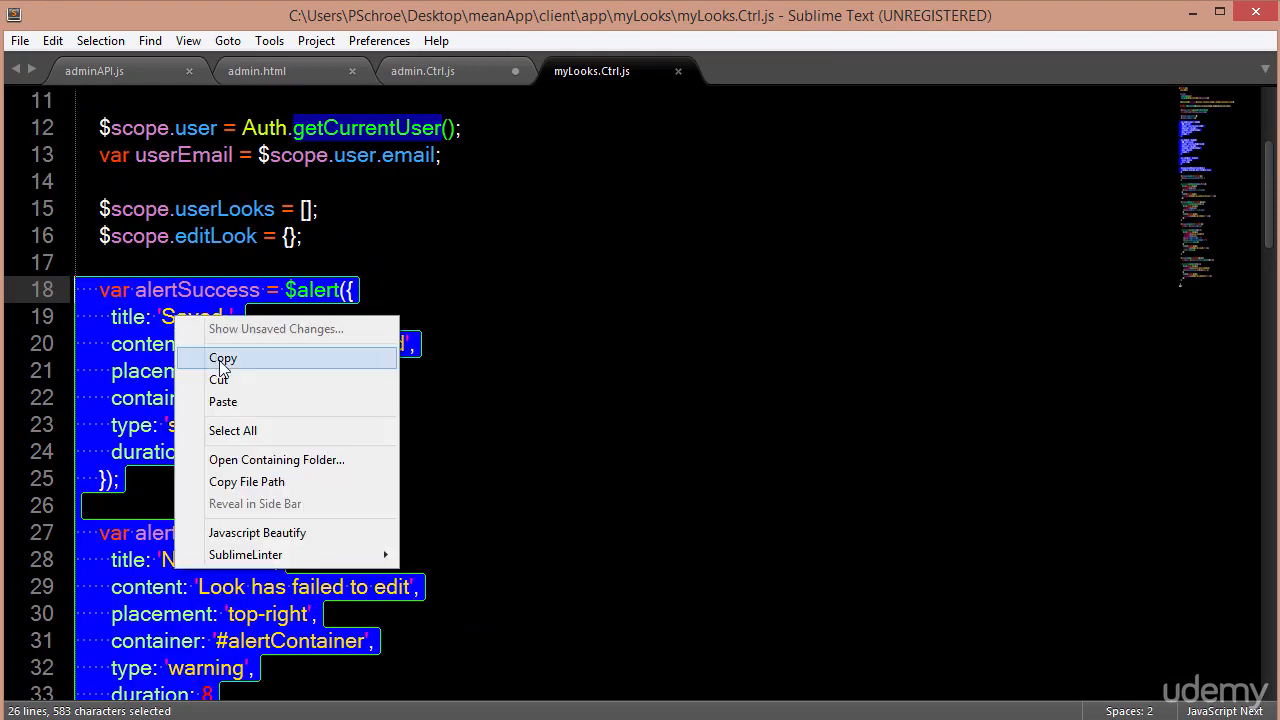
pyautogui.click(223, 358)
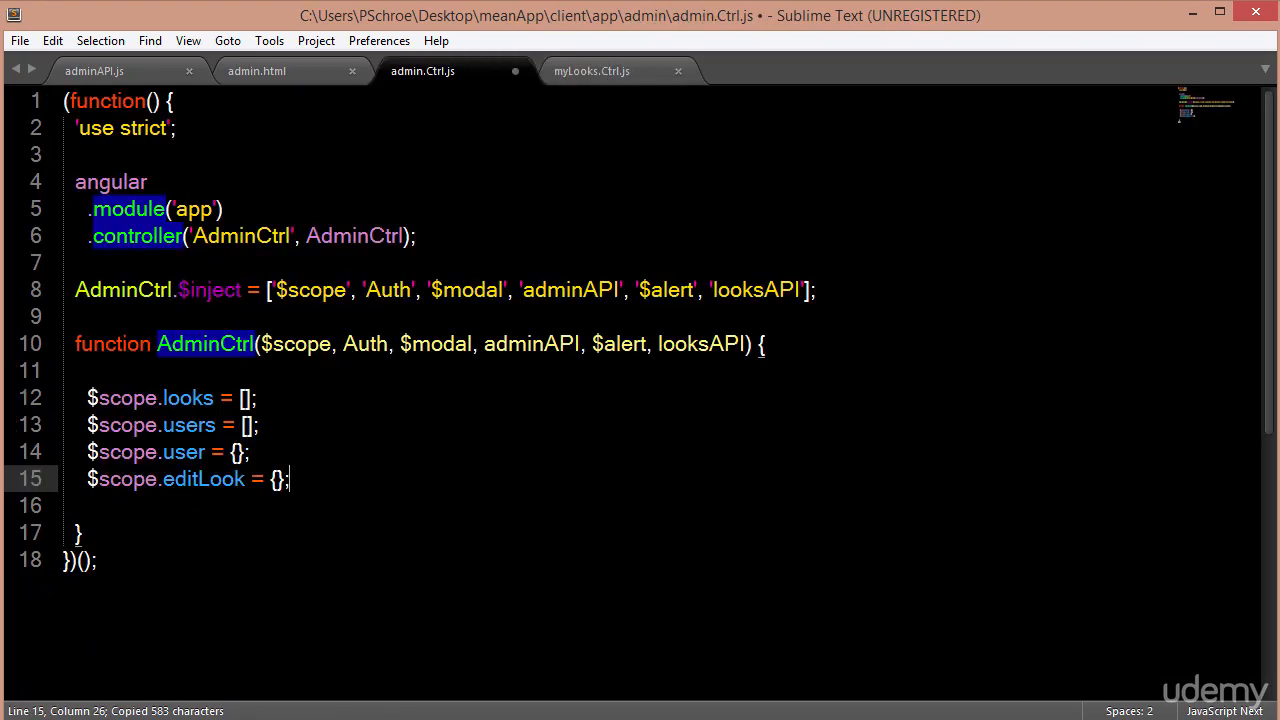
pyautogui.scroll(-3)
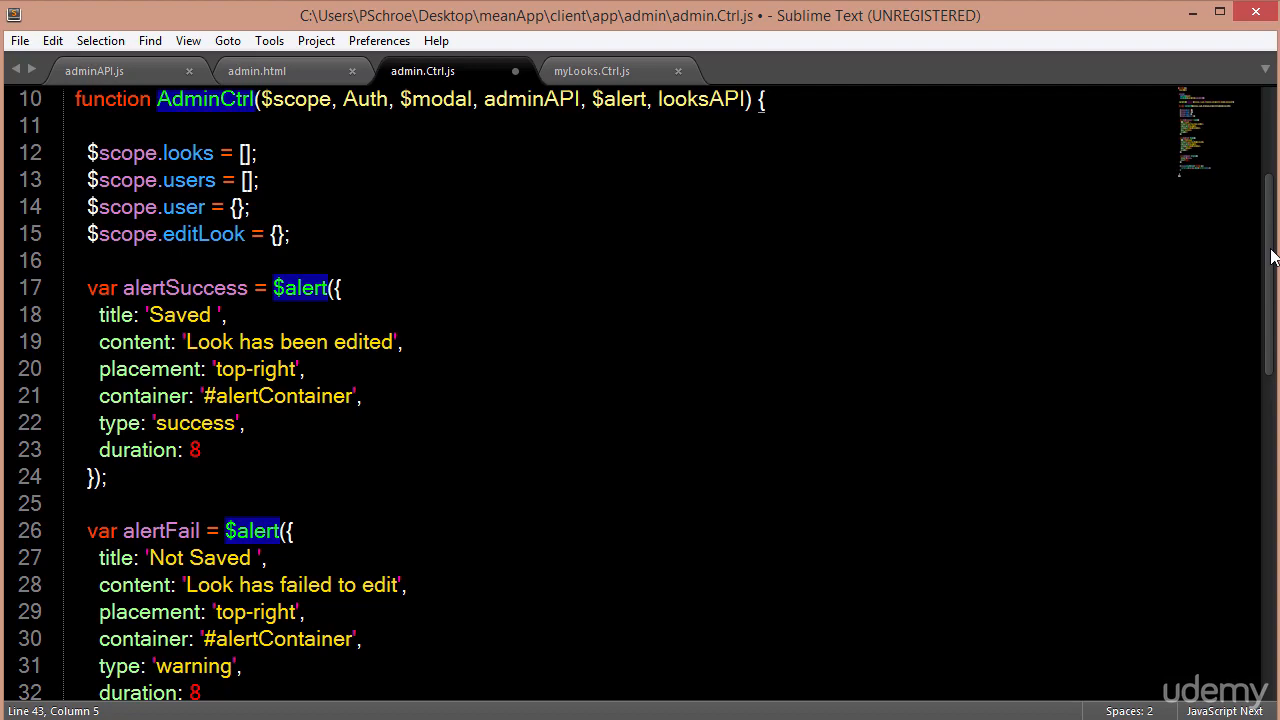
pyautogui.click(256, 71)
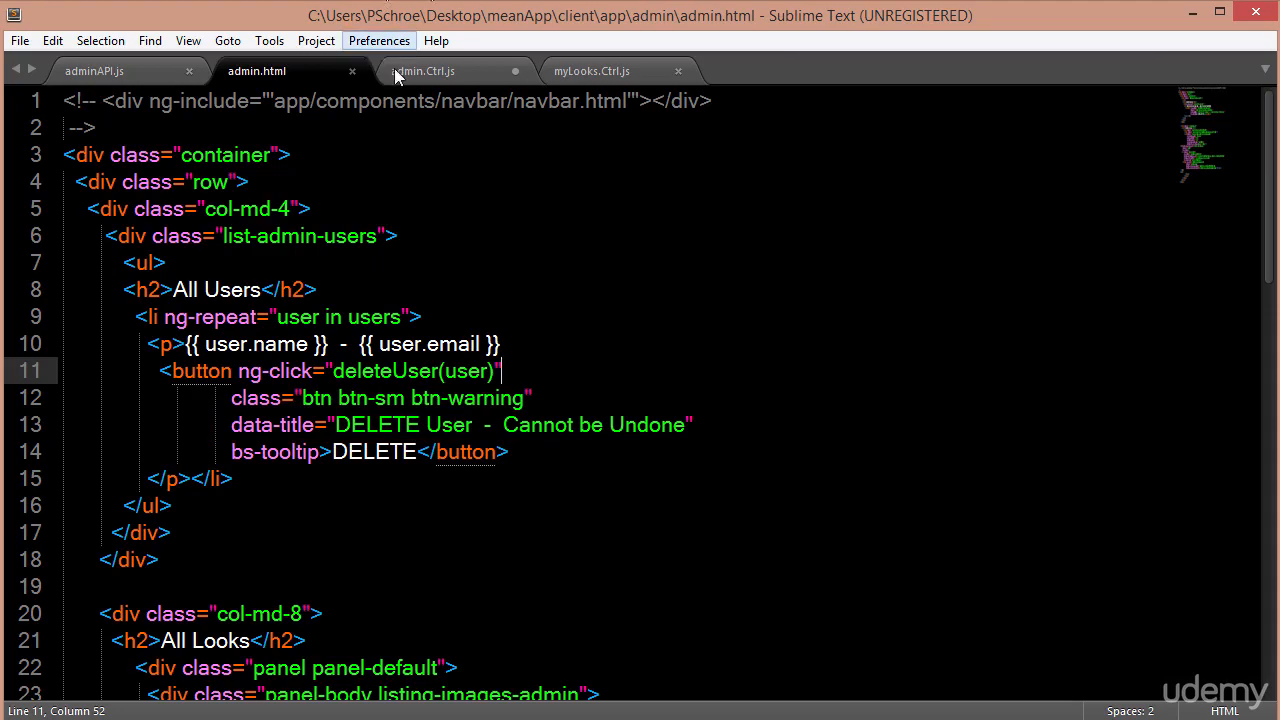
pyautogui.click(422, 71)
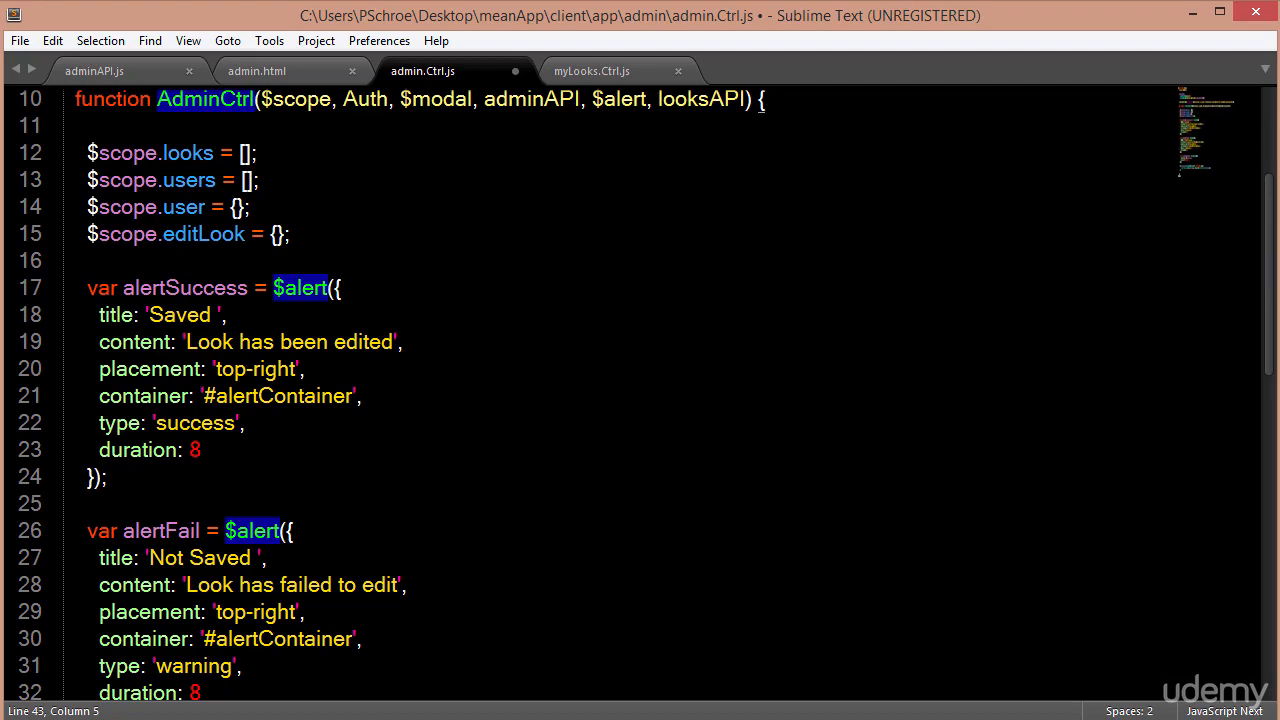
# Step: Copy the look functions through $scope.delete from myLooks.Ctrl.js into AdminCtrl in admin.Ctrl.js
pyautogui.click(591, 71)
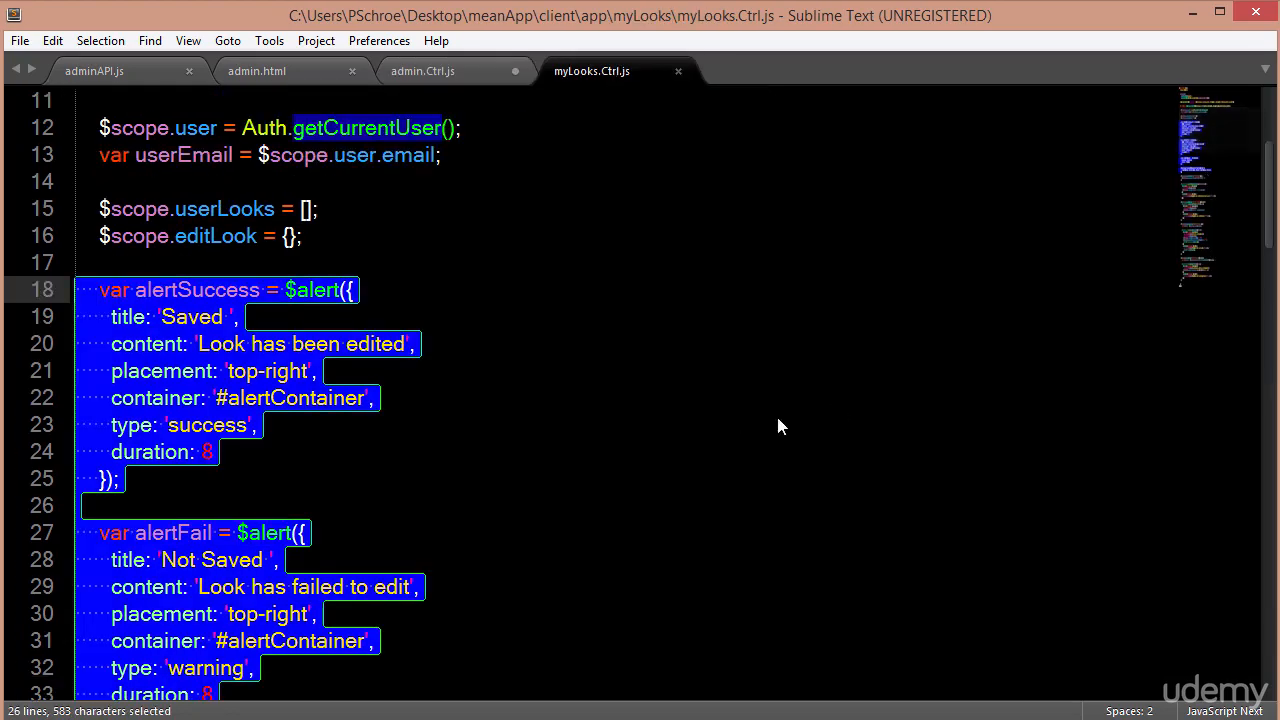
pyautogui.scroll(-3)
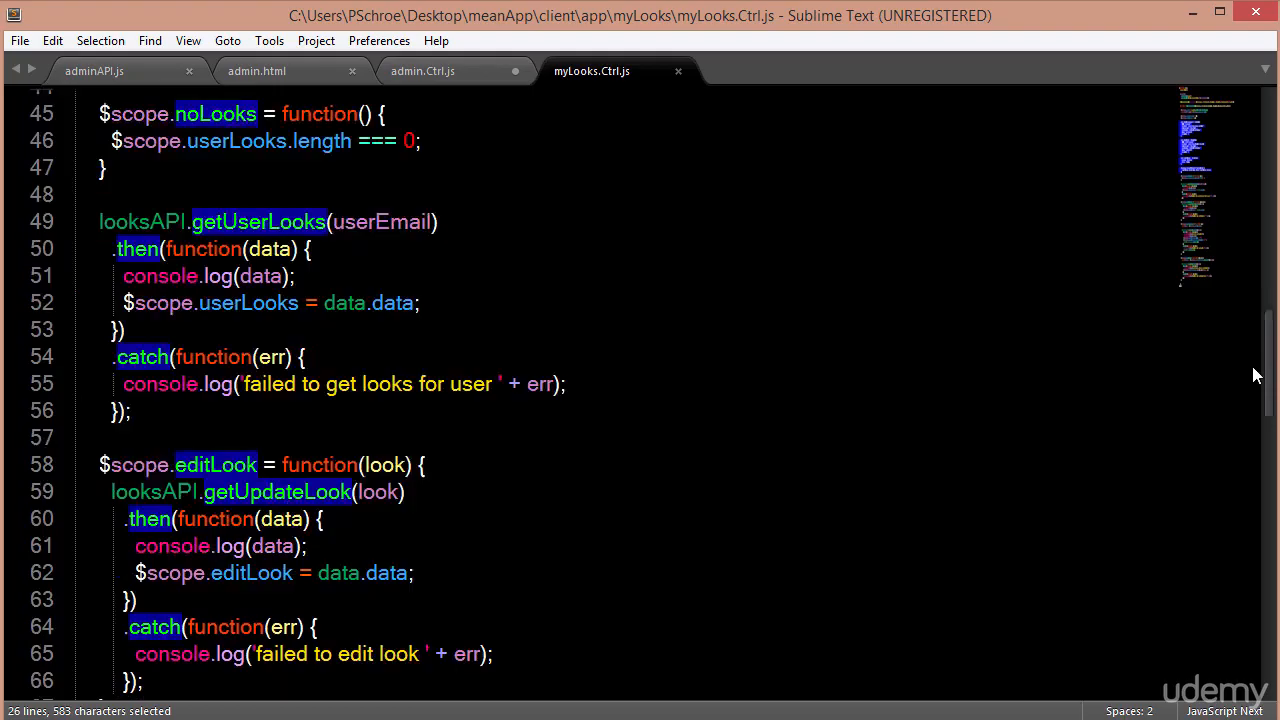
pyautogui.scroll(-3)
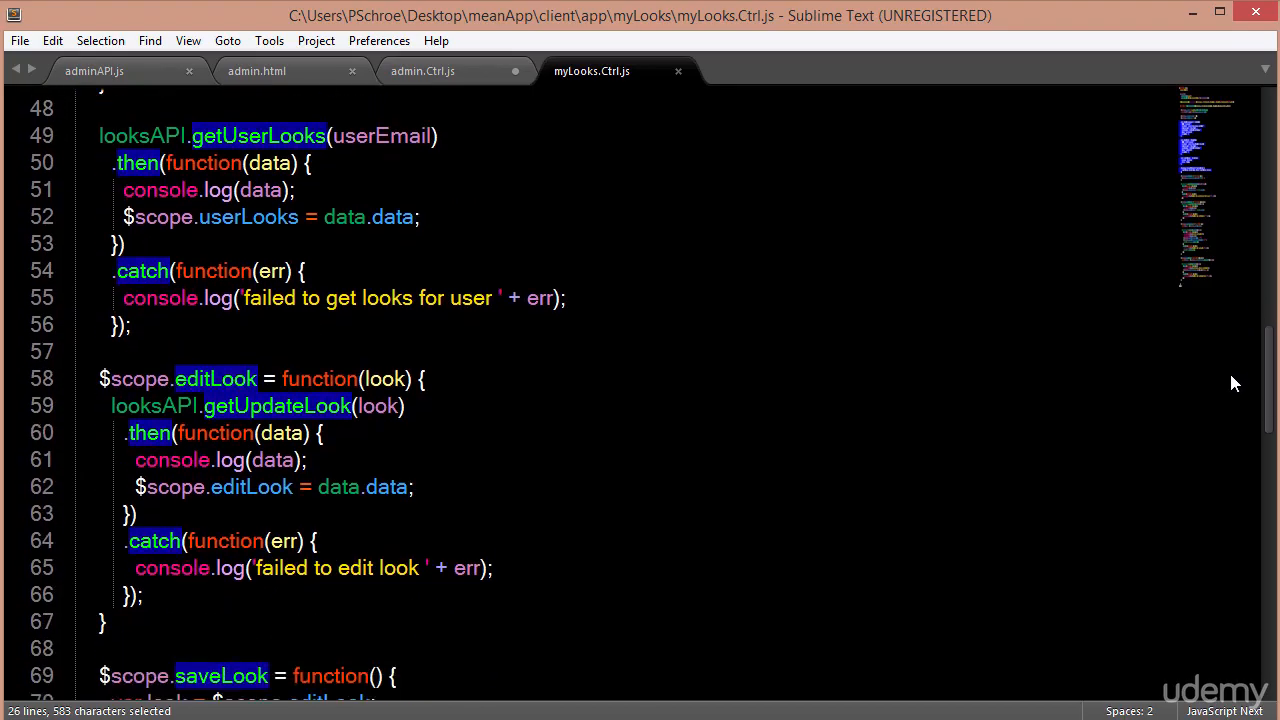
pyautogui.scroll(-3)
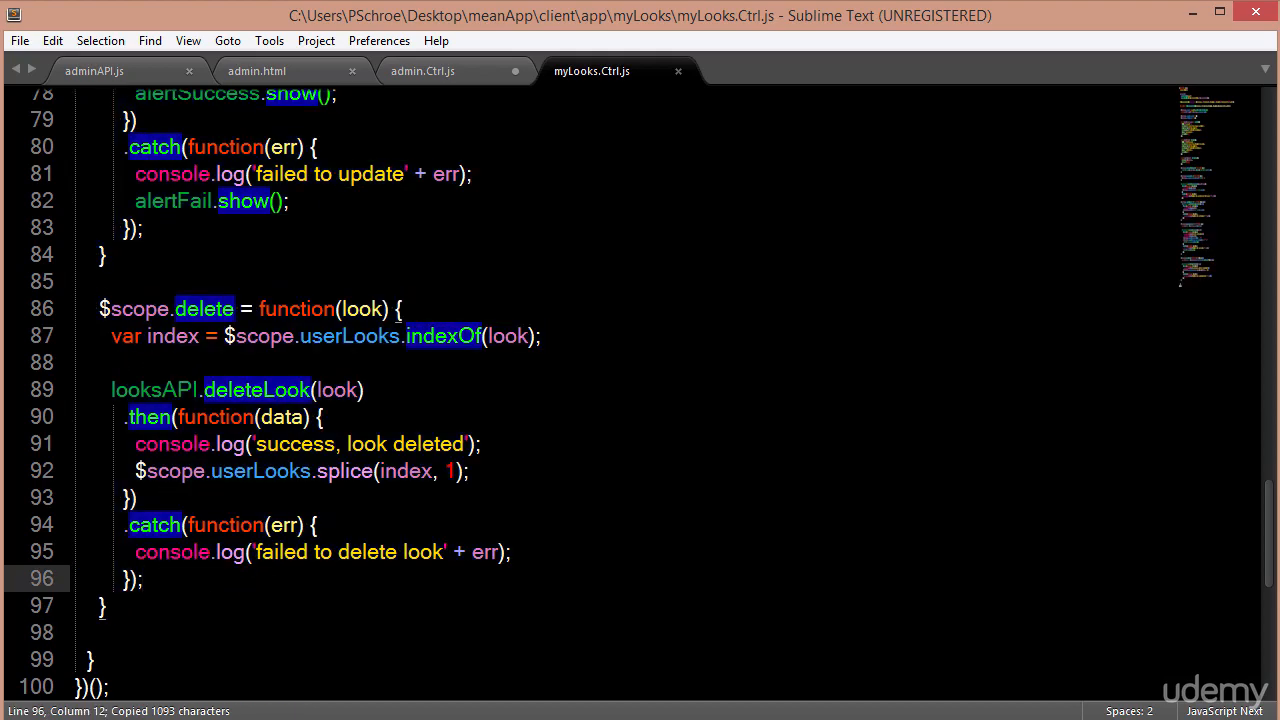
pyautogui.click(422, 71)
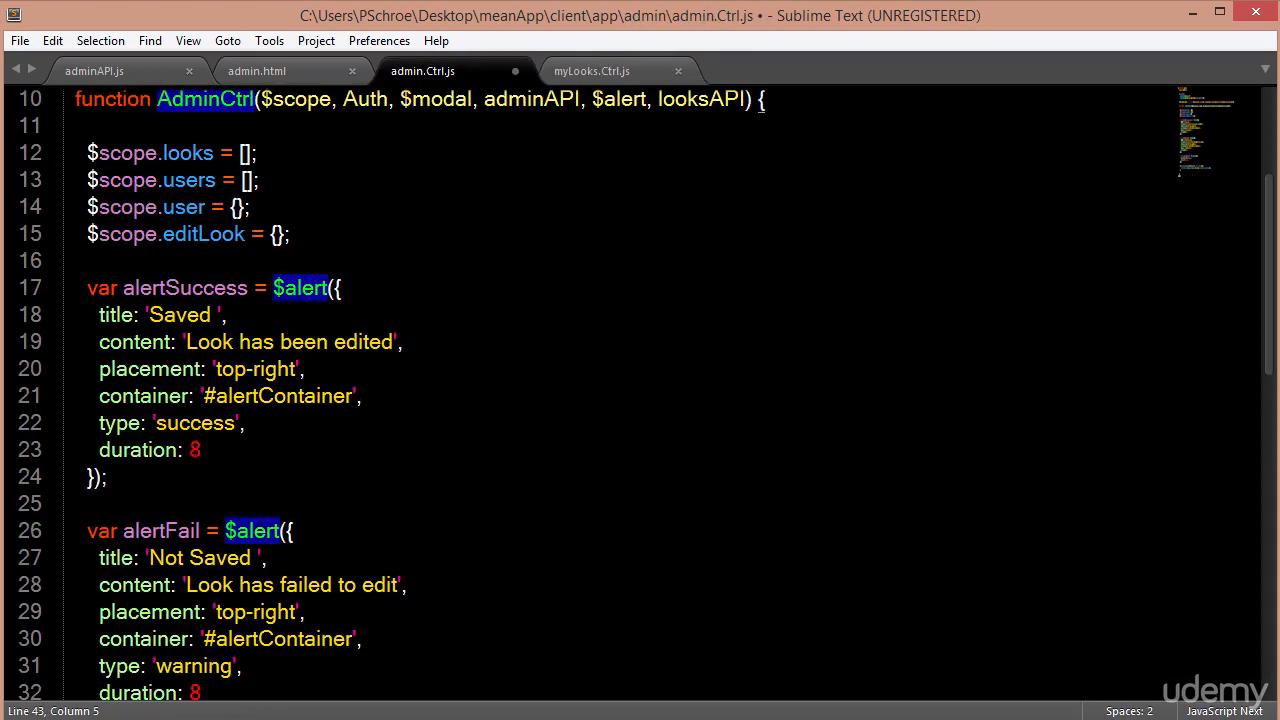
pyautogui.scroll(-3)
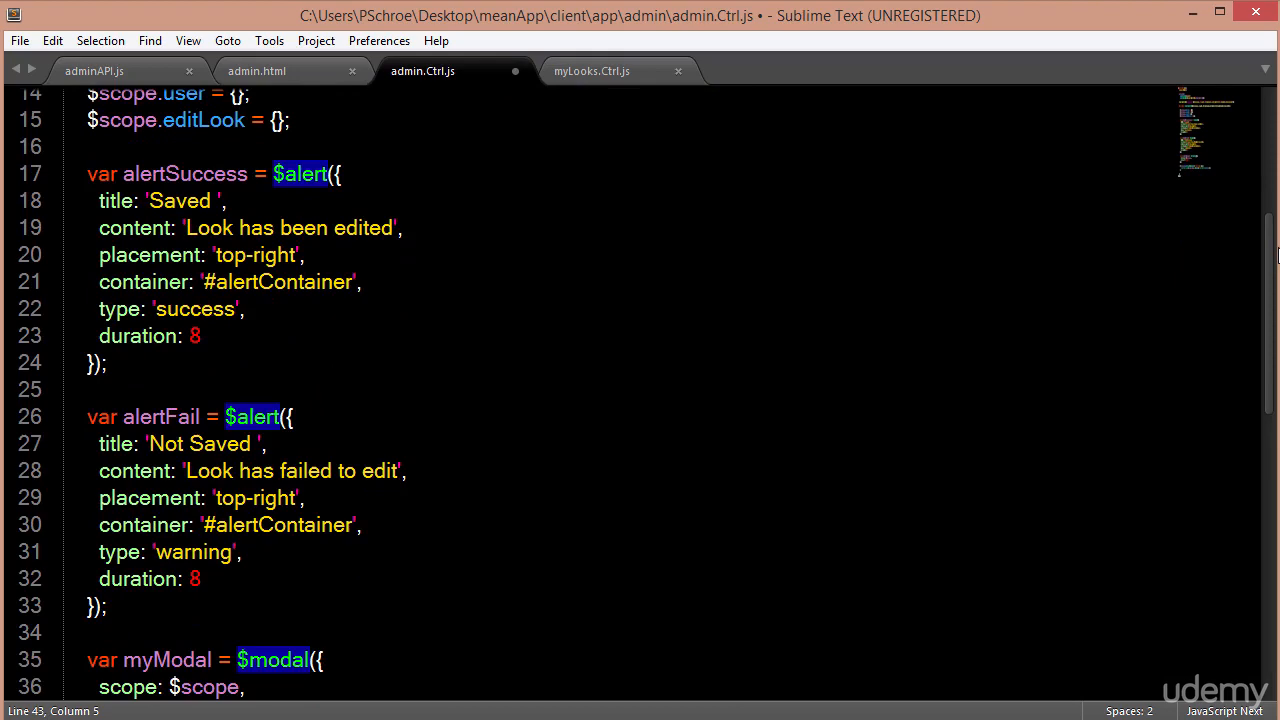
pyautogui.scroll(-3)
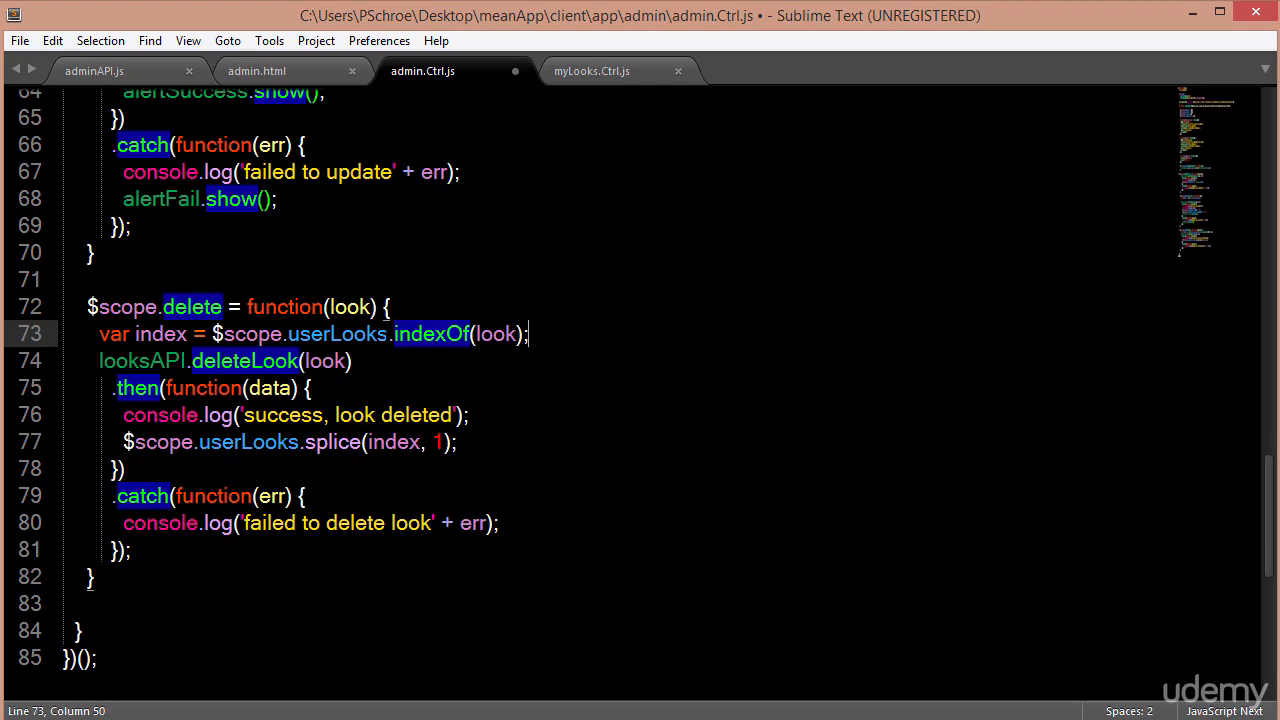
pyautogui.scroll(-3)
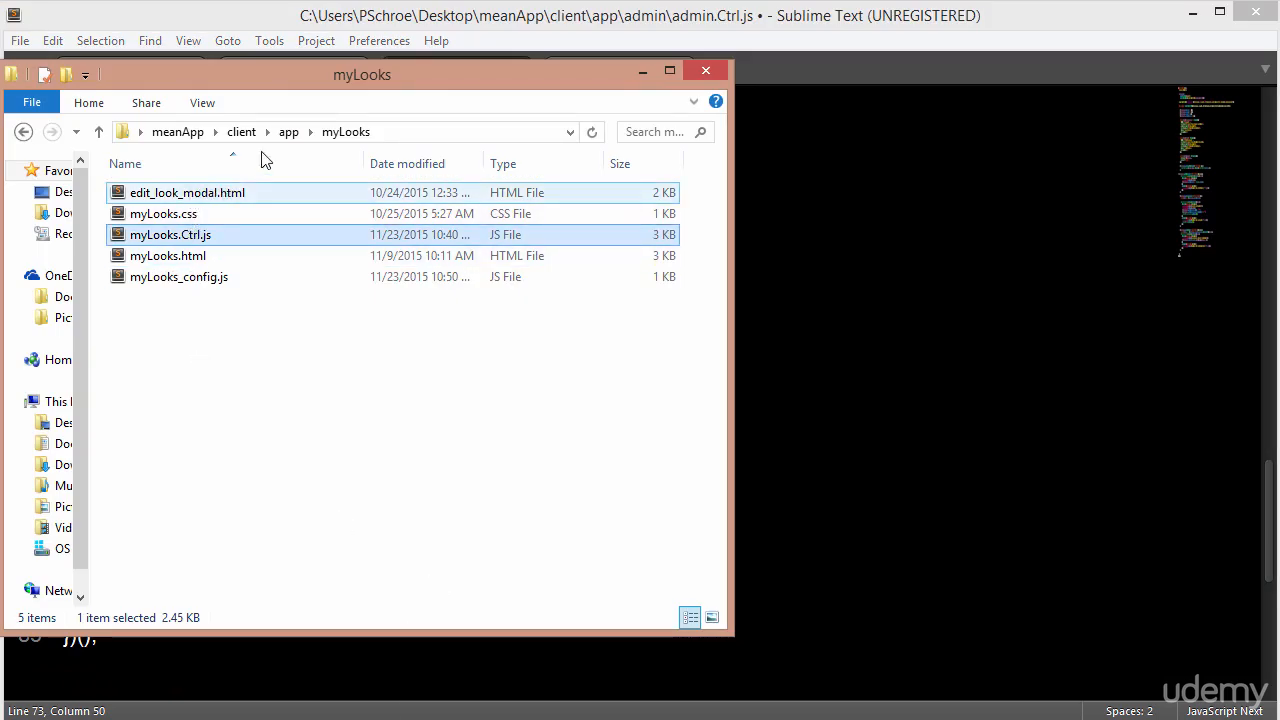
# Step: Open remove_look_modal.html from the app's admin folder and scroll through it
pyautogui.click(98, 131)
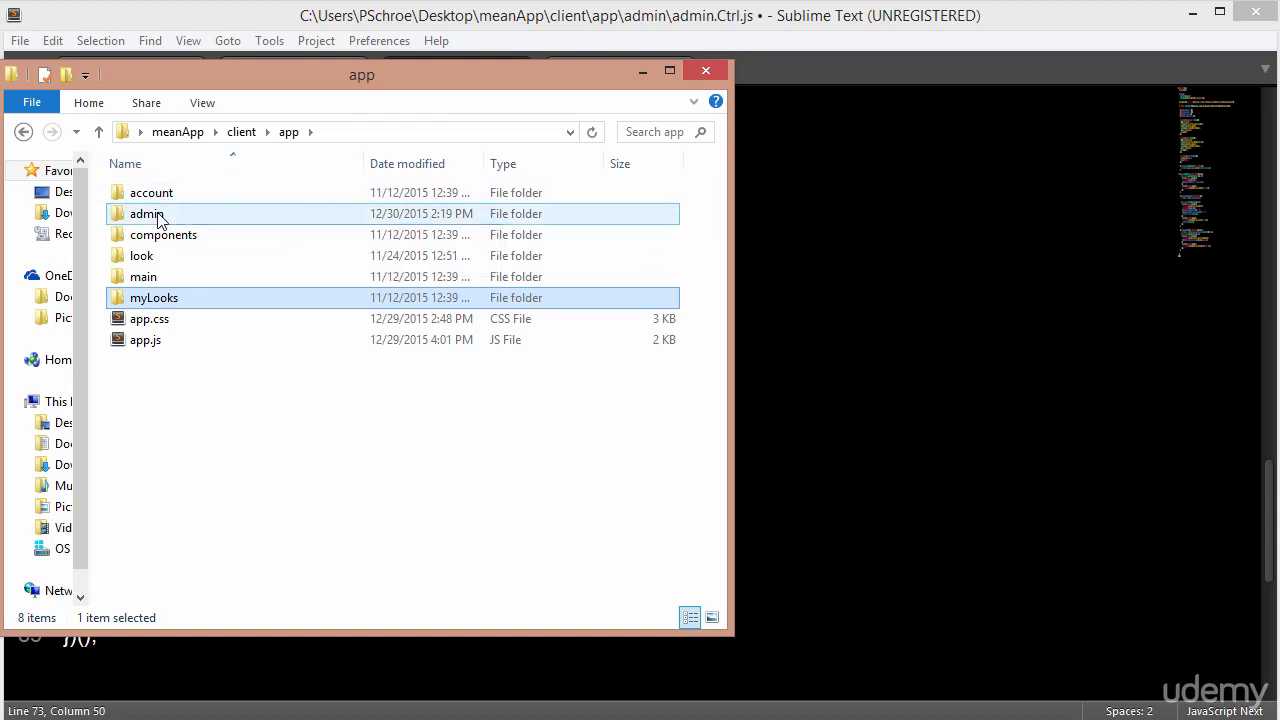
pyautogui.doubleClick(146, 213)
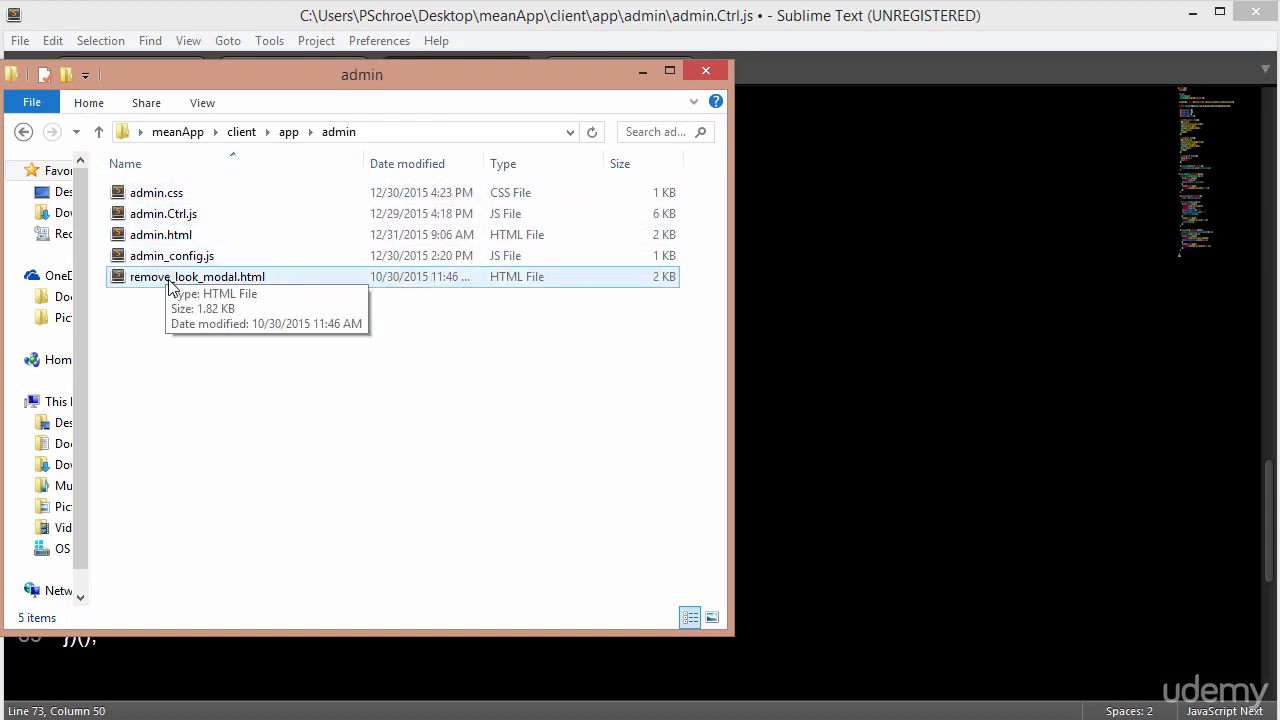
pyautogui.doubleClick(197, 276)
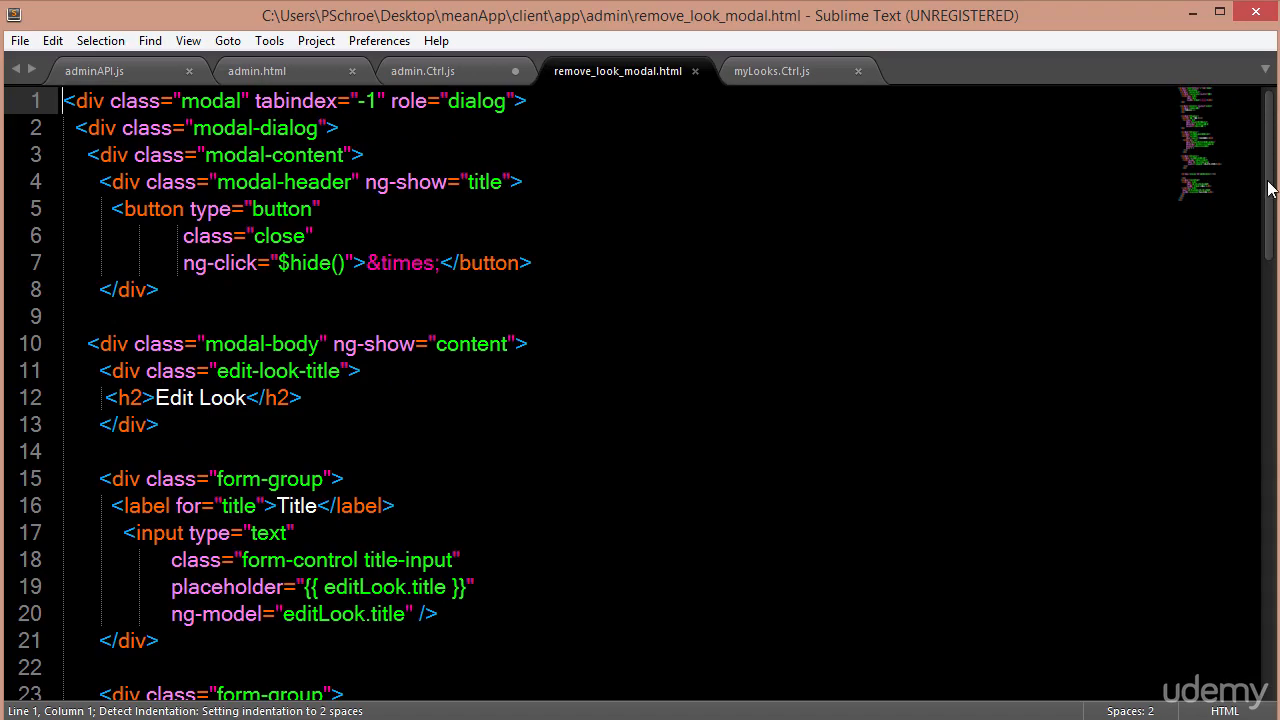
pyautogui.scroll(-3)
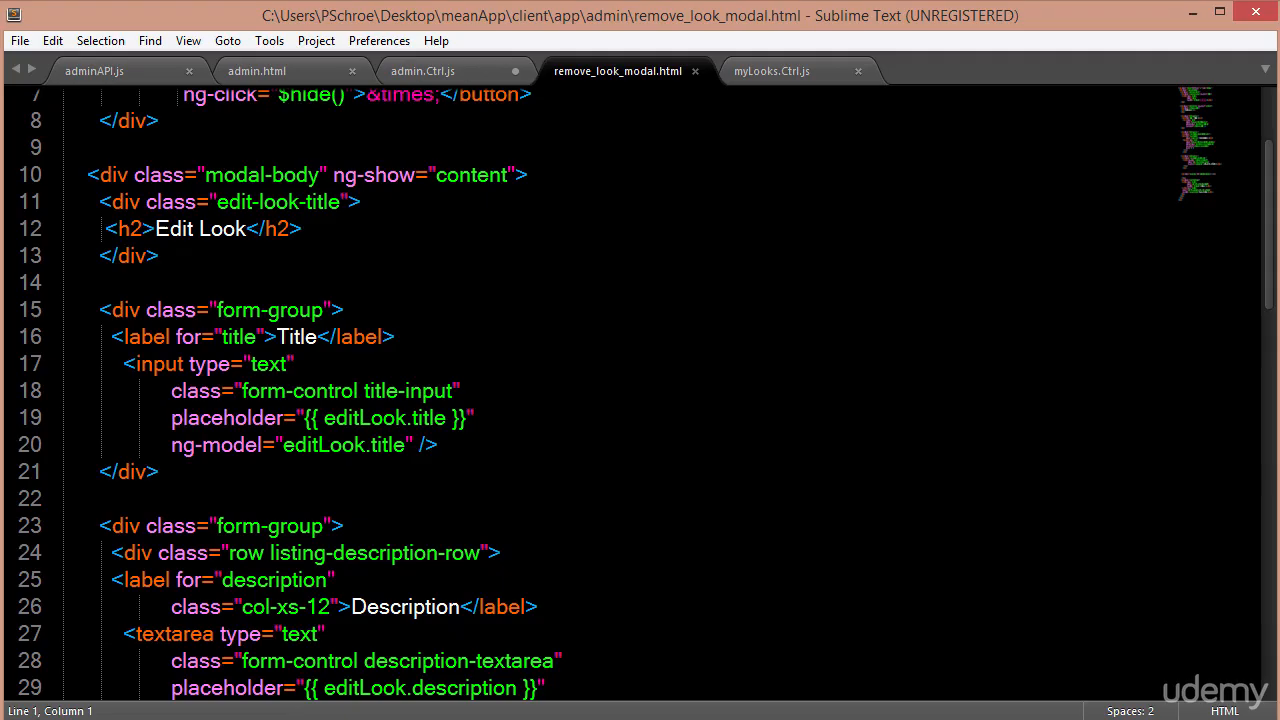
pyautogui.scroll(-3)
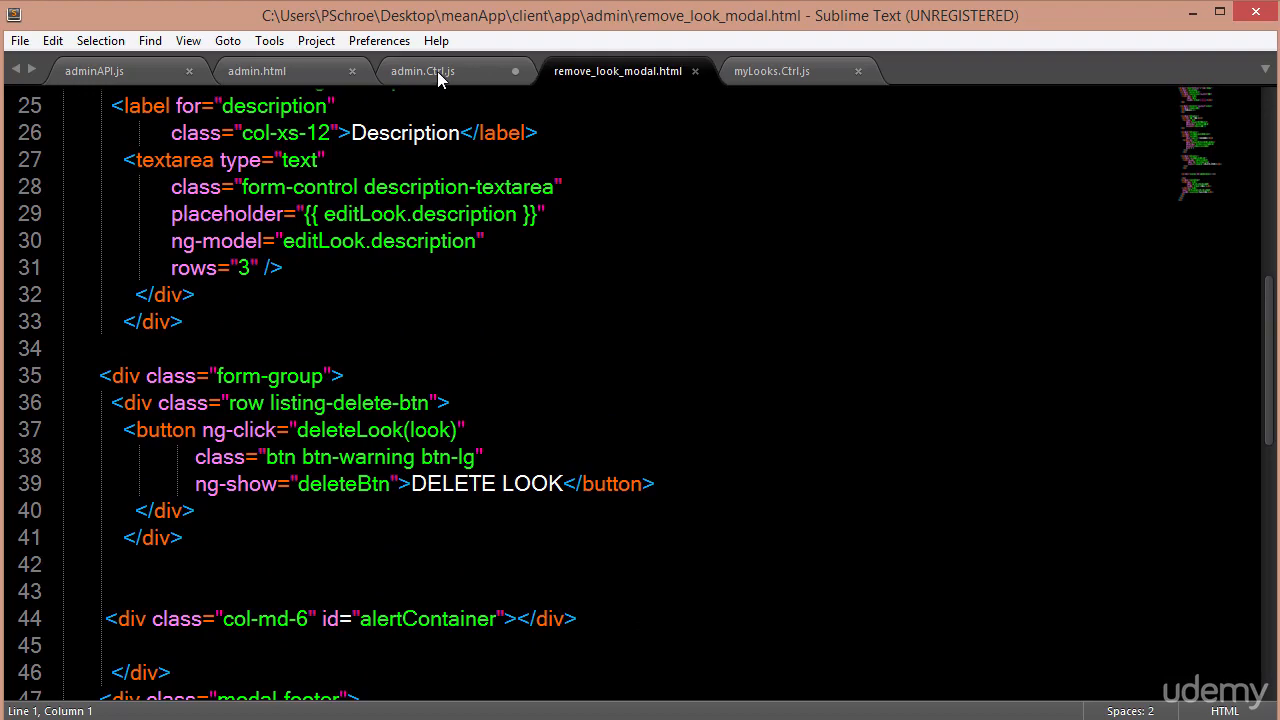
# Step: Compare admin.Ctrl.js with the remove-look modal template, ending on admin.Ctrl.js
pyautogui.click(422, 71)
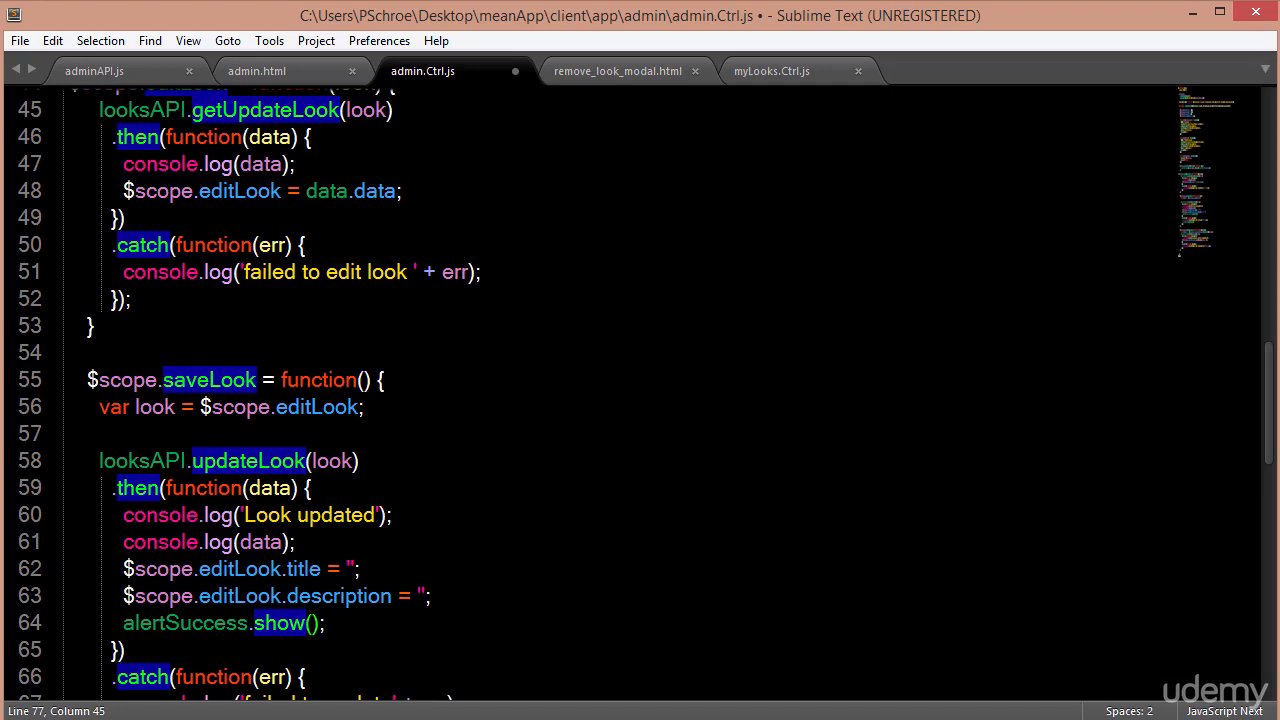
pyautogui.click(617, 71)
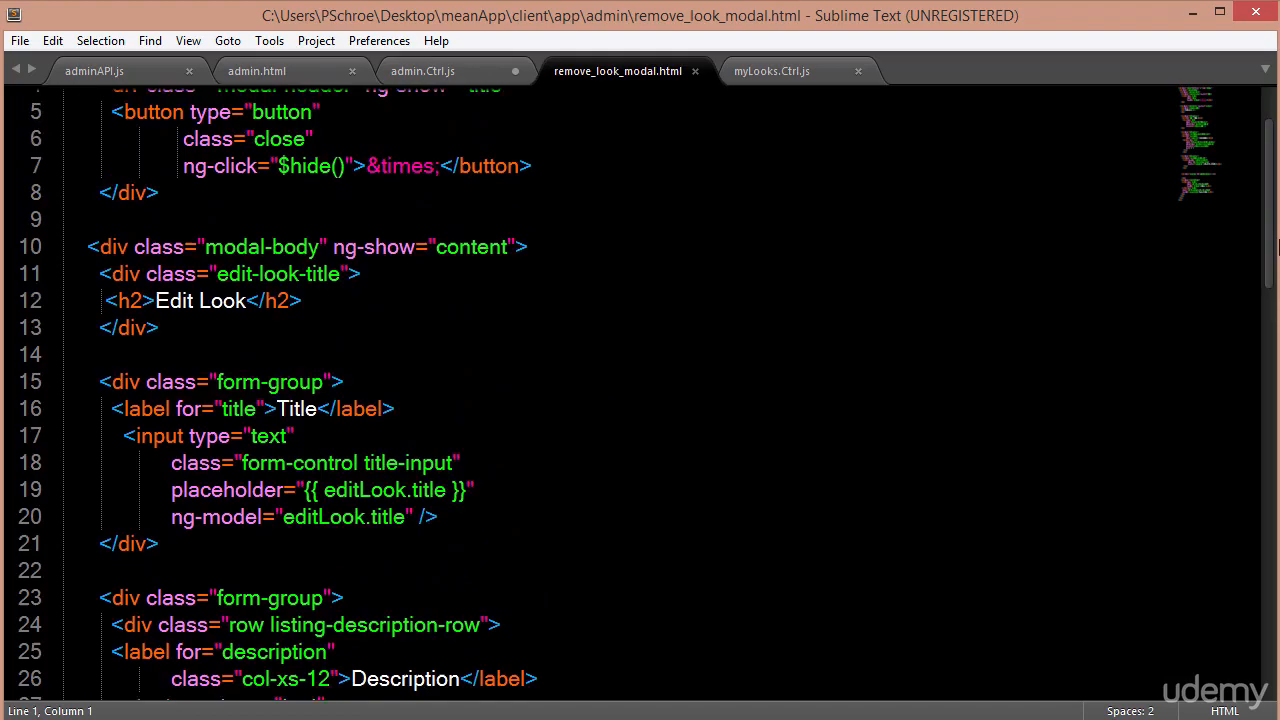
pyautogui.click(422, 71)
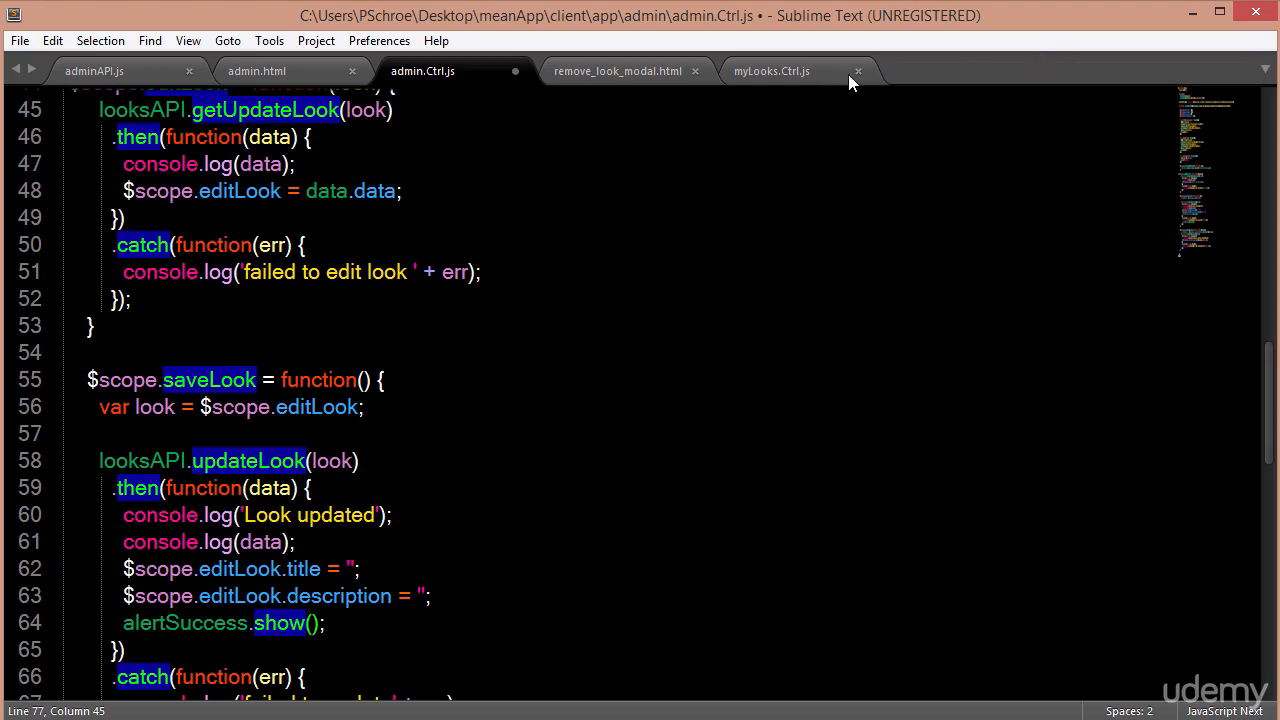
# Step: Close myLooks.Ctrl.js and load adminAPI.getAllUsers() data into $scope.users with a .catch handler
pyautogui.click(857, 71)
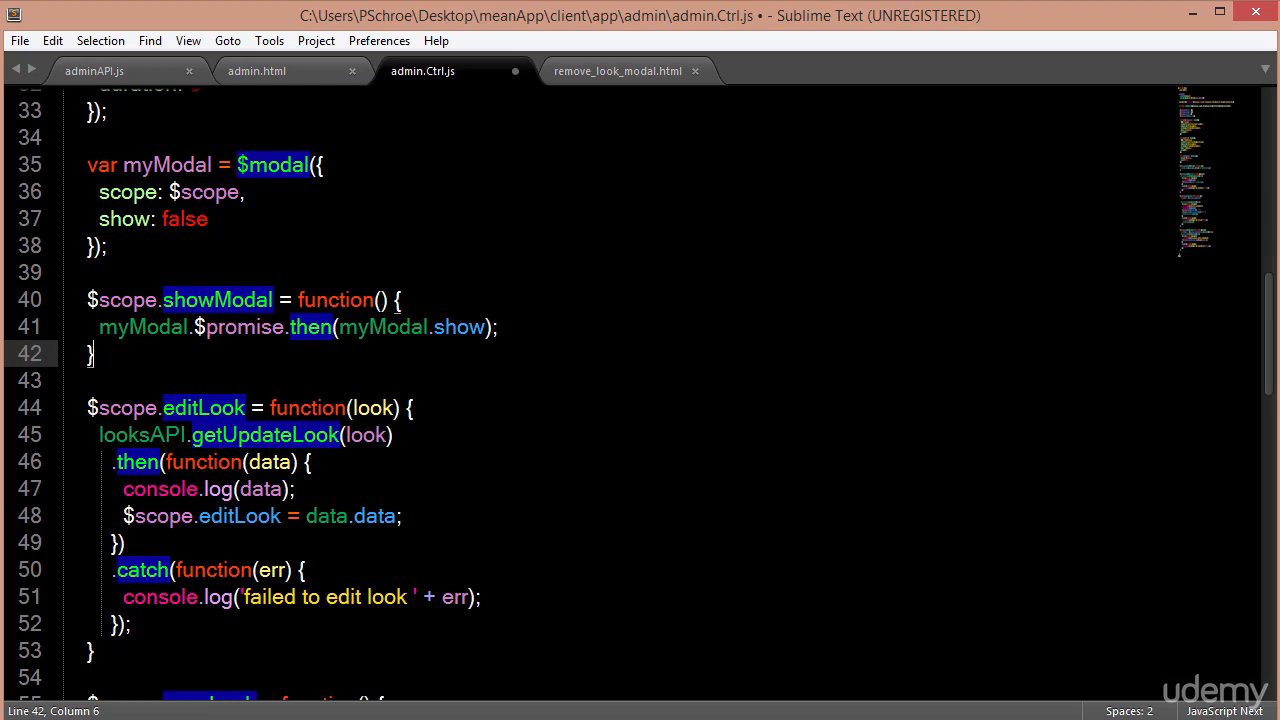
pyautogui.write('adminAPI.')
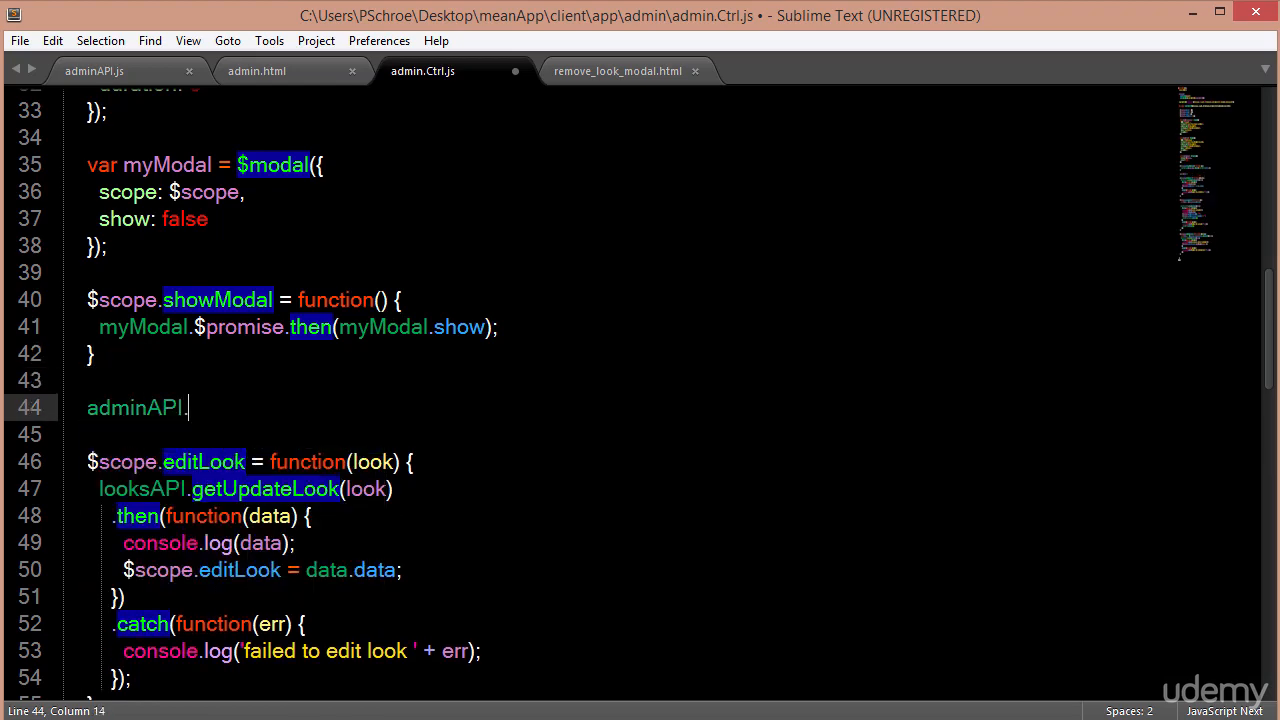
pyautogui.write('getAllUsers')
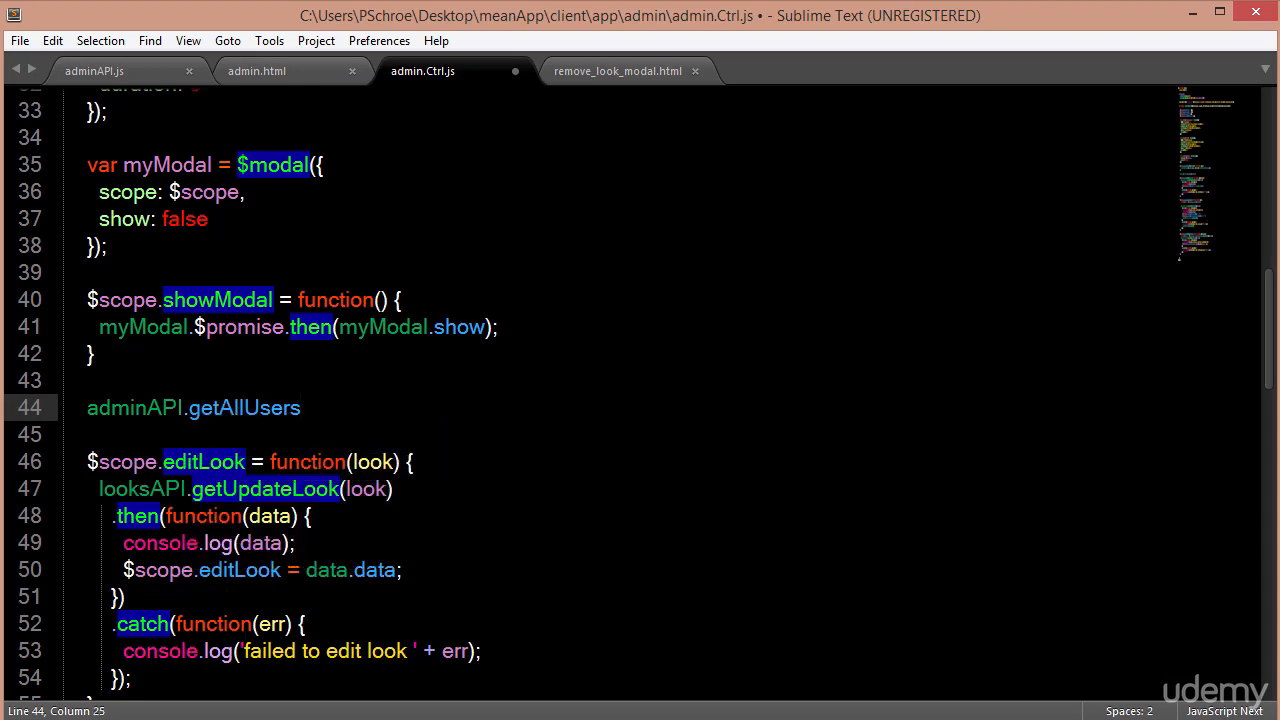
pyautogui.write('()')
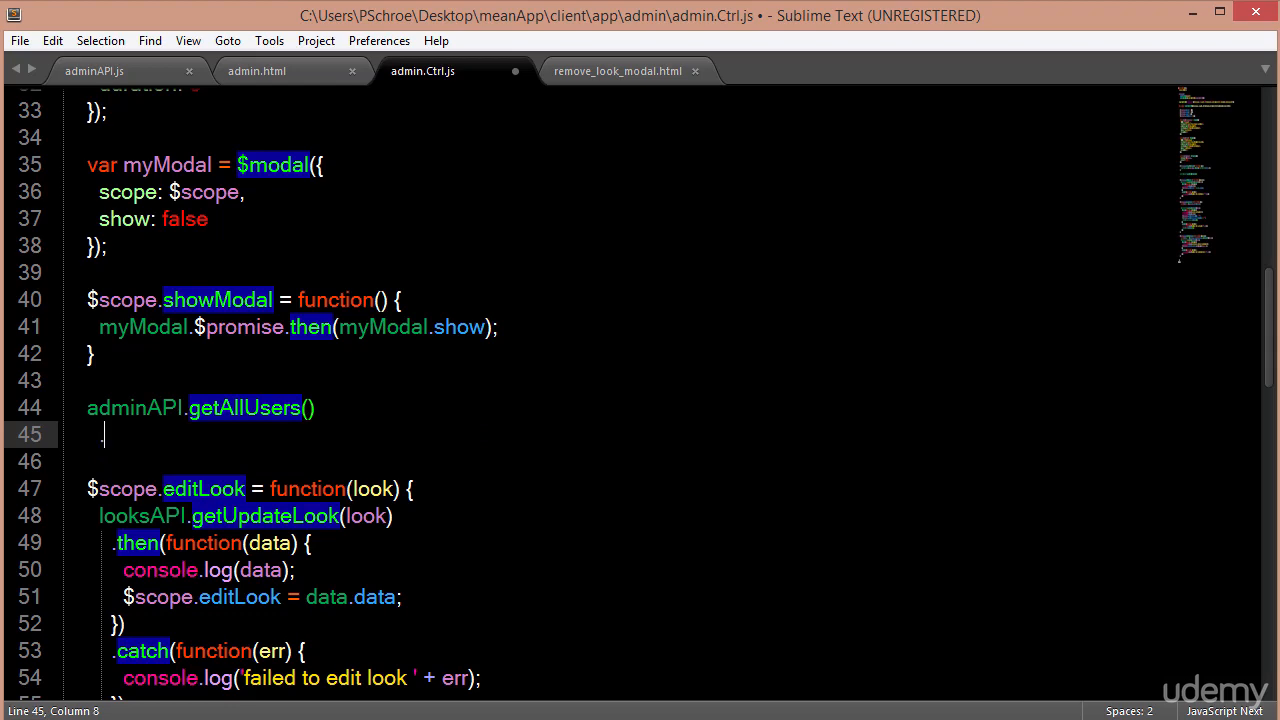
pyautogui.write('.then(function(data) {')
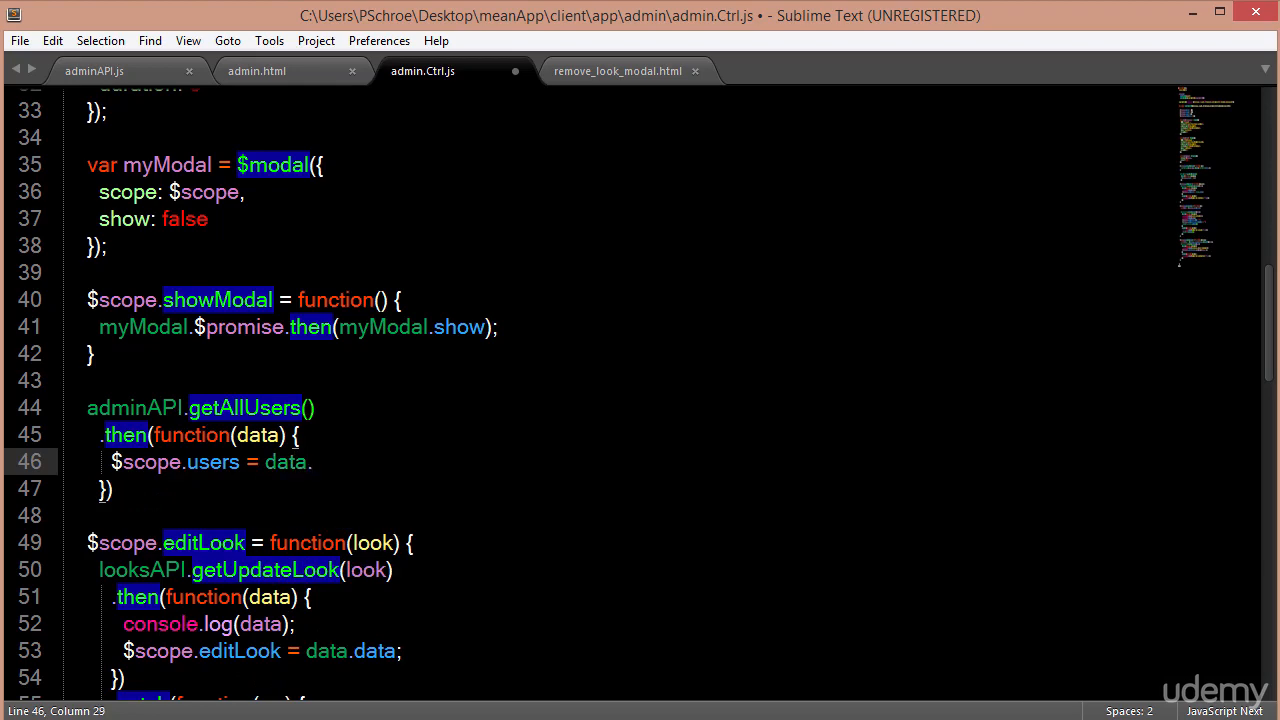
pyautogui.write('data;')
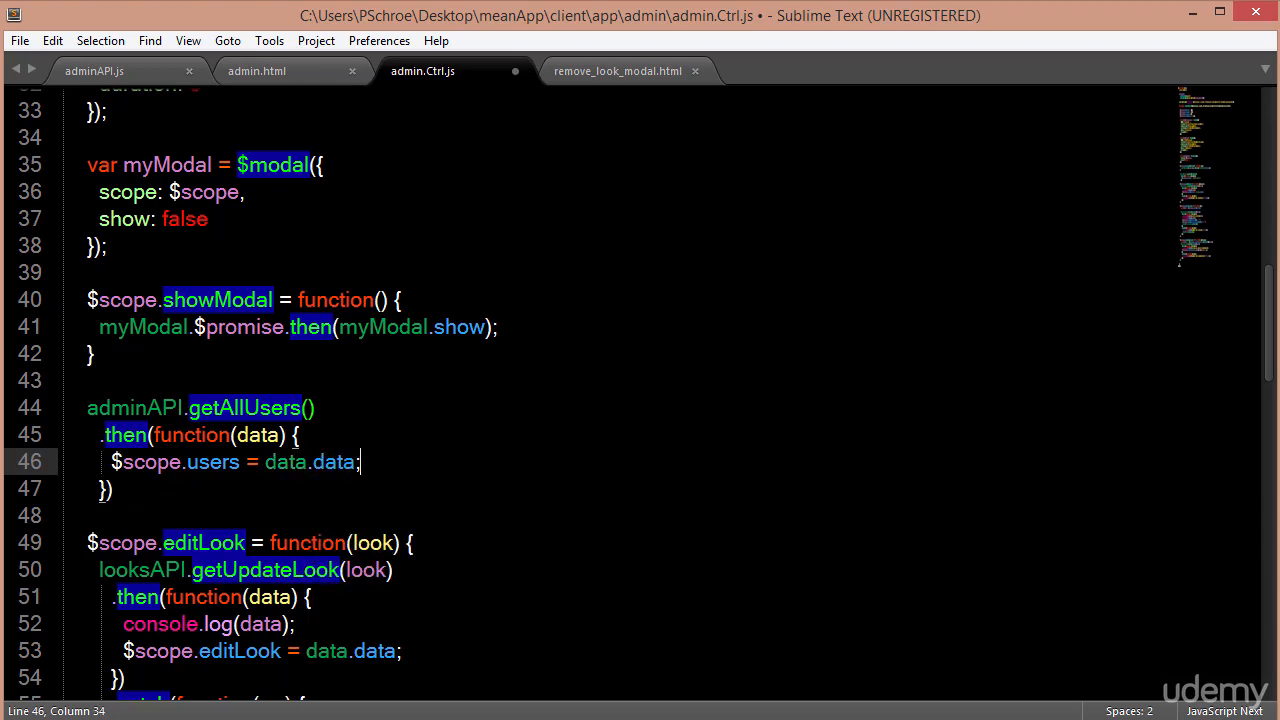
pyautogui.write('.catch(function(err) {')
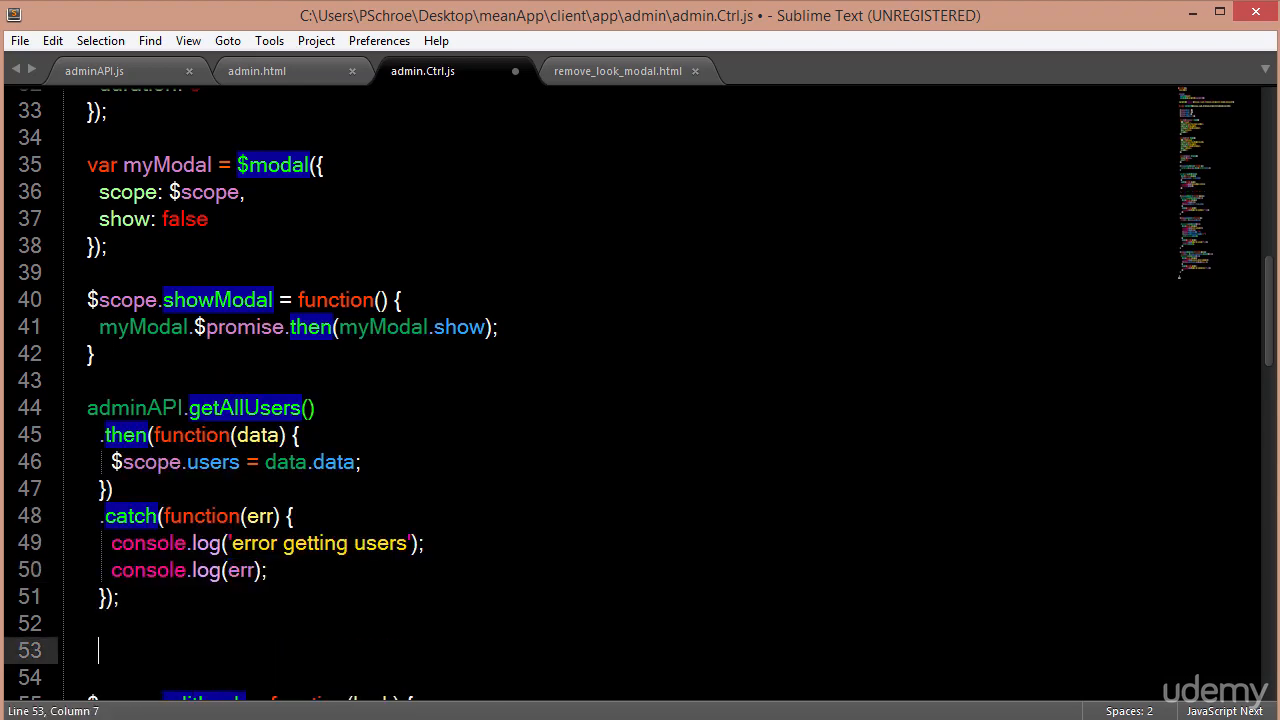
# Step: Load looksAPI.getAllLooks() results into $scope.looks, logging failures
pyautogui.scroll(-3)
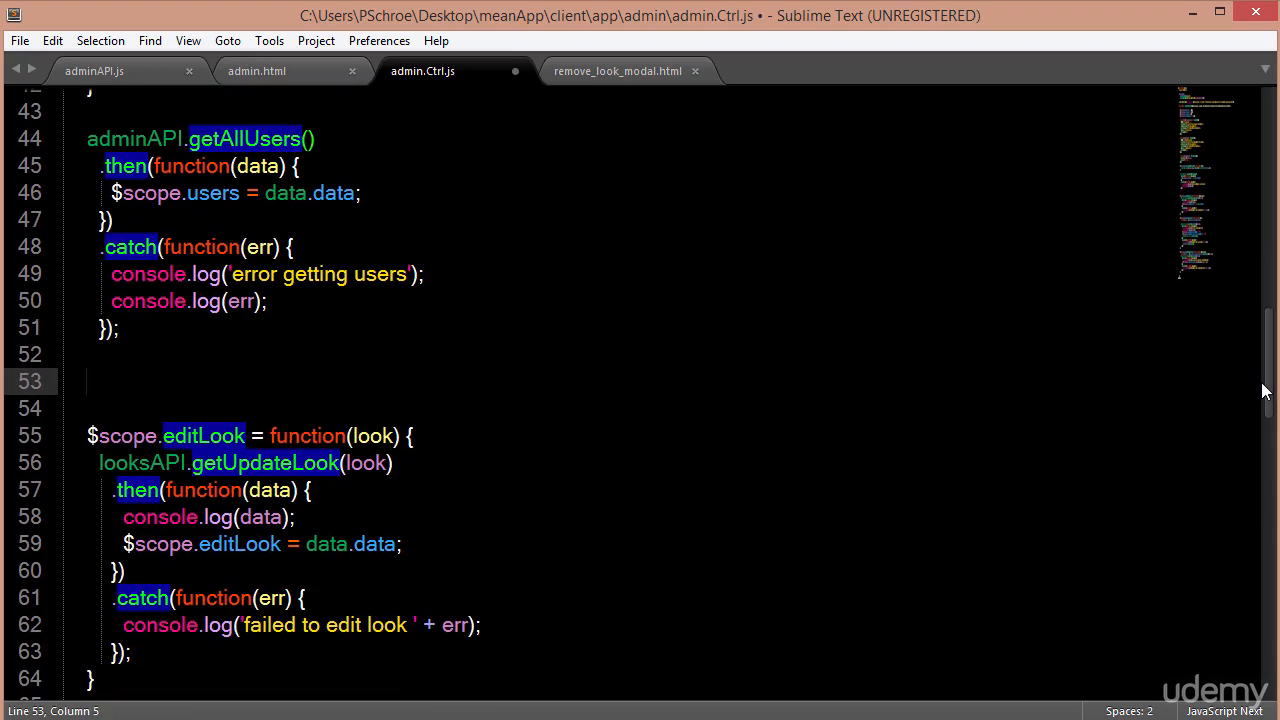
pyautogui.write('looksAPI.getAllLooks(')
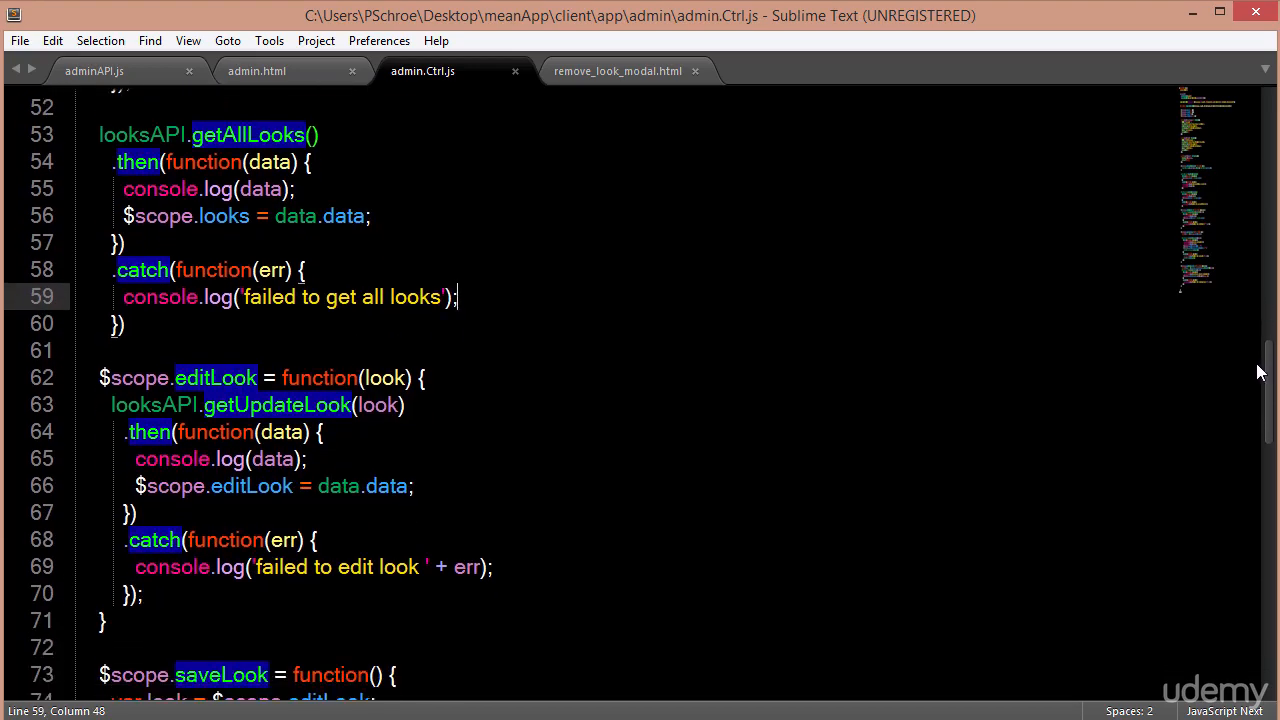
pyautogui.scroll(-3)
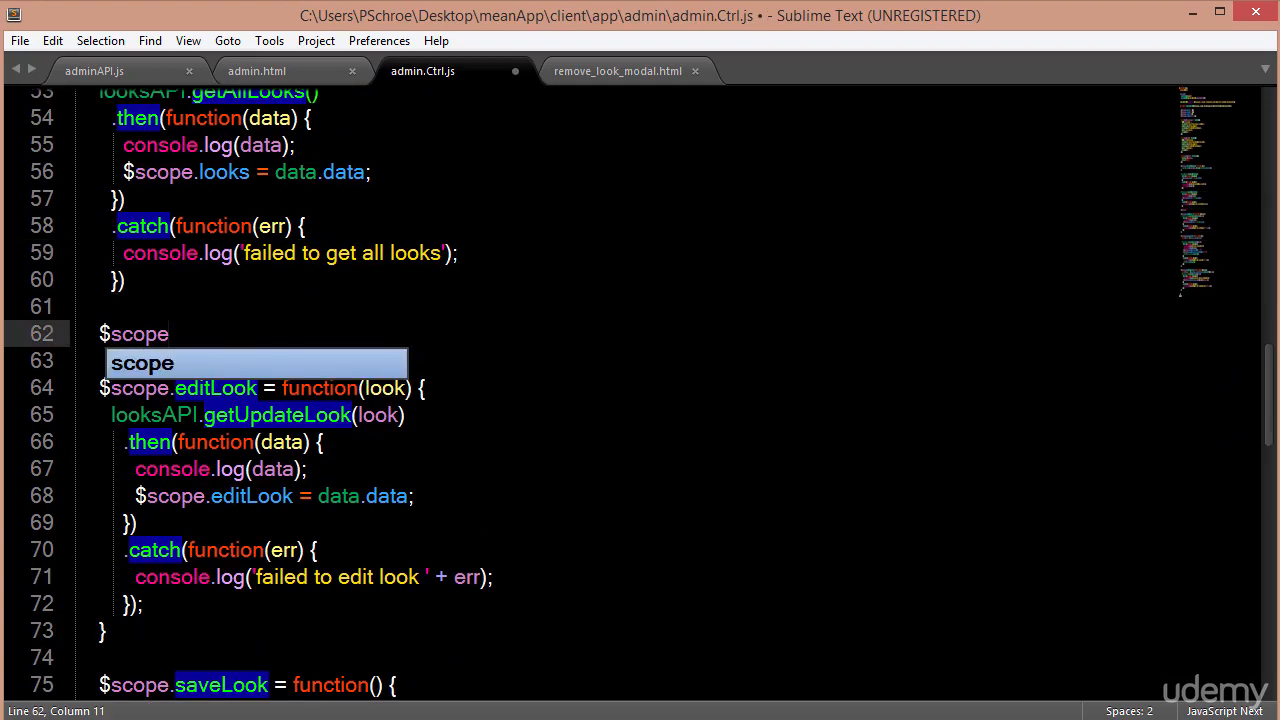
# Step: Start $scope.deleteUser = function, checking deleteUser in the adminAPI.js tab
pyautogui.write('.d')
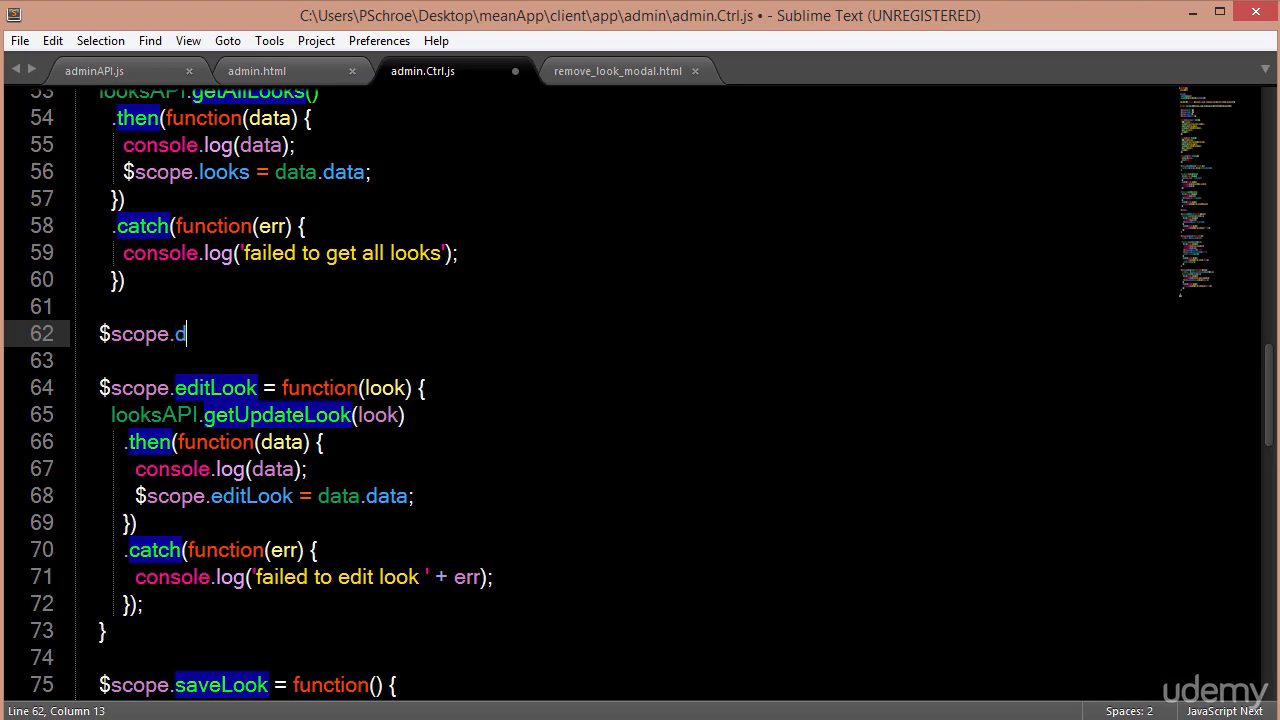
pyautogui.write('eleteUser = function(user) {')
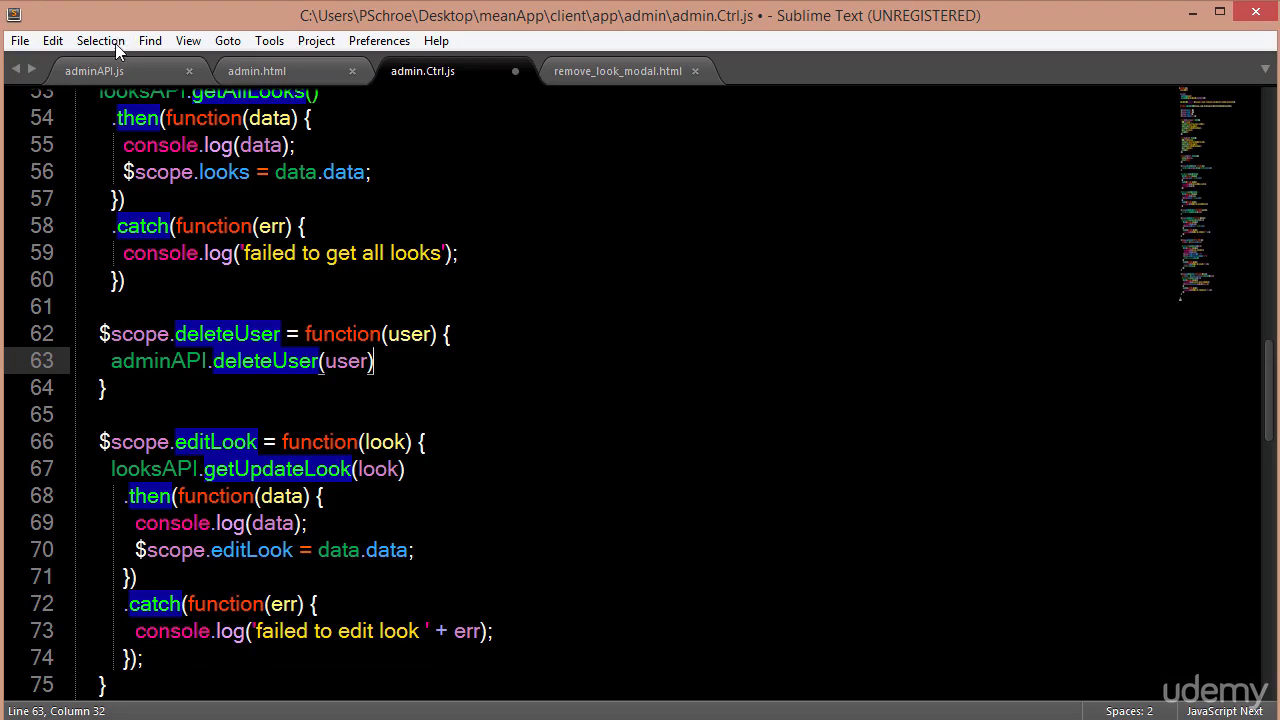
pyautogui.click(94, 71)
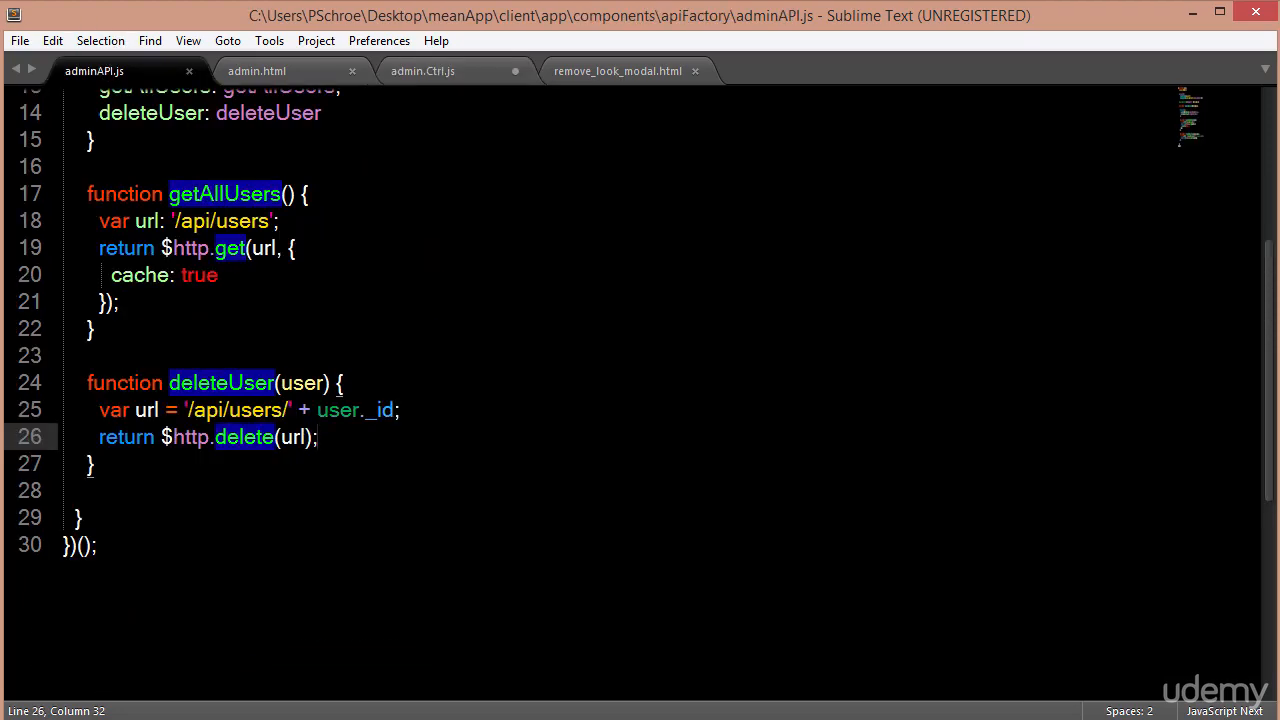
pyautogui.click(422, 71)
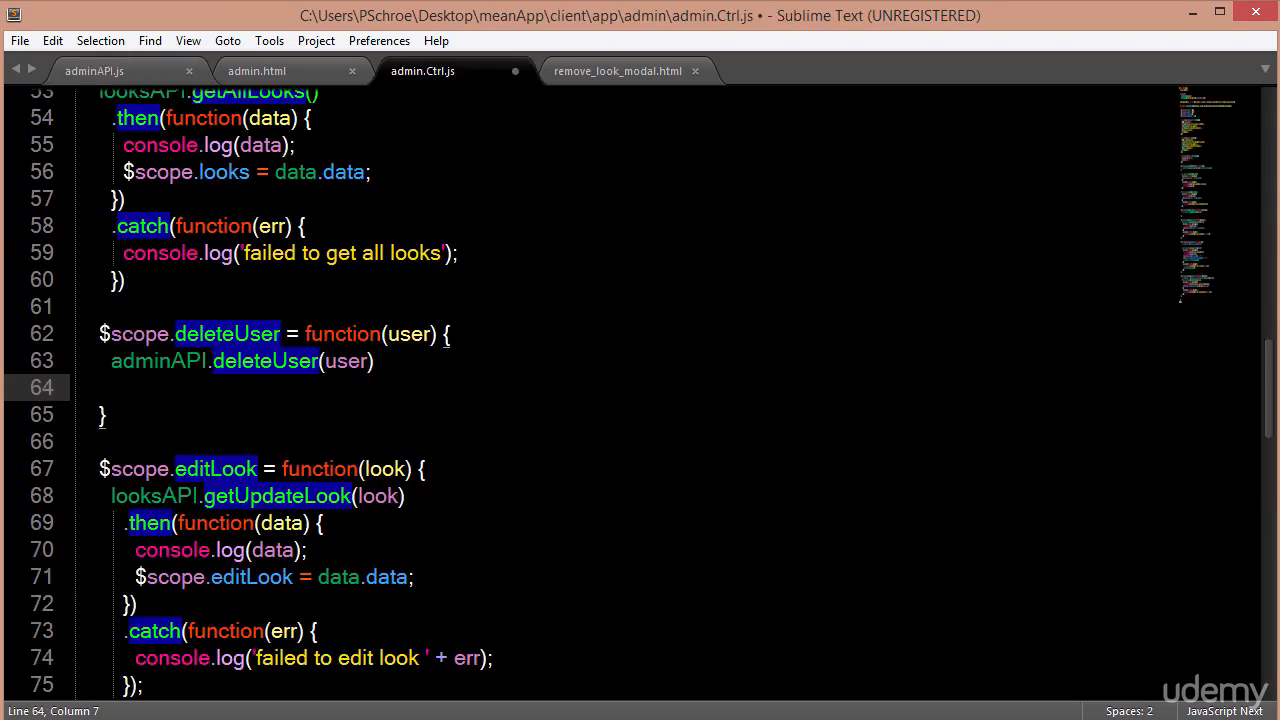
# Step: In .then, find the user's index in $scope.users and splice it out, then save
pyautogui.write('.then(de')
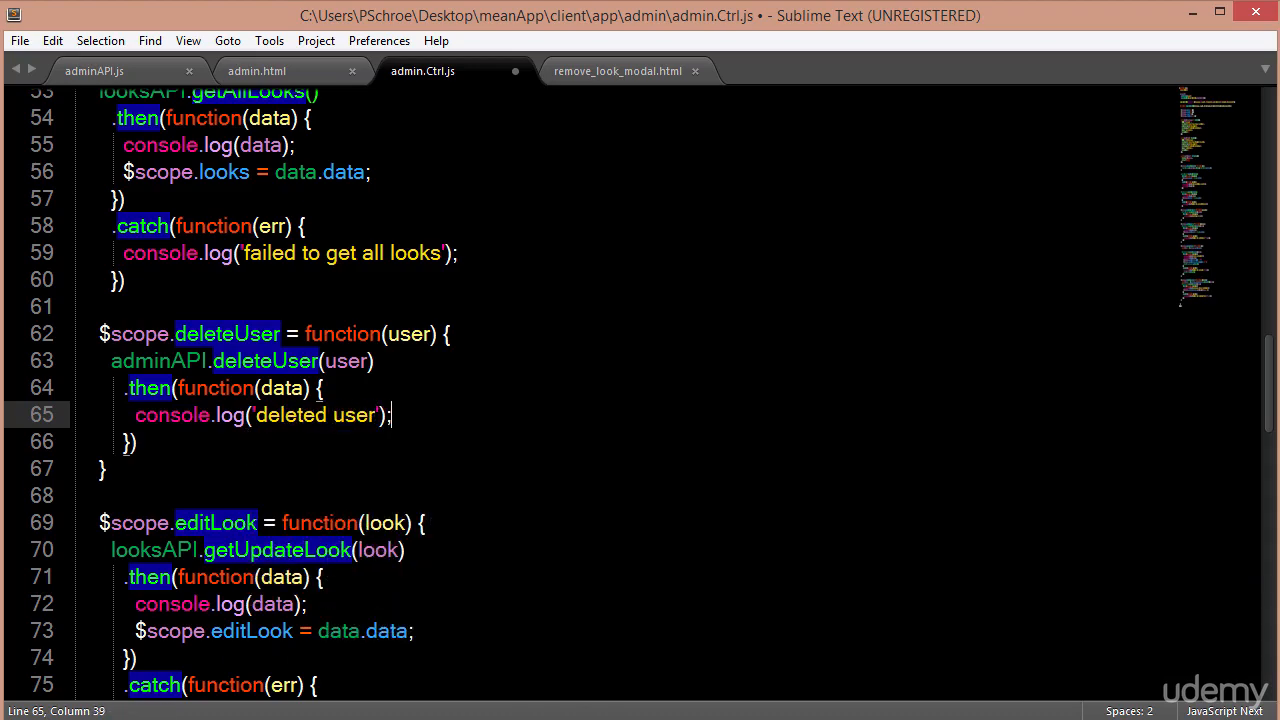
pyautogui.press('enter')
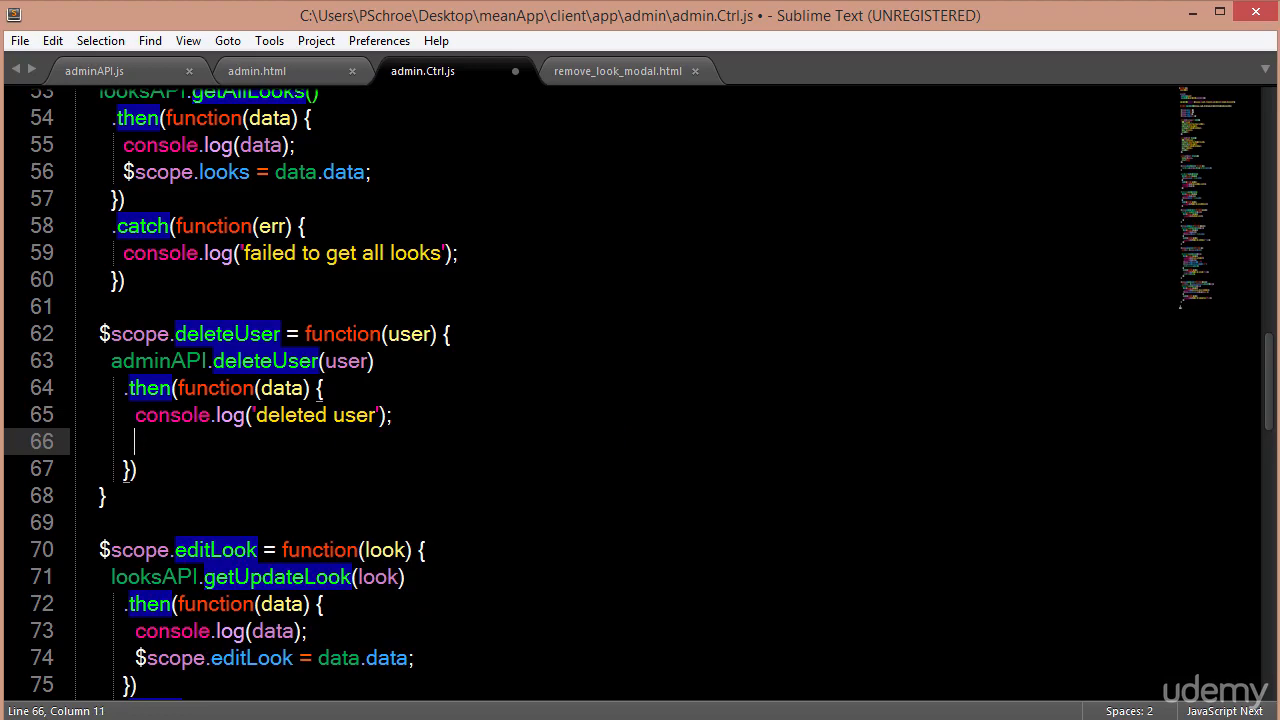
pyautogui.write('var index =')
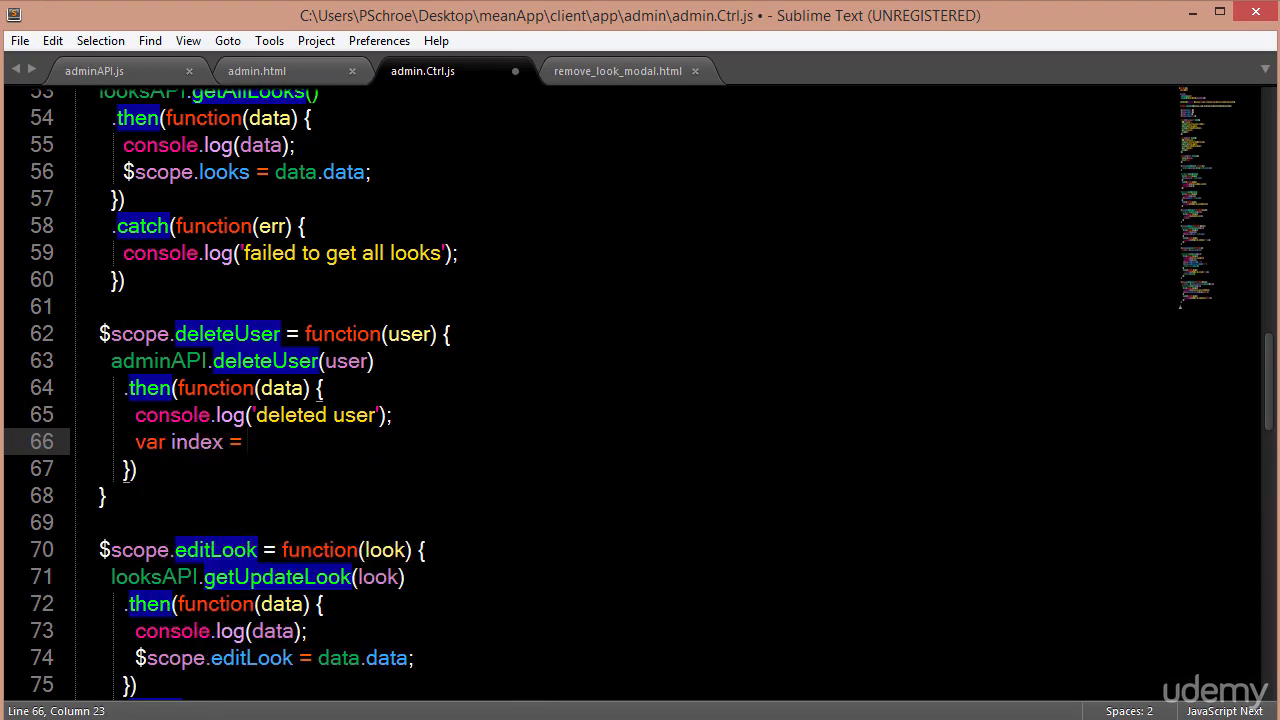
pyautogui.write('$')
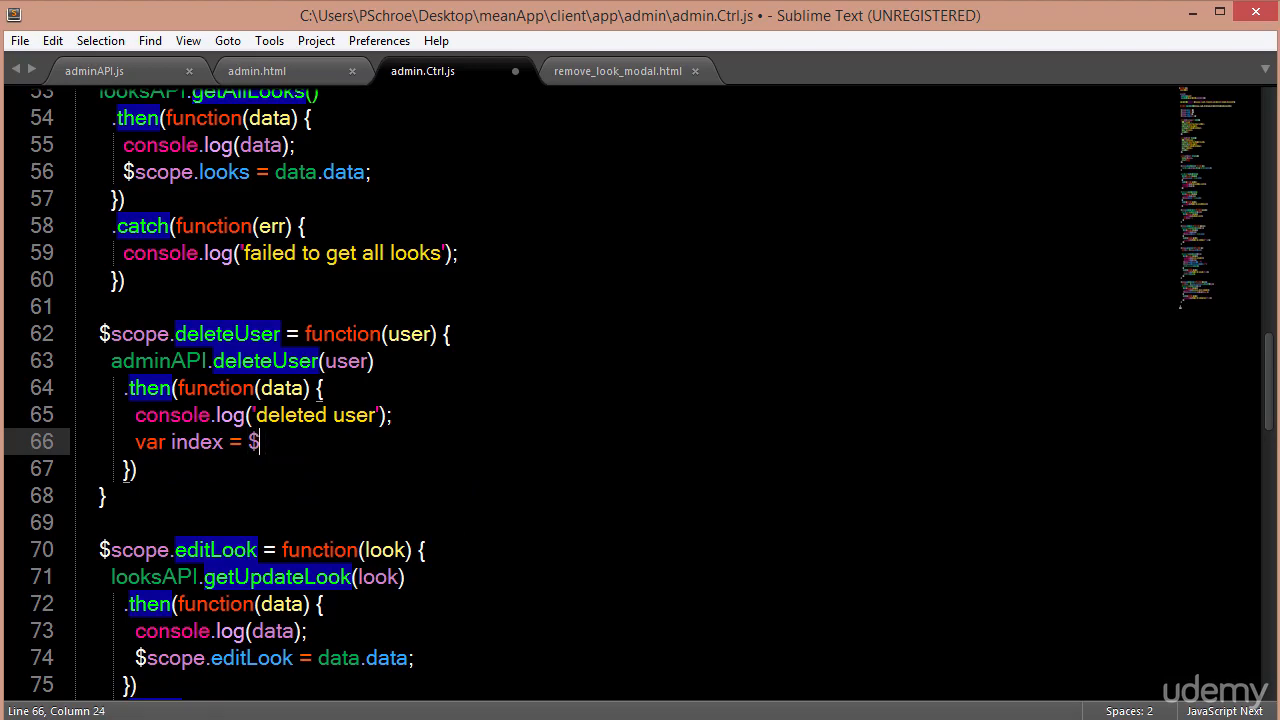
pyautogui.write('scope.u')
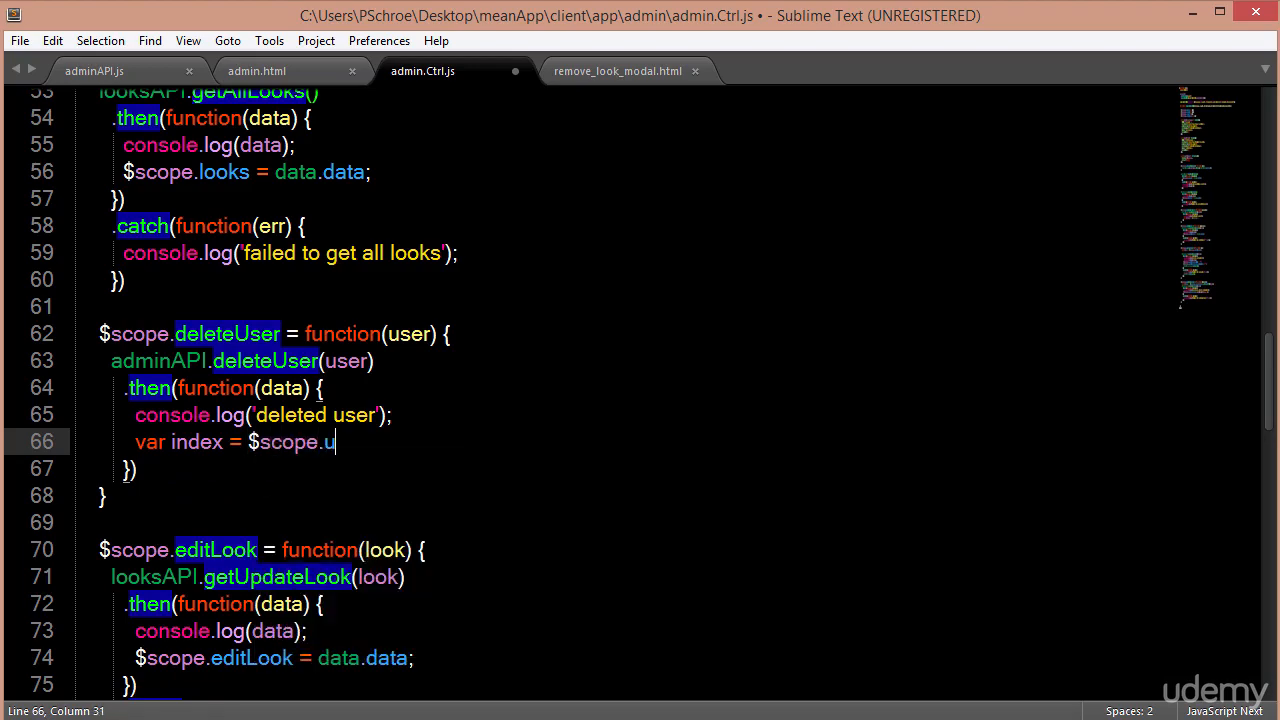
pyautogui.write('sers.indexOf(user')
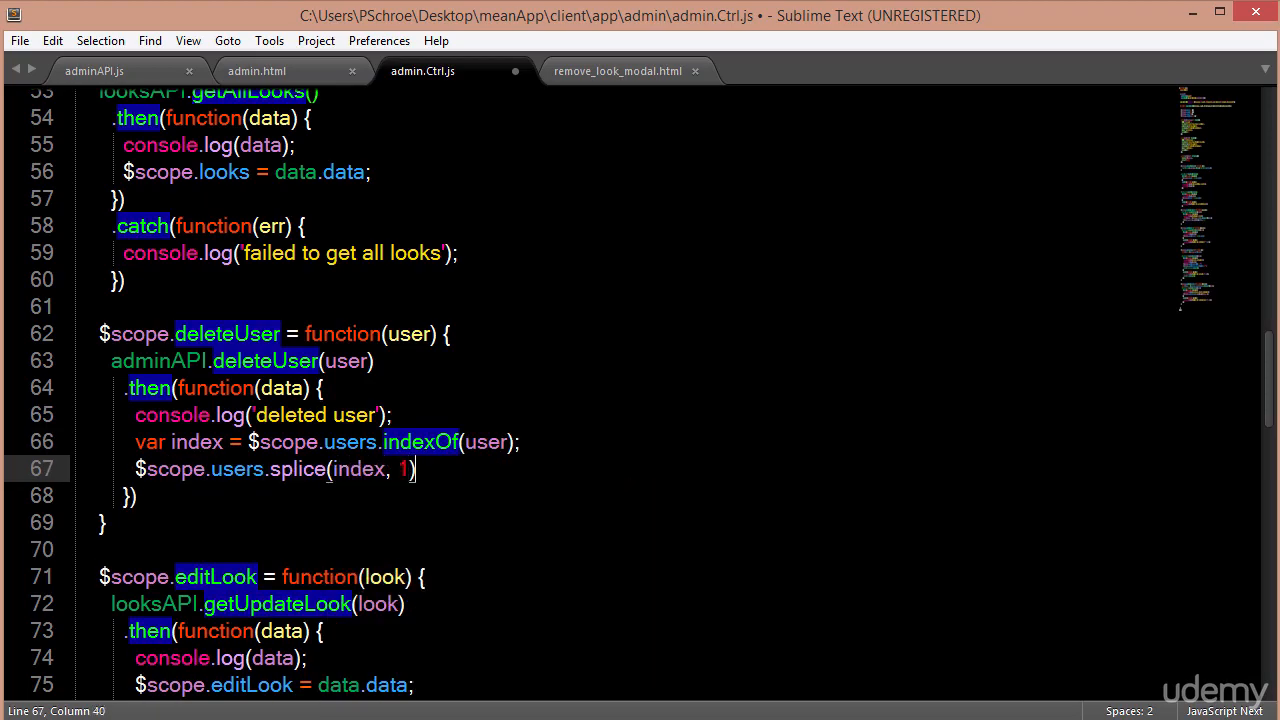
pyautogui.write(';')
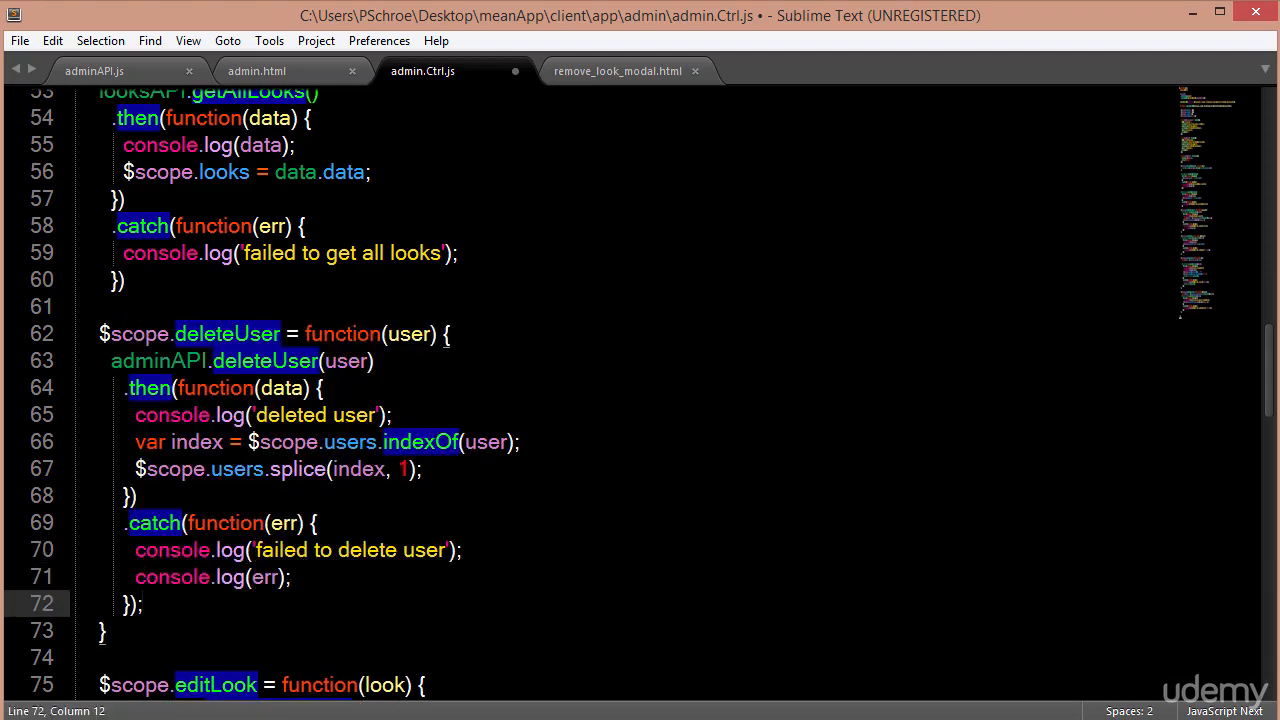
pyautogui.press('ctrl+s')
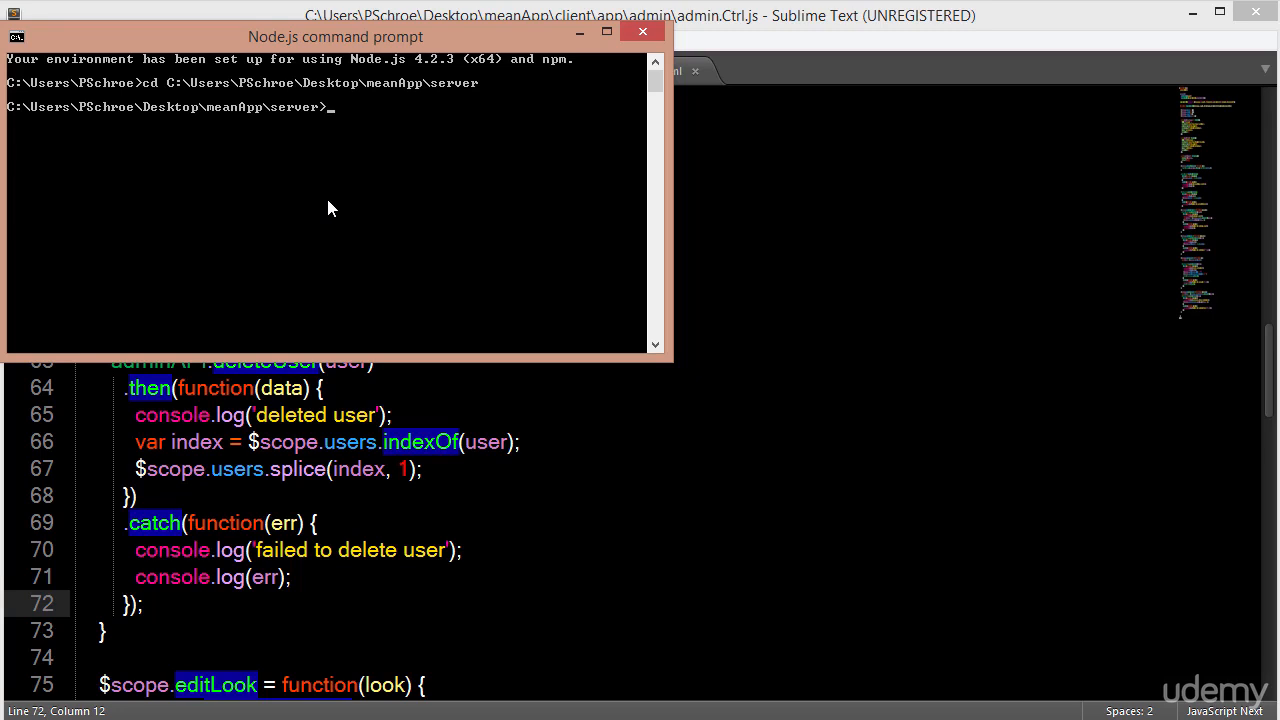
# Step: Run nodemon app.js from the meanApp server folder
pyautogui.write('nodemon')
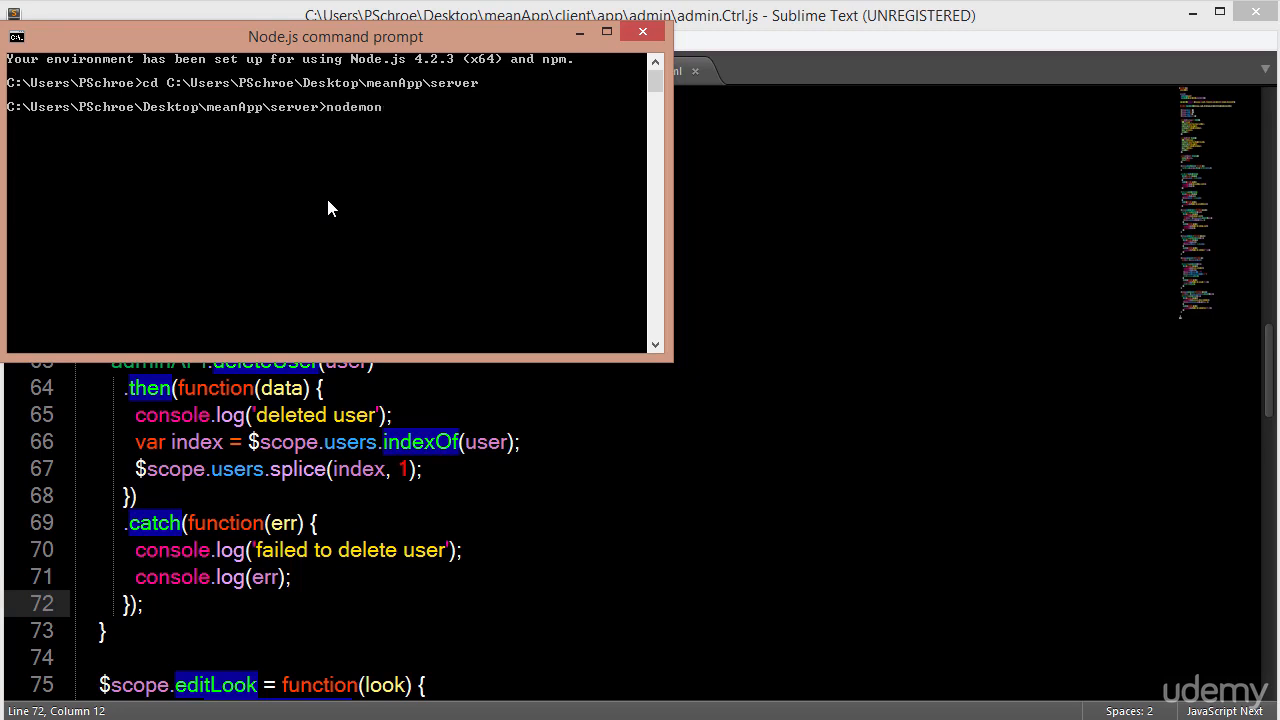
pyautogui.write('app.j')
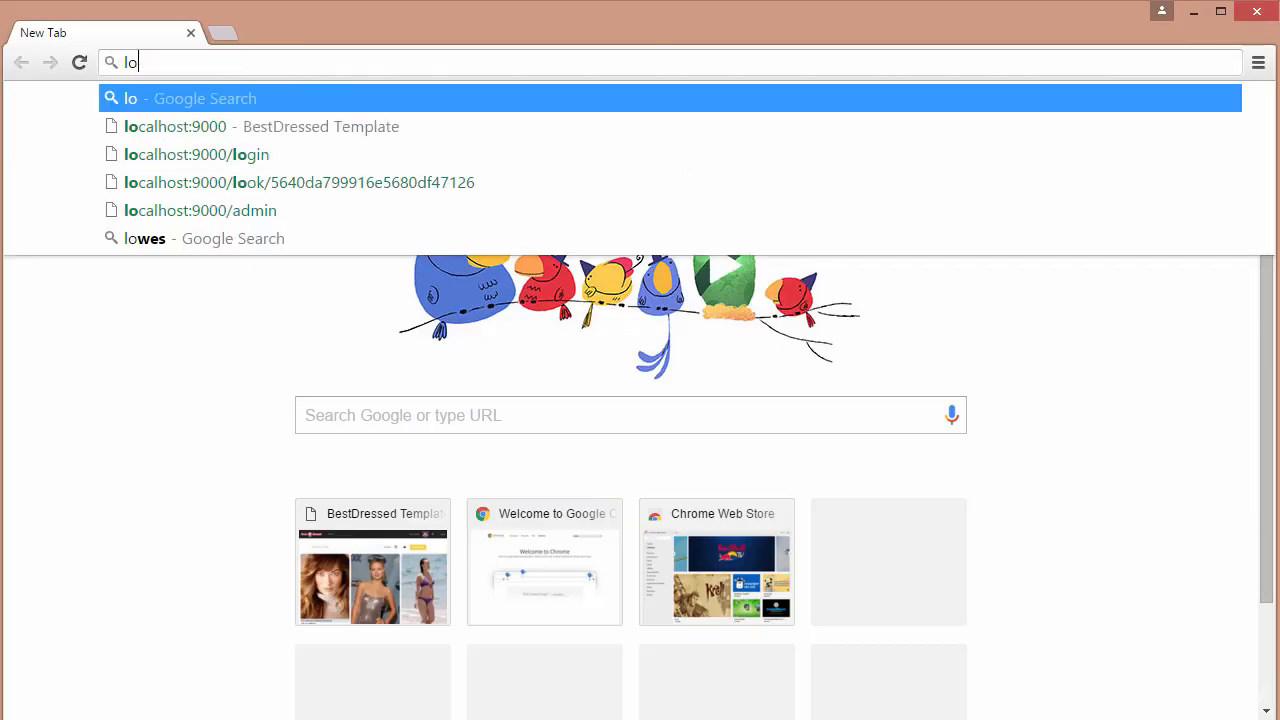
pyautogui.click(196, 154)
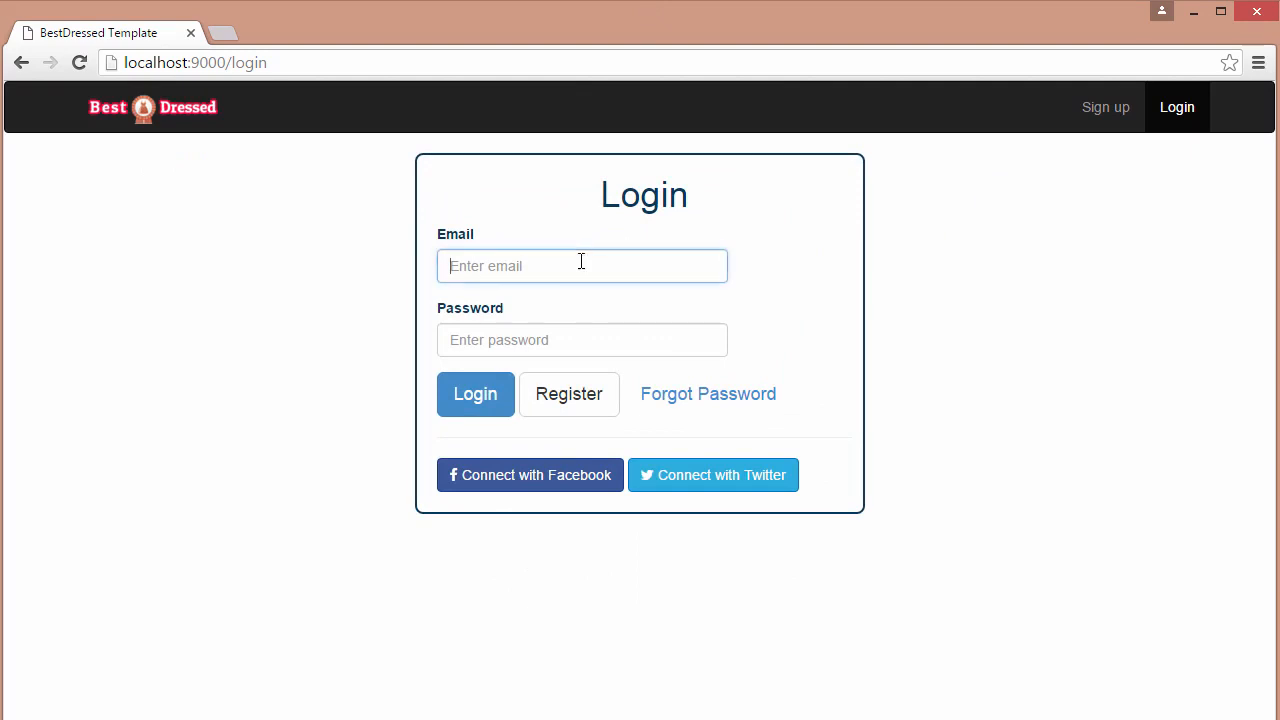
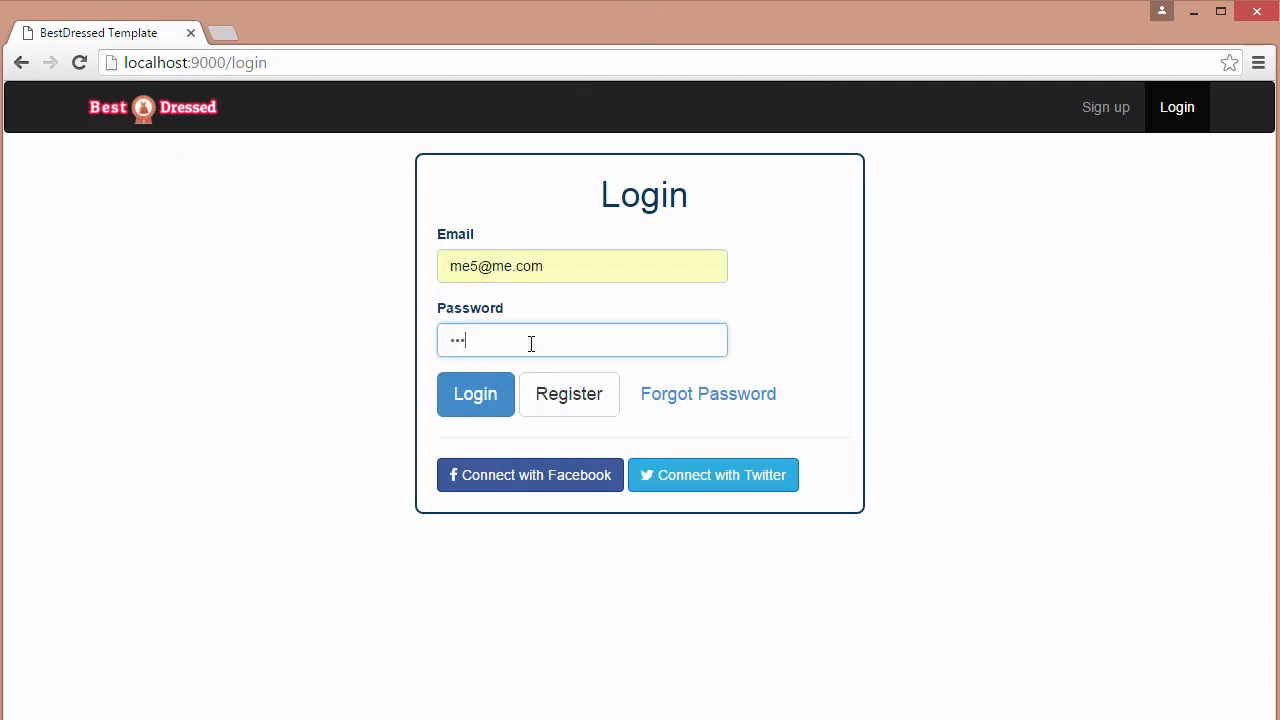
pyautogui.click(475, 393)
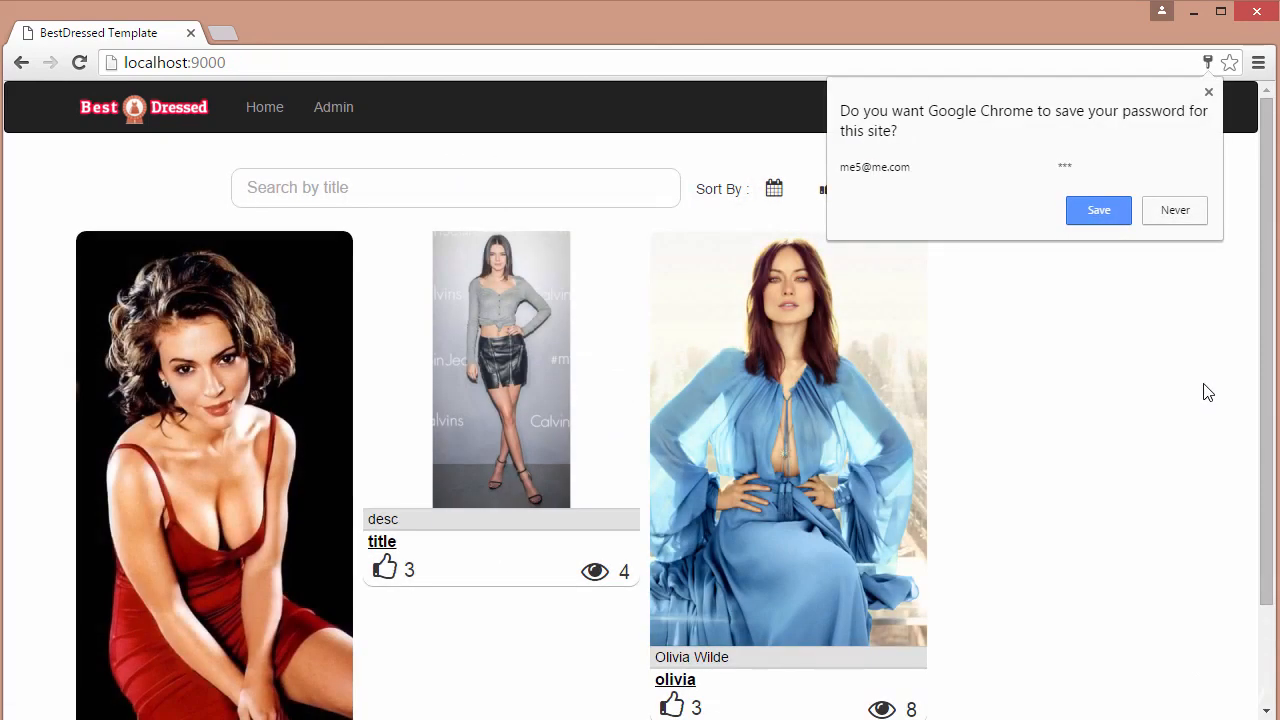
pyautogui.click(333, 107)
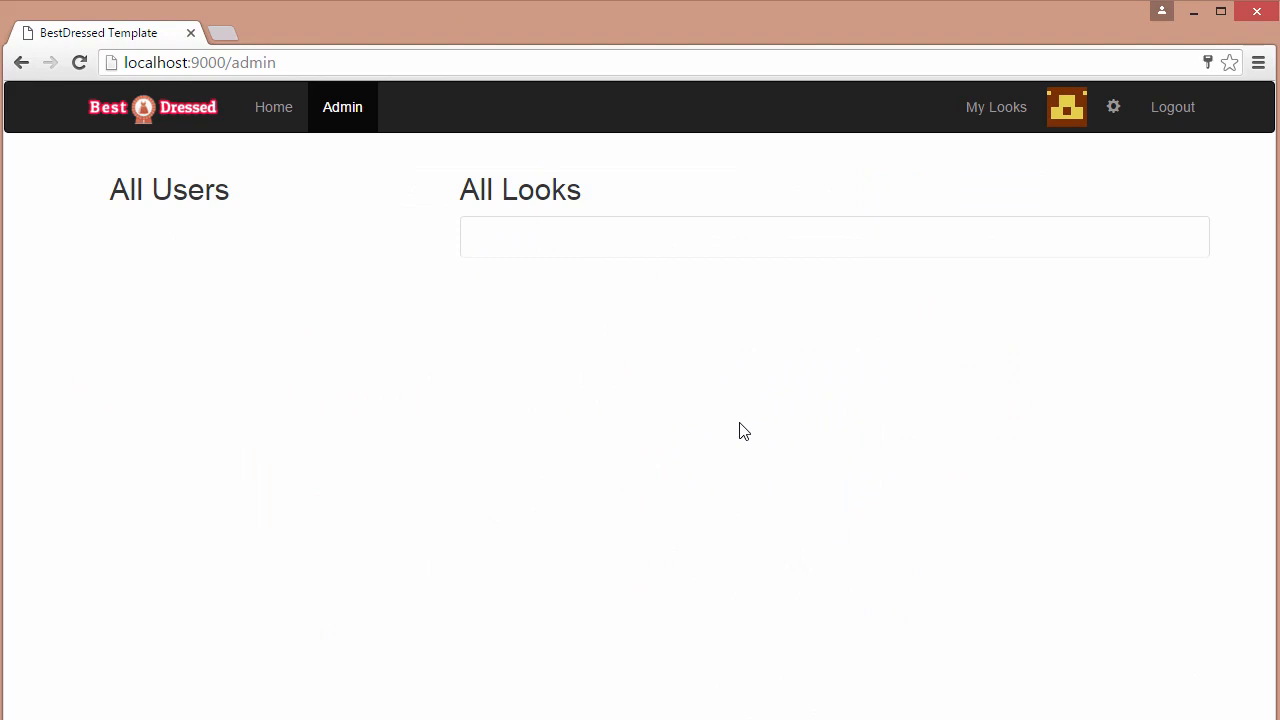
# Step: Open Chrome's developer console to read the adminAPI error messages
pyautogui.press('F12')
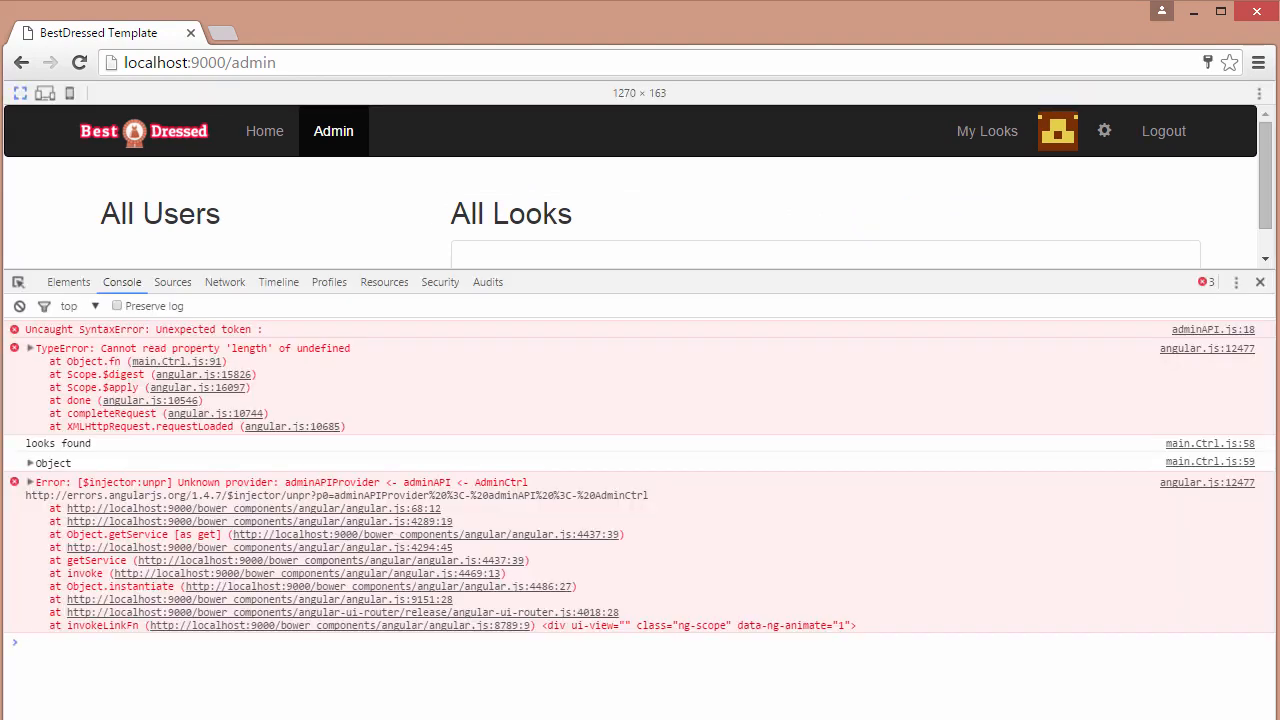
pyautogui.press('alt+tab')
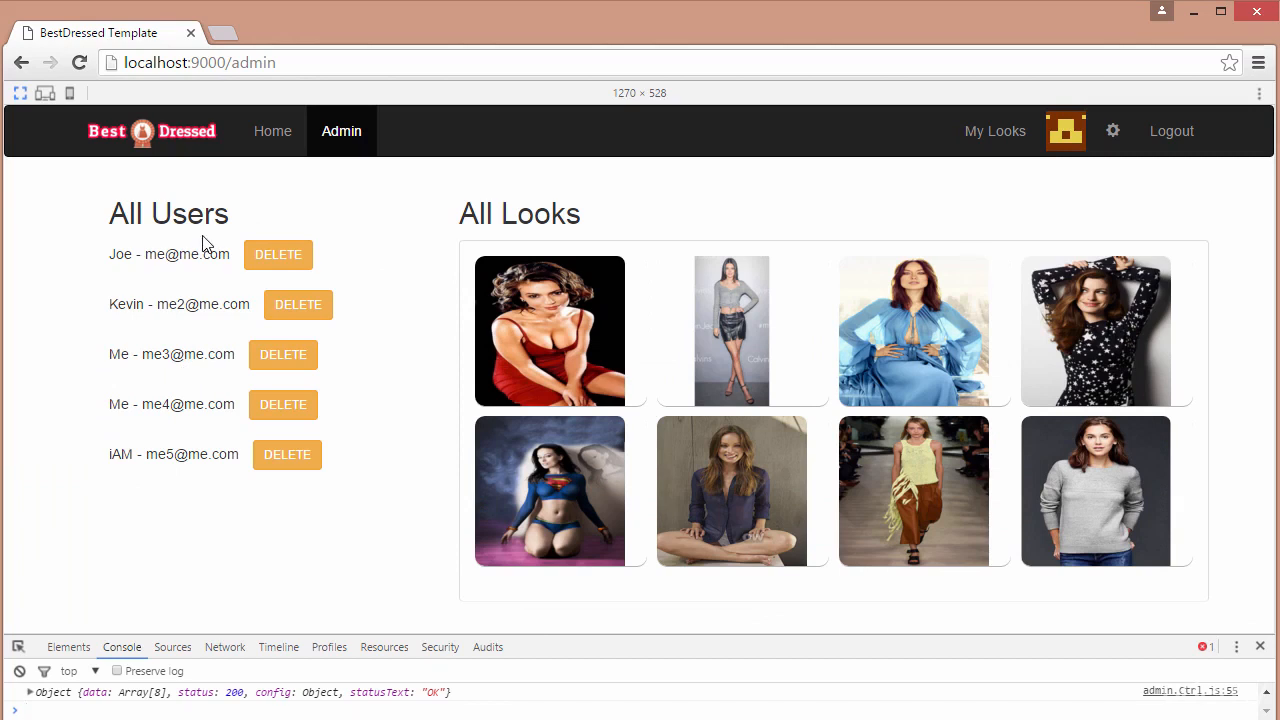
pyautogui.moveTo(278, 254)
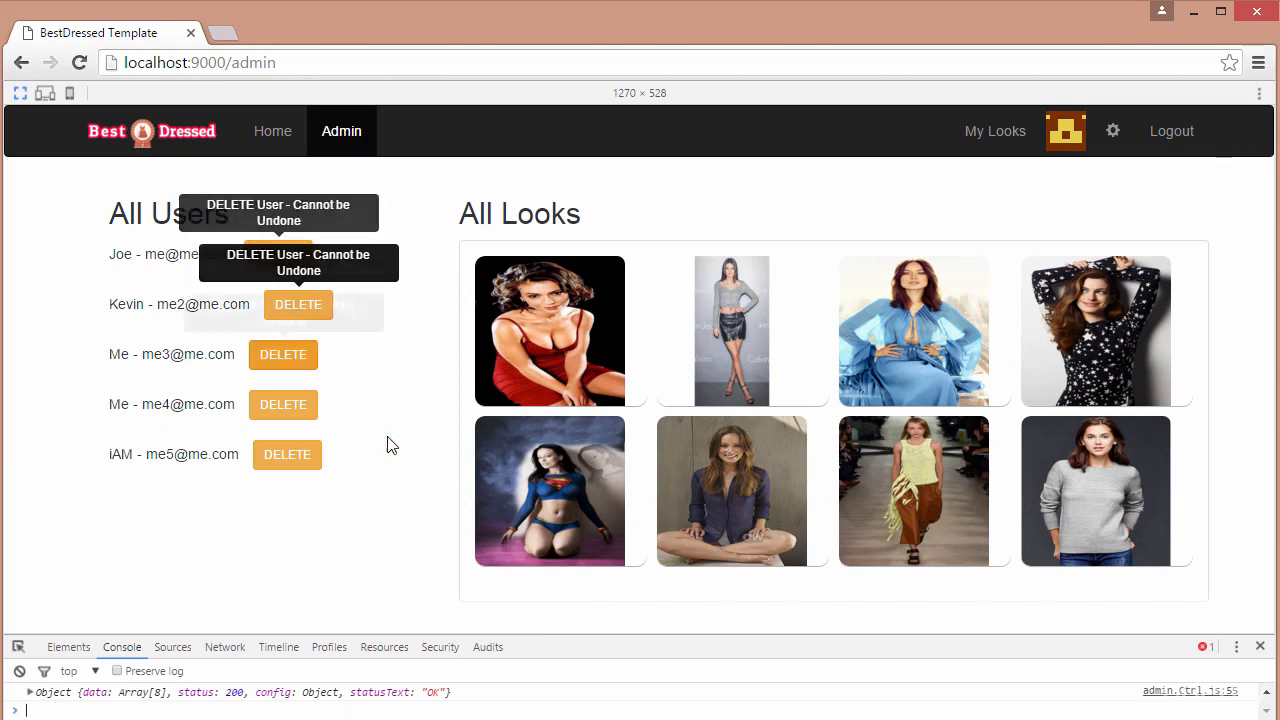
pyautogui.moveTo(924, 468)
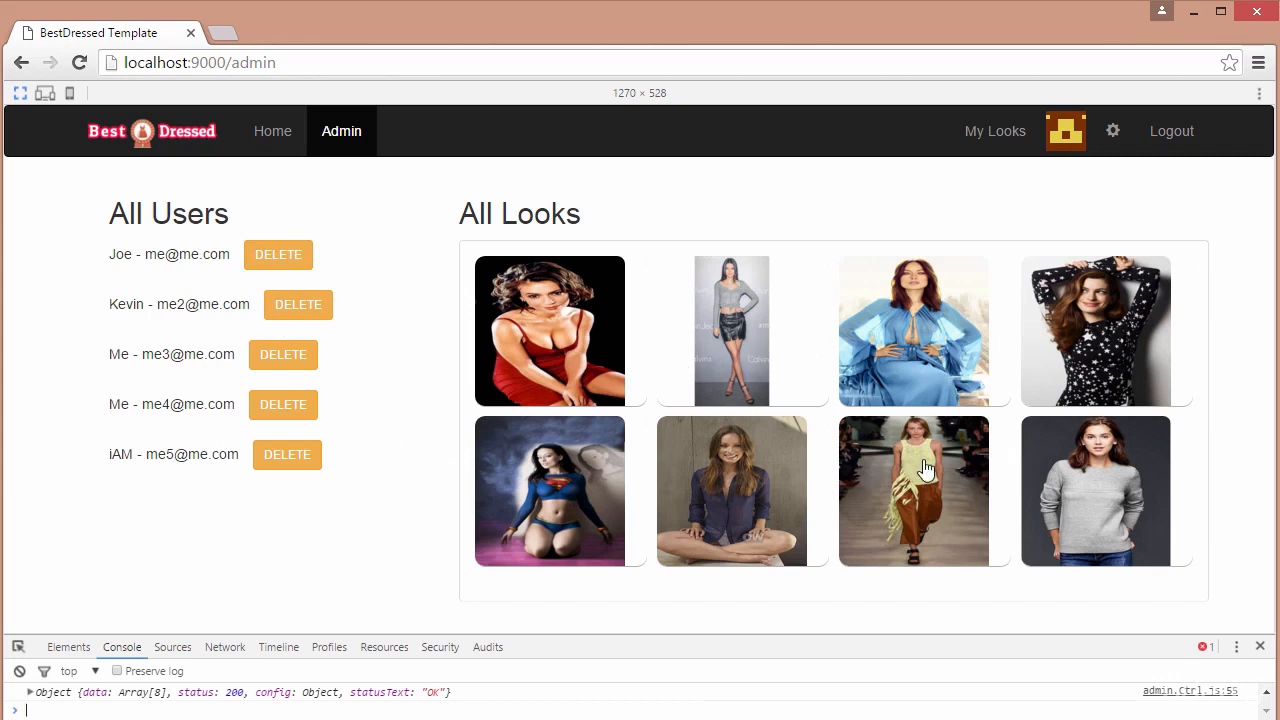
pyautogui.moveTo(645, 375)
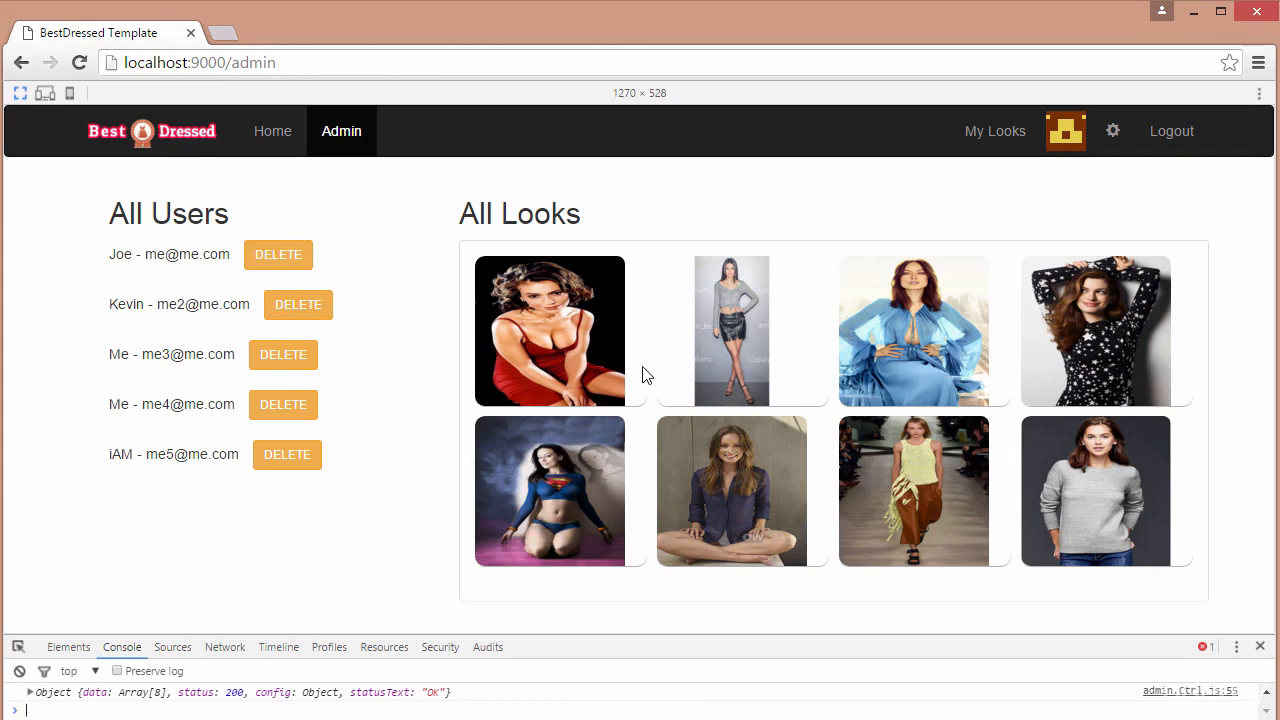
# Step: Open and close a look's Edit Look dialog, then delete the fourth user
pyautogui.click(549, 330)
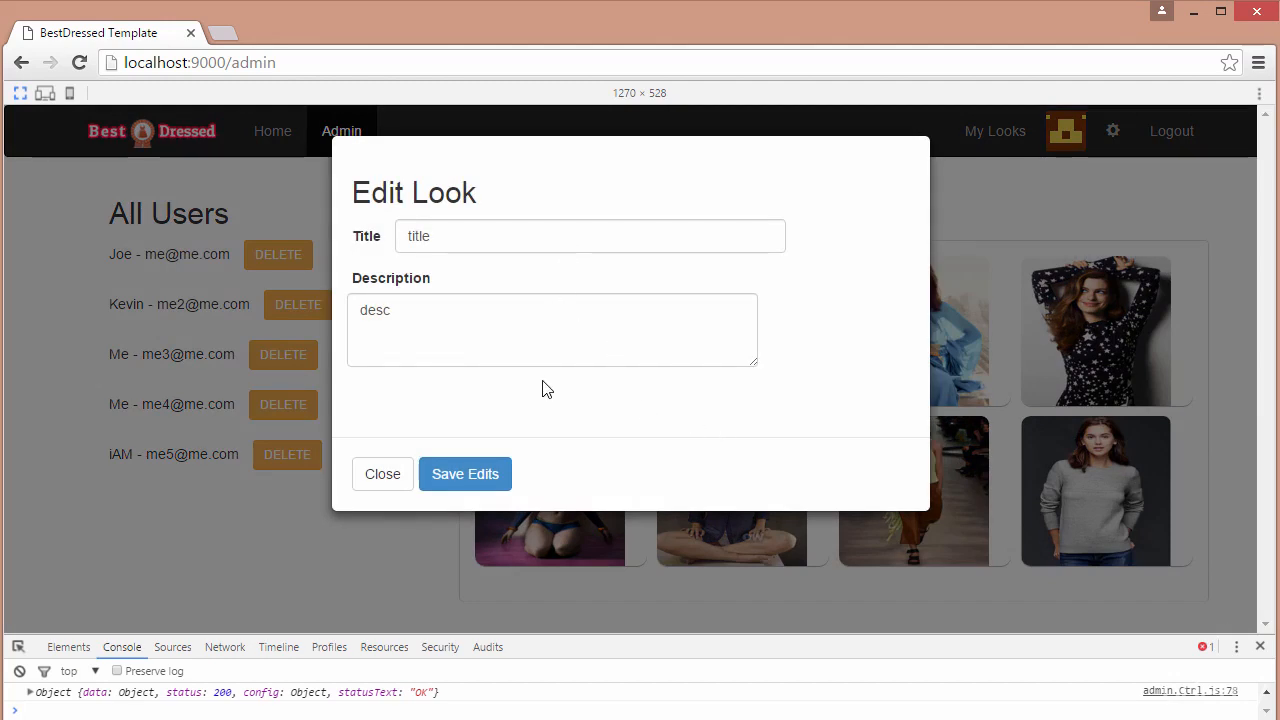
pyautogui.click(382, 473)
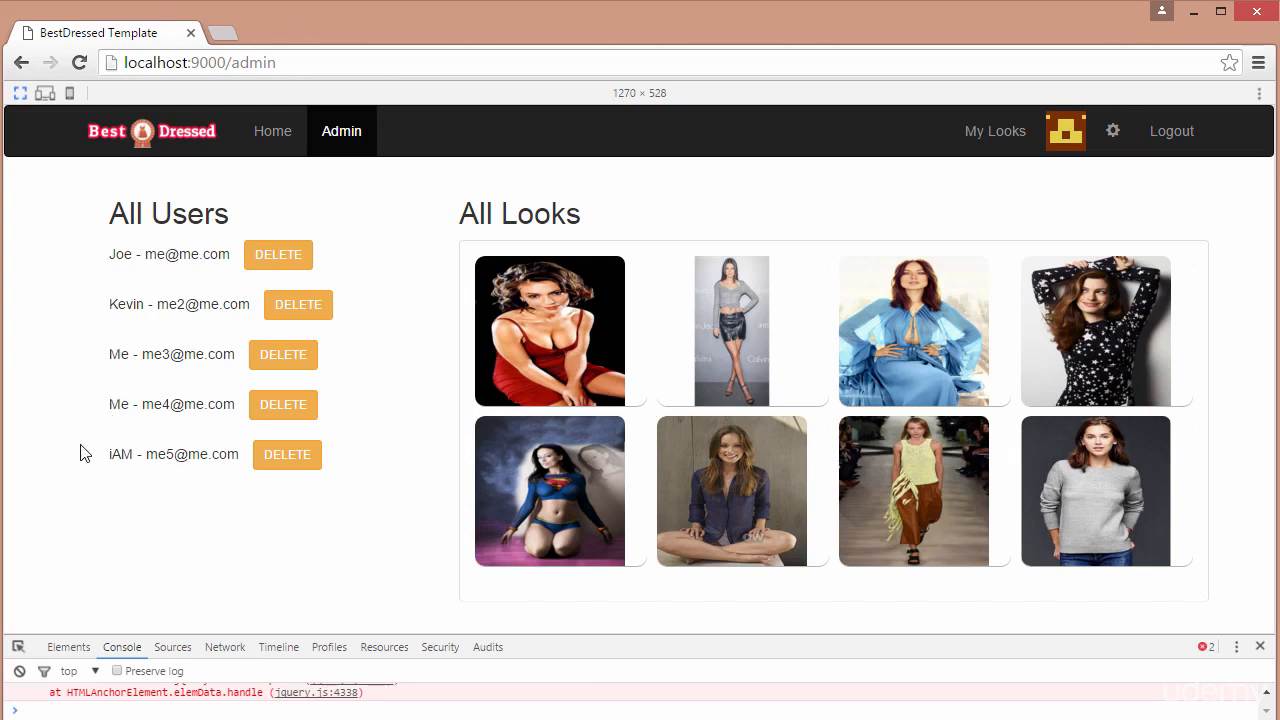
pyautogui.moveTo(283, 404)
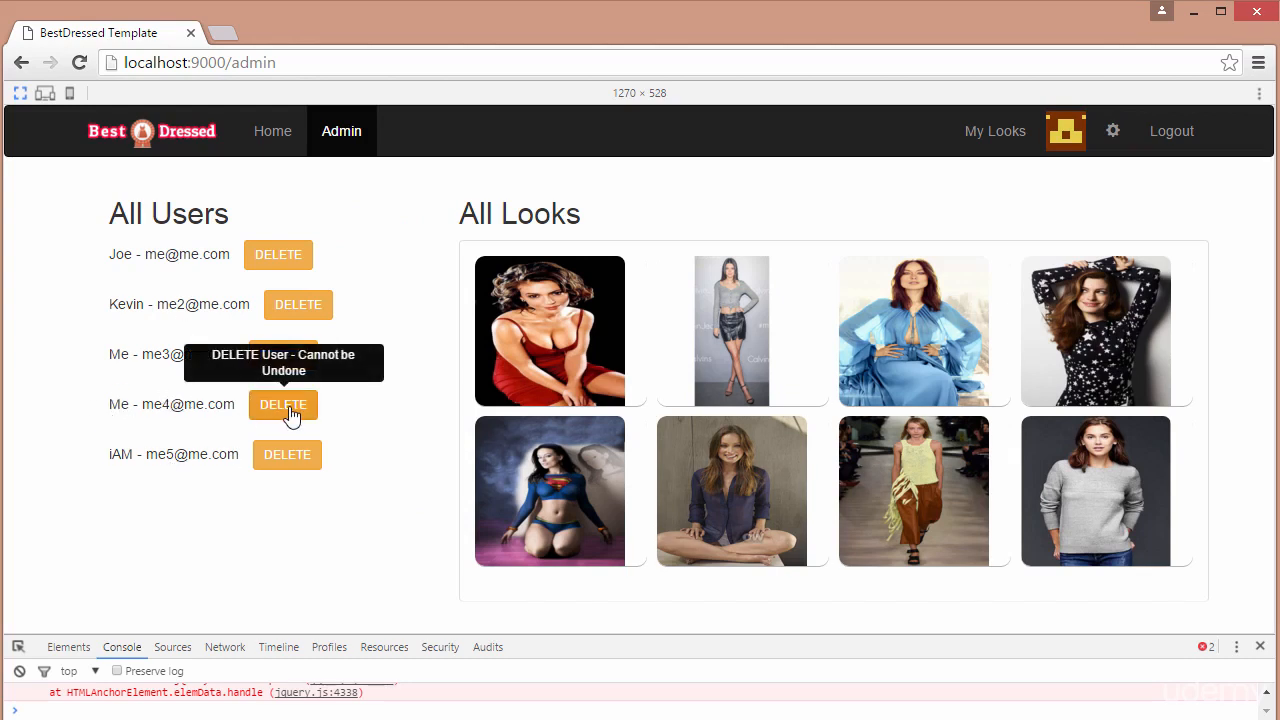
pyautogui.click(283, 404)
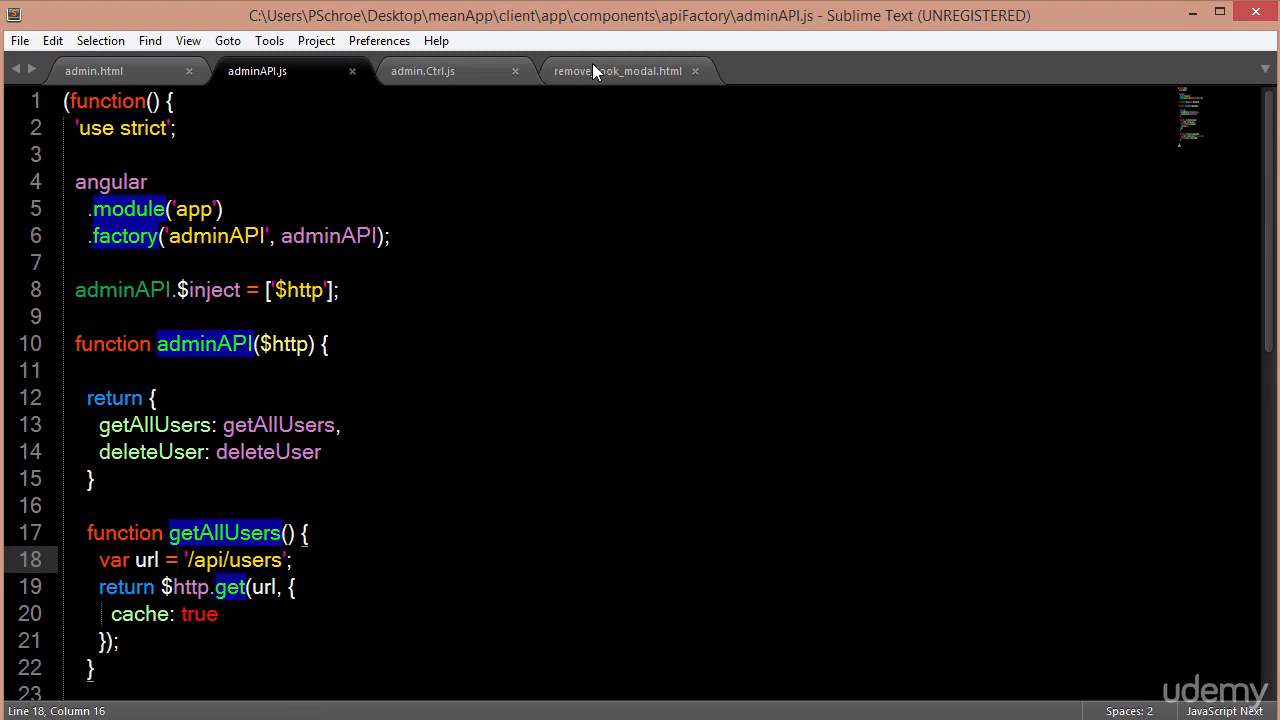
# Step: Add $scope.deleteBtn = true to AdminCtrl in admin.Ctrl.js
pyautogui.click(618, 71)
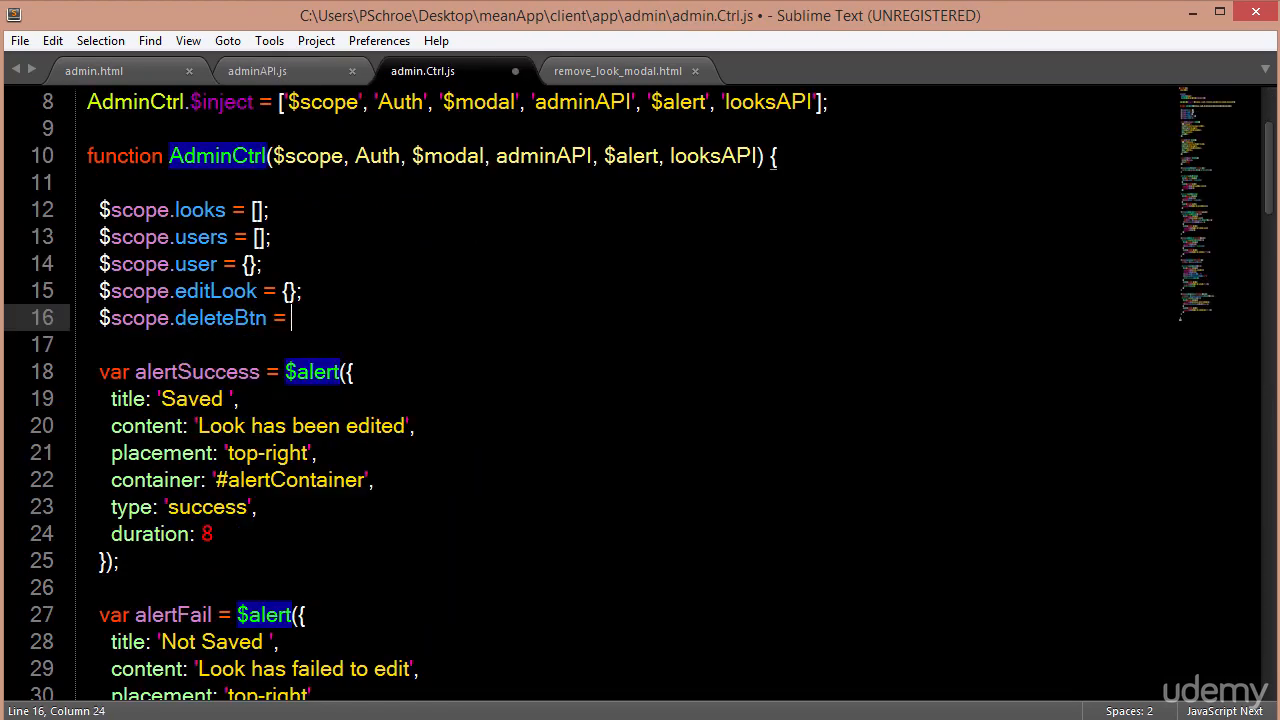
pyautogui.write('true')
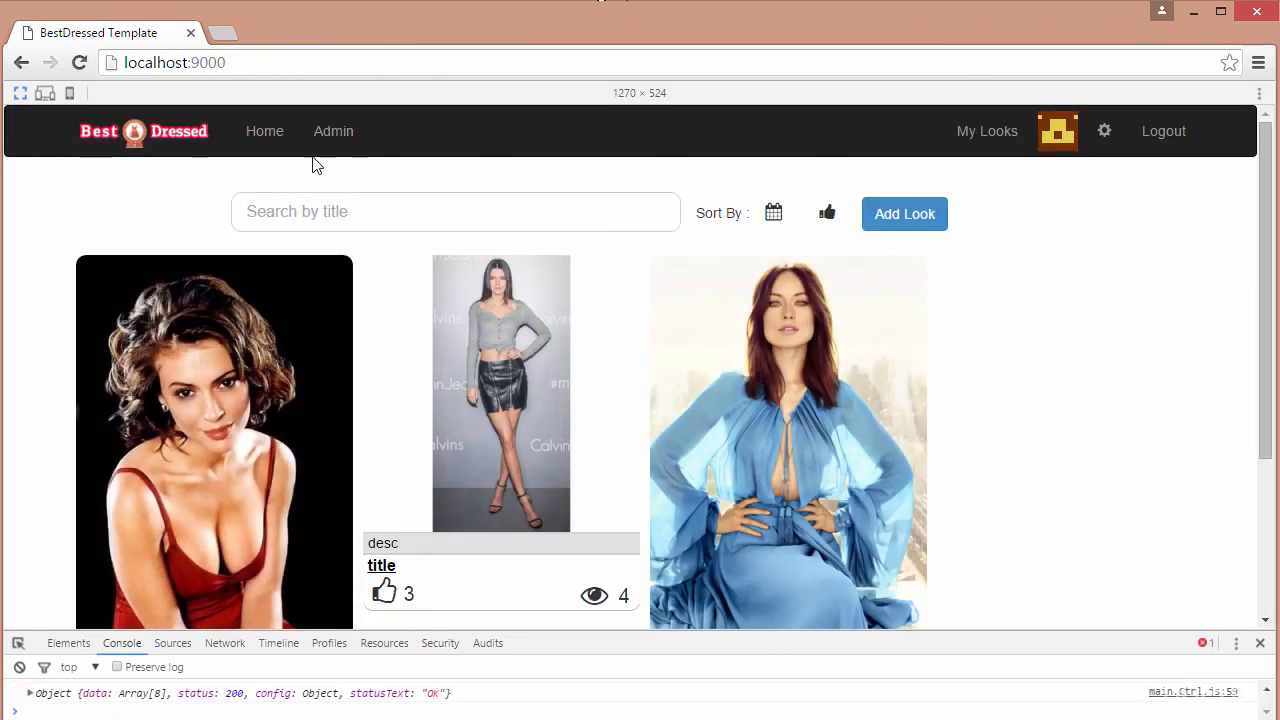
# Step: From the Admin page, delete a look using DELETE LOOK in its Edit Look dialog
pyautogui.click(333, 131)
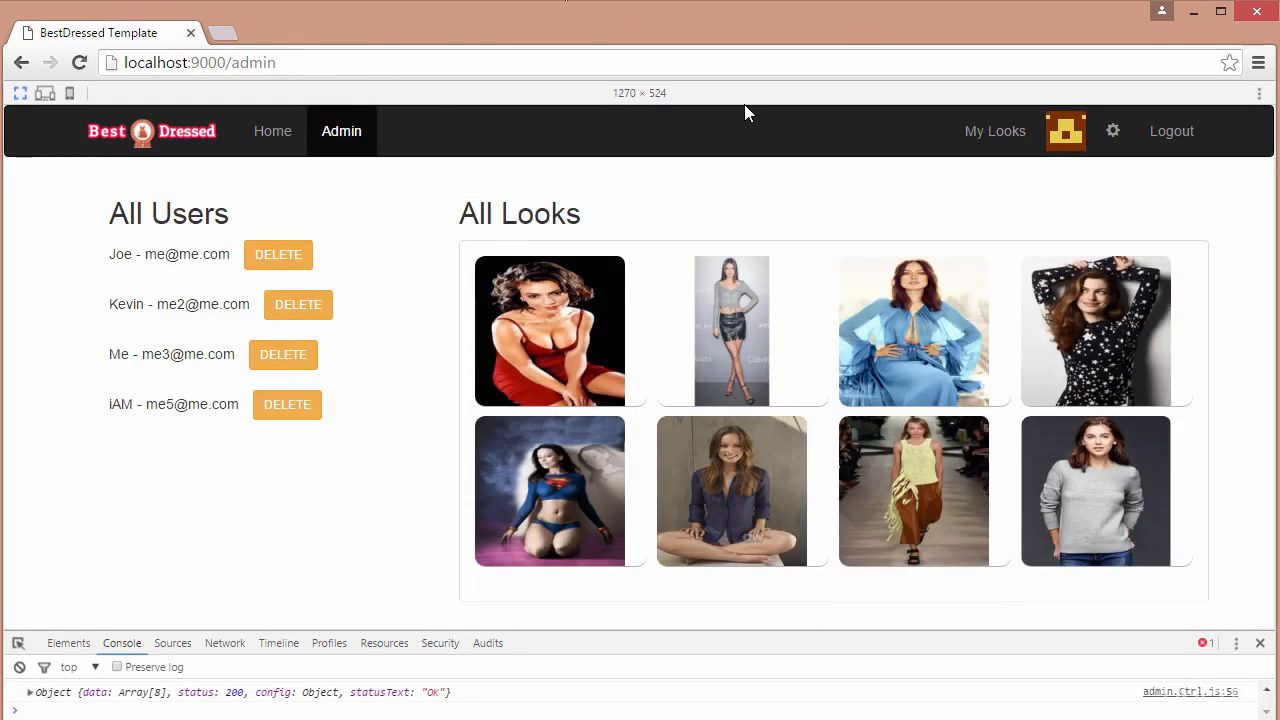
pyautogui.click(549, 330)
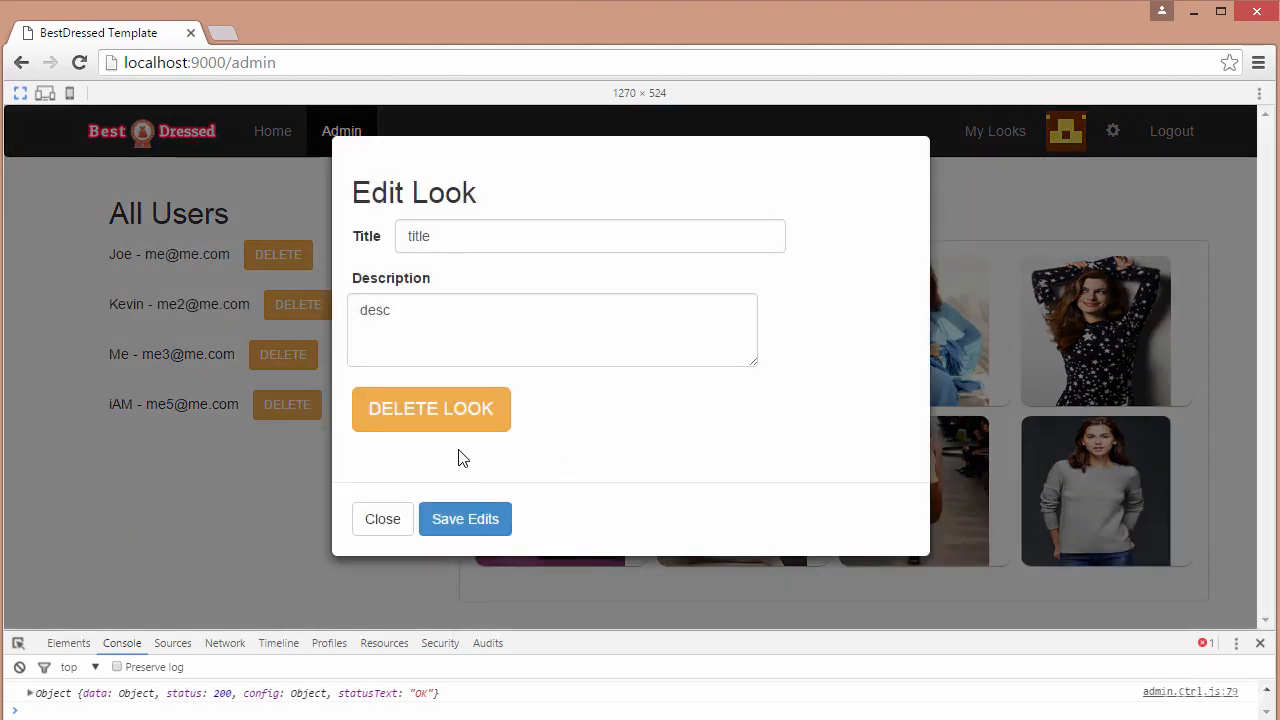
pyautogui.click(431, 408)
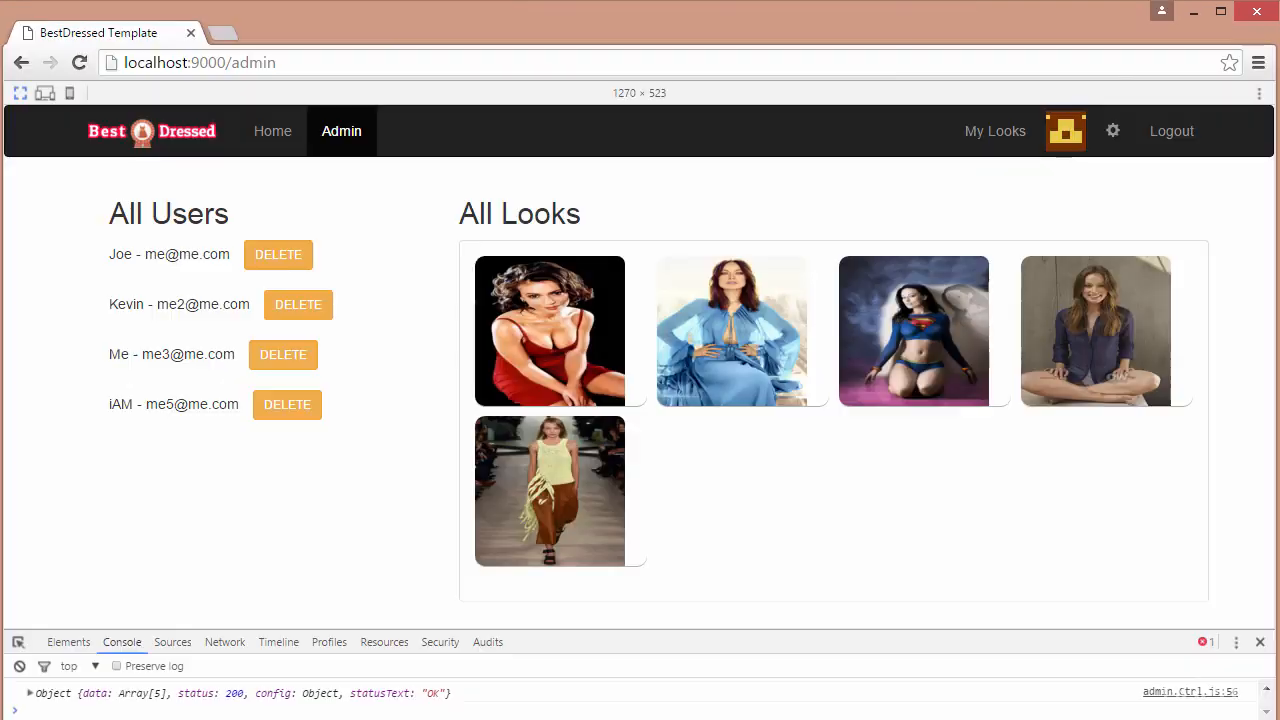
pyautogui.moveTo(1044, 453)
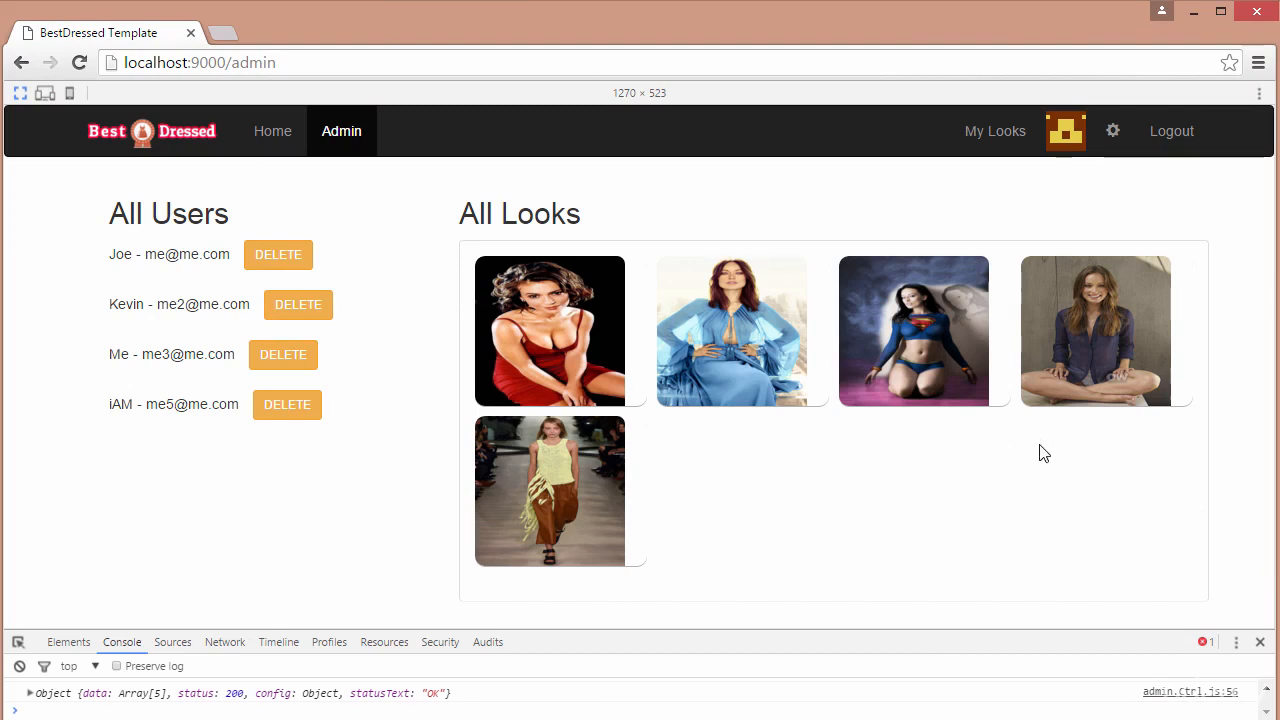
pyautogui.moveTo(545, 473)
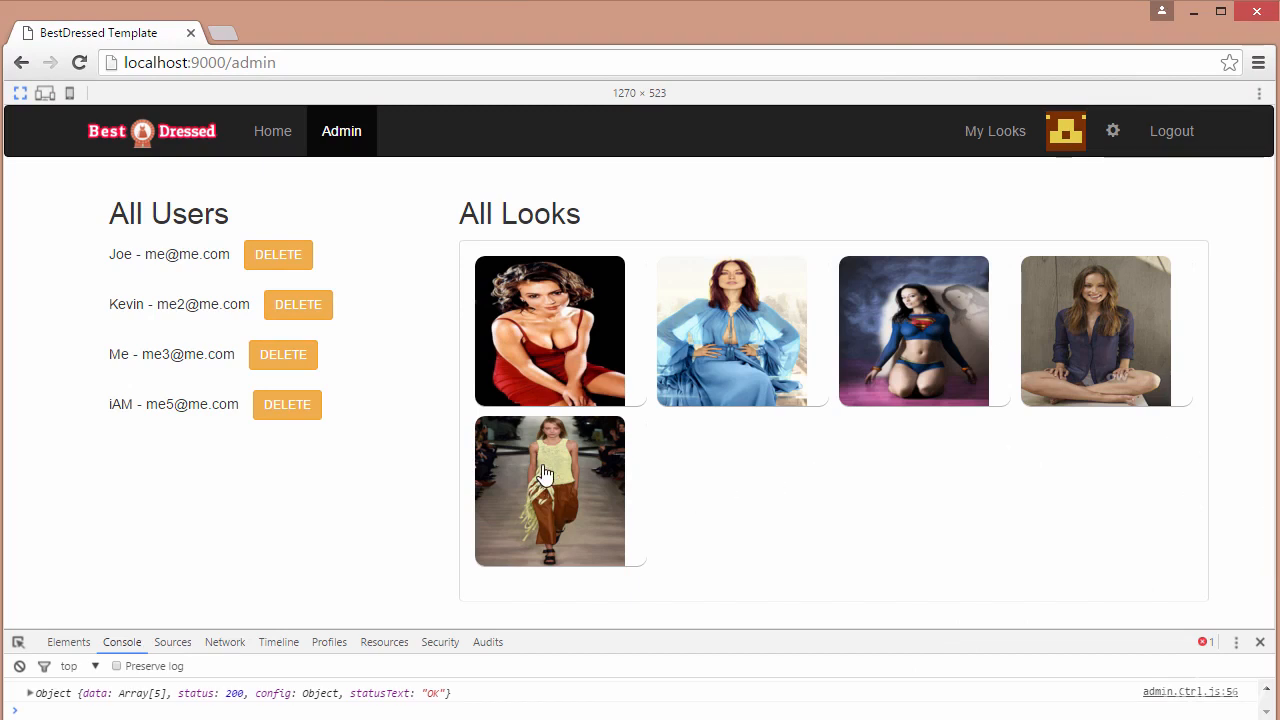
# Step: Delete the fifth look, the runway fashion show, from the Edit Look dialog
pyautogui.click(549, 490)
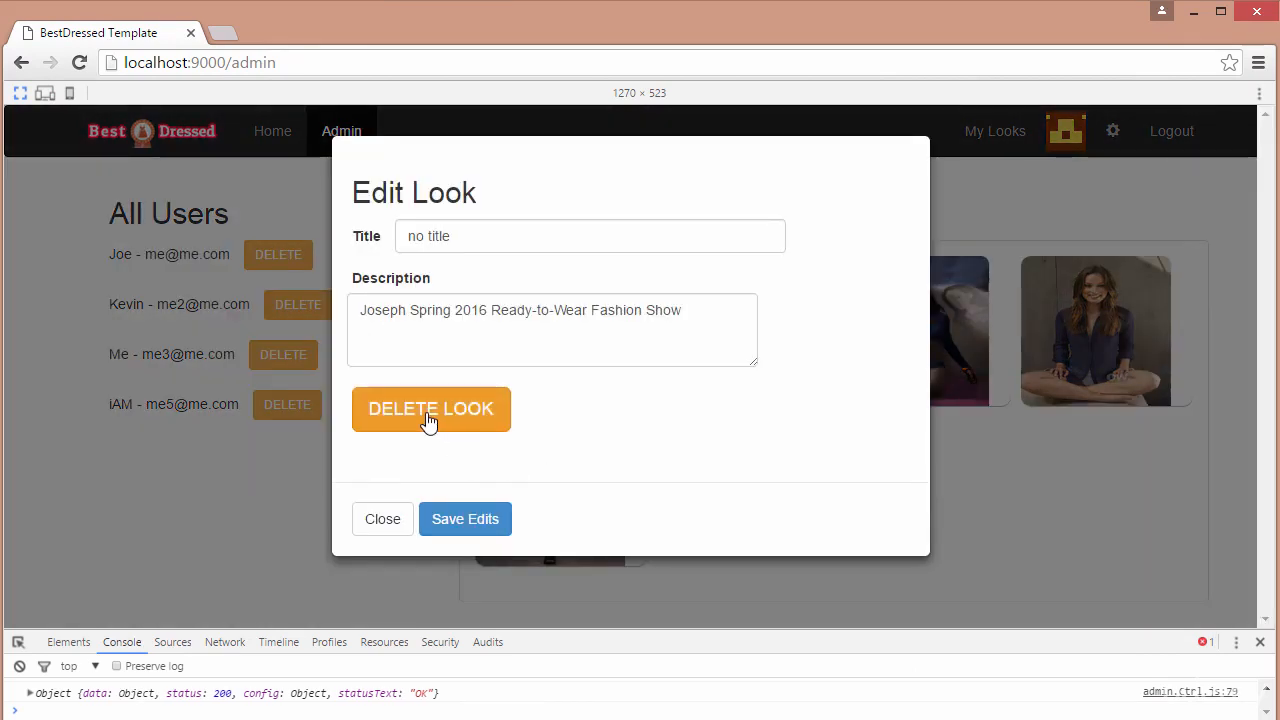
pyautogui.click(431, 408)
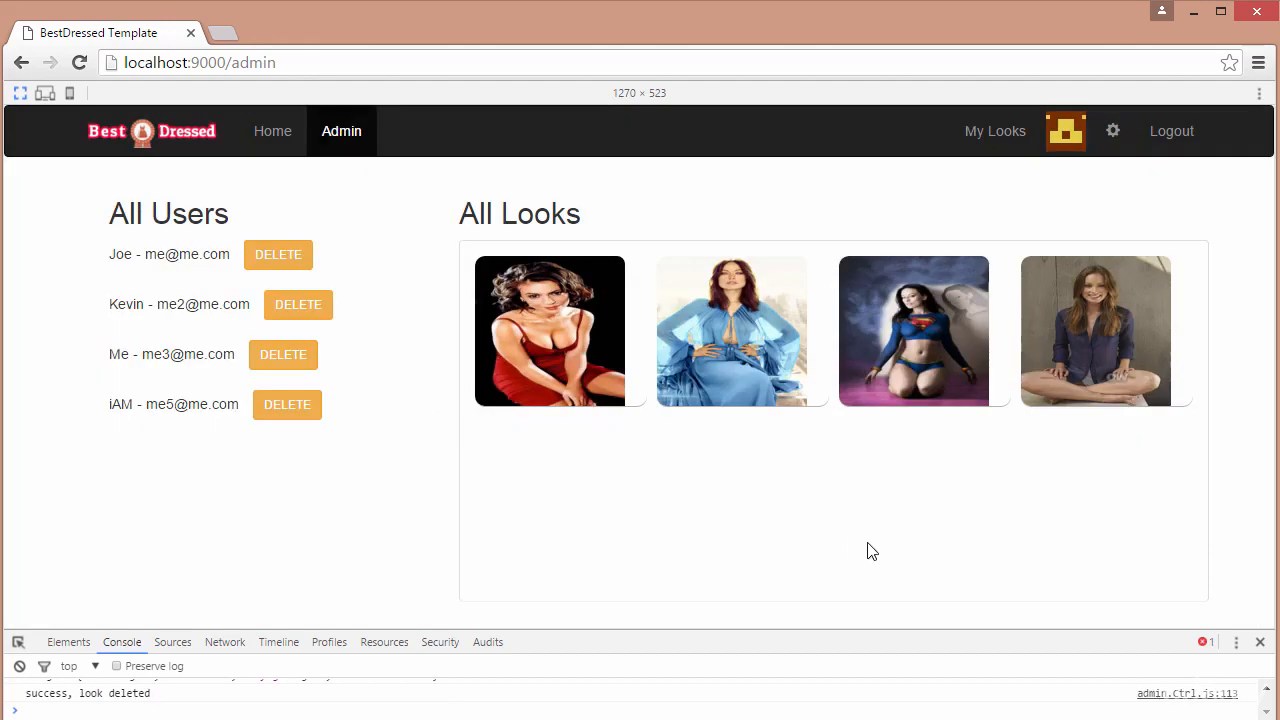
pyautogui.moveTo(715, 555)
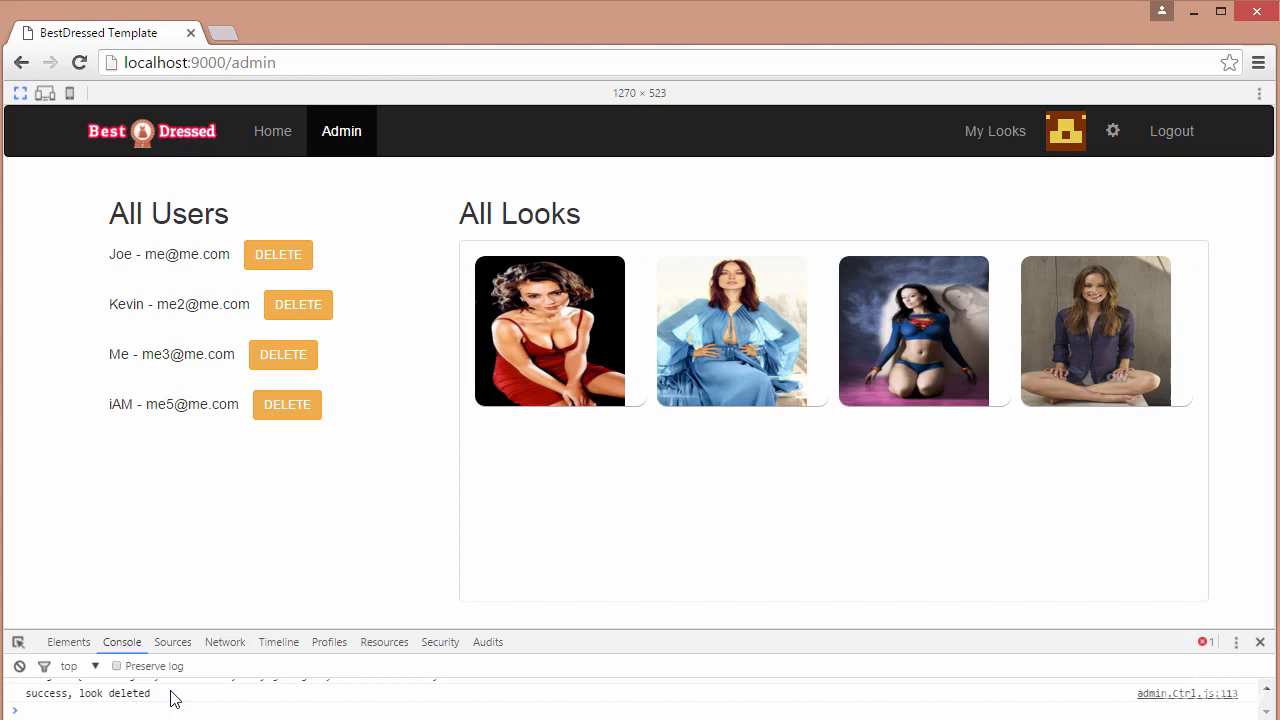
pyautogui.moveTo(1096, 577)
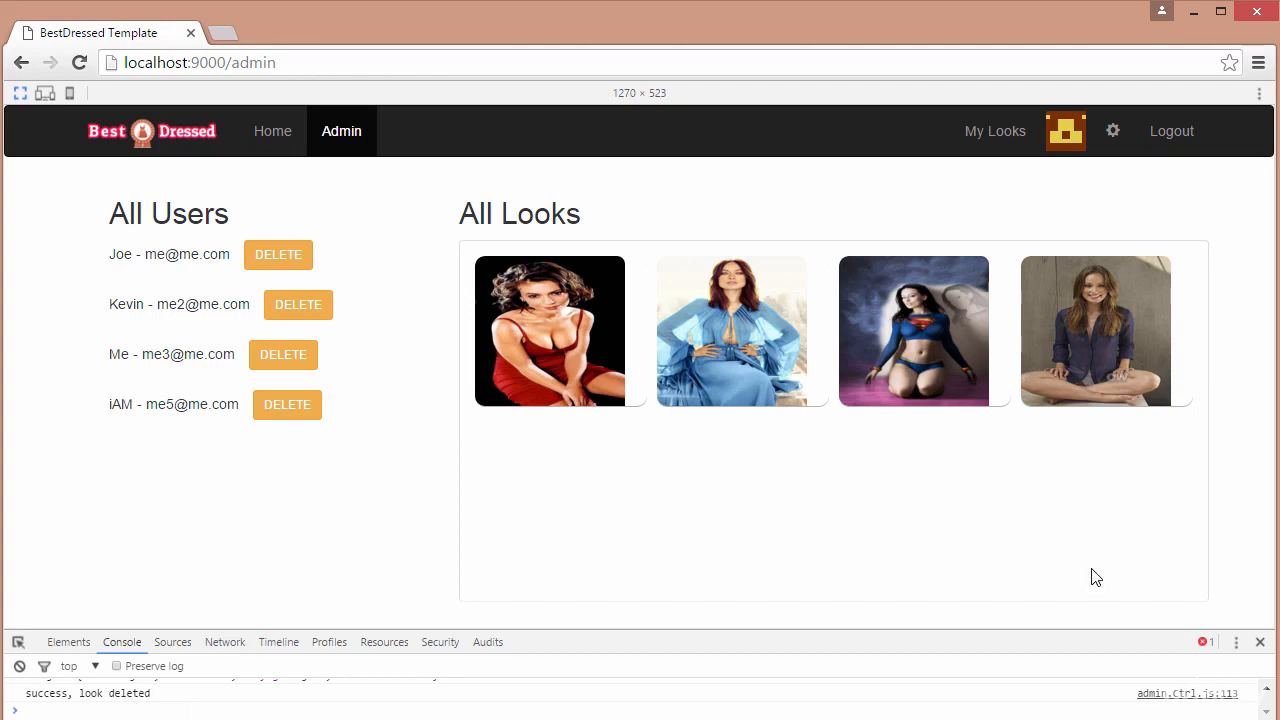